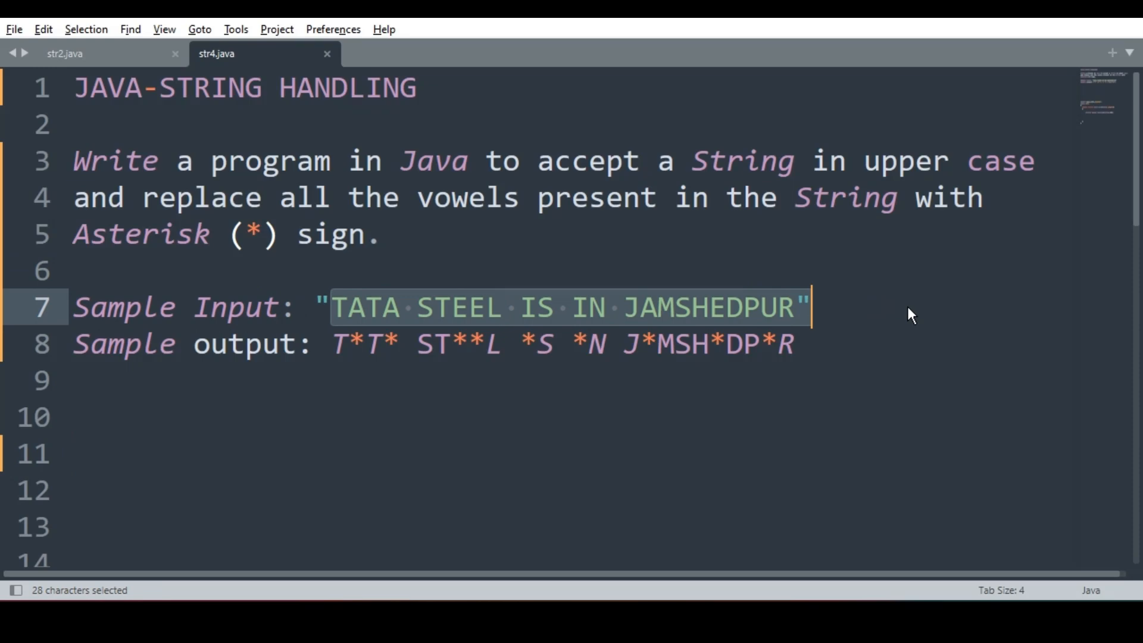
mouse_move(611, 372)
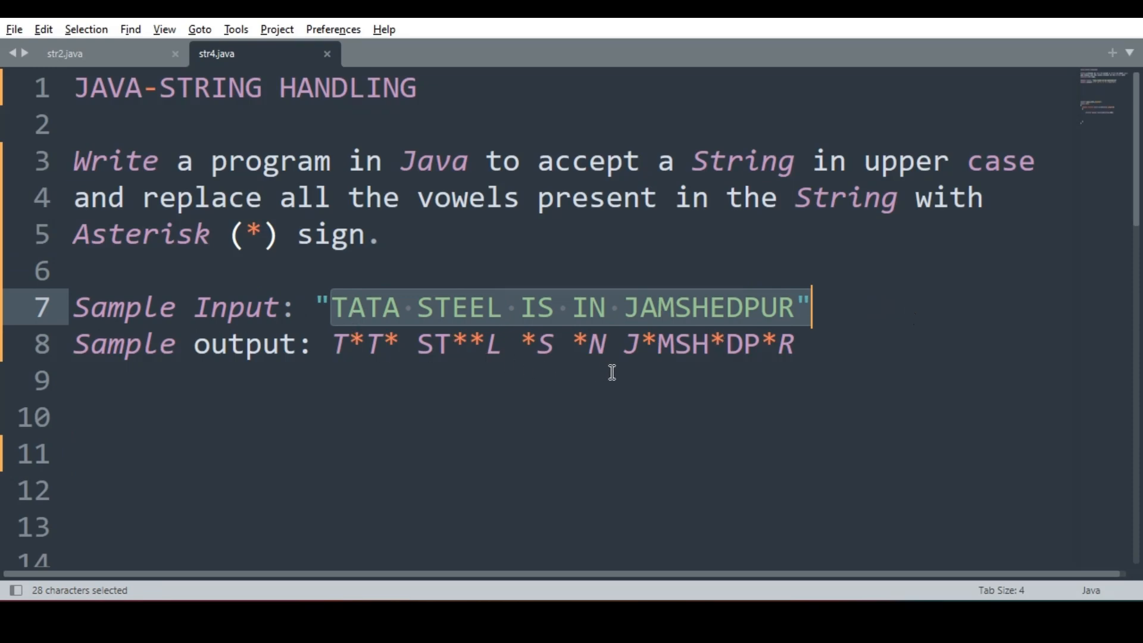
- Scroll down to the str4 class code, highlight the import and class header lines, and place the cursor after the Scanner line
scroll(down, 3)
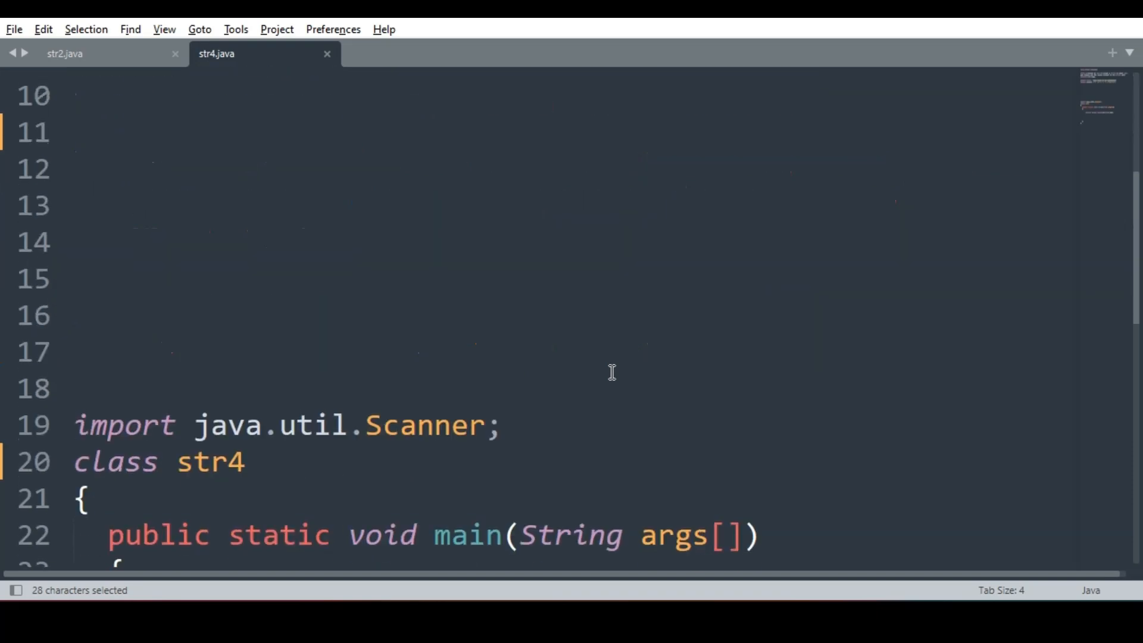
scroll(down, 3)
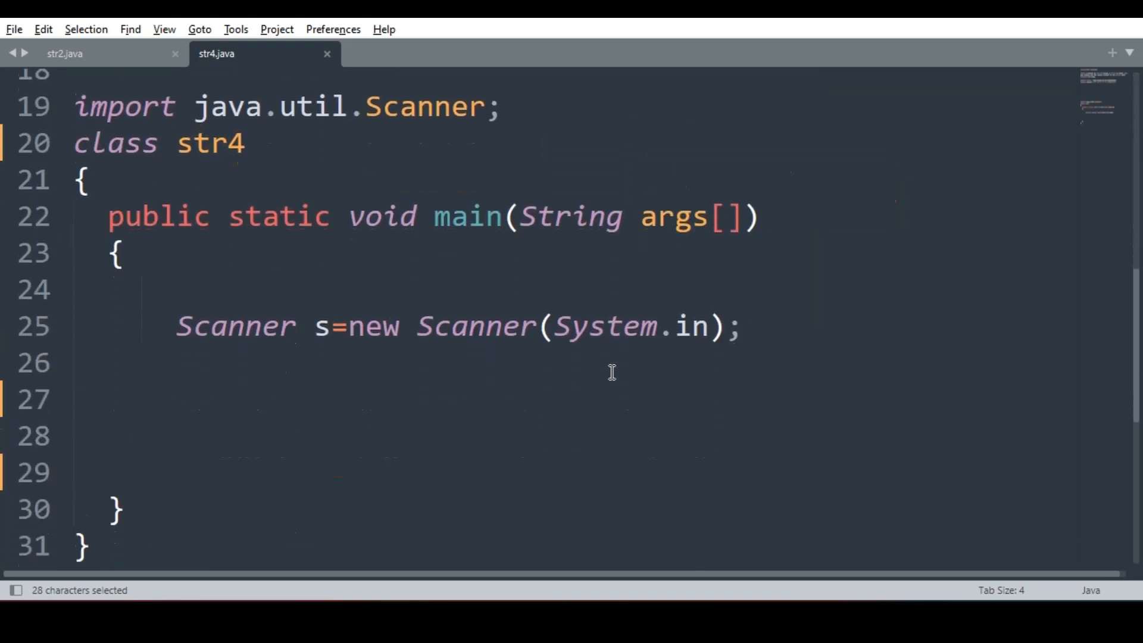
mouse_move(116, 135)
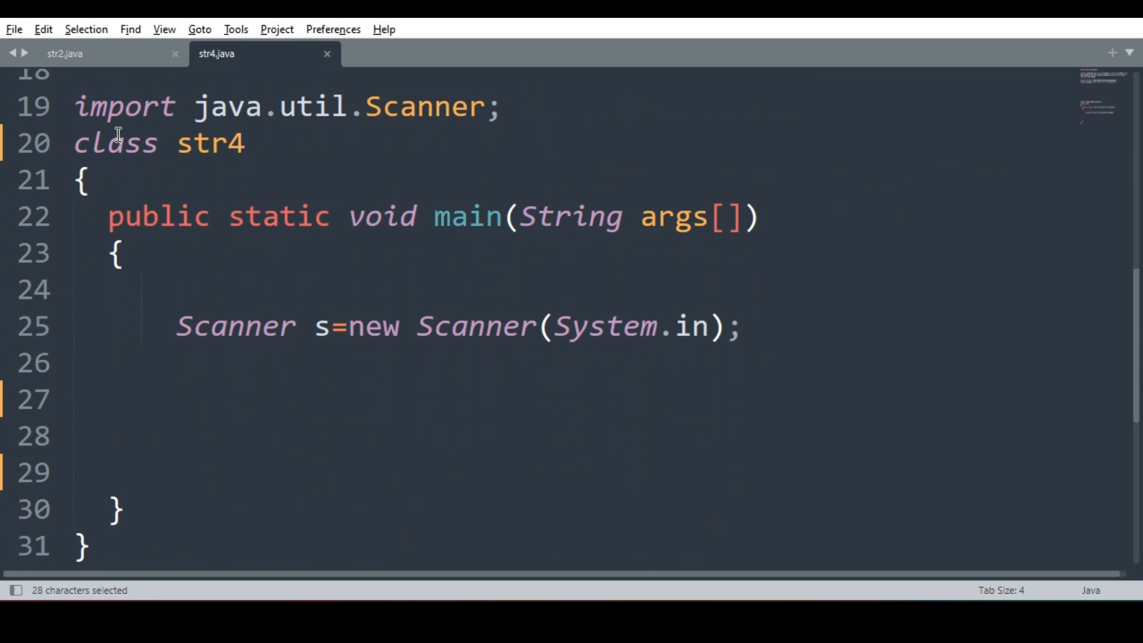
mouse_move(81, 107)
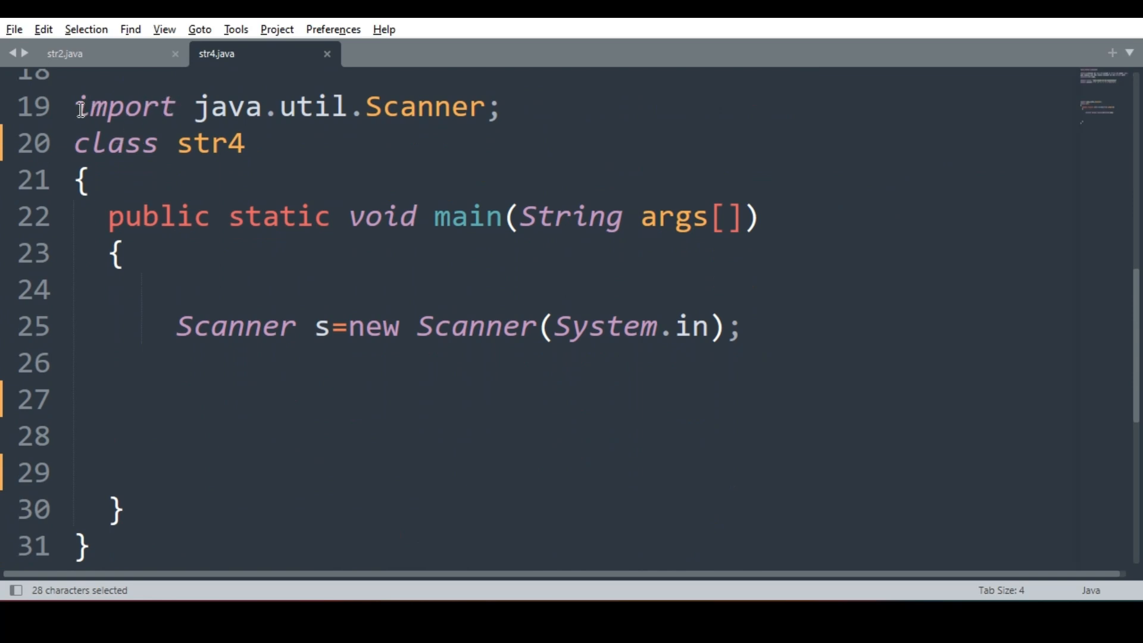
drag(78, 107, 85, 180)
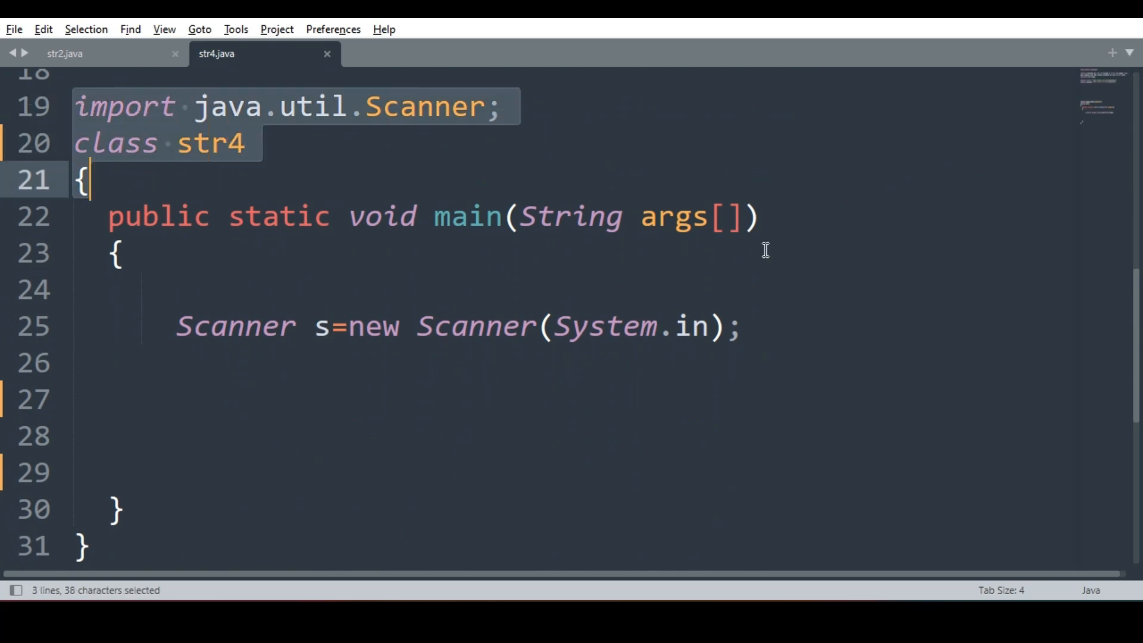
click(743, 326)
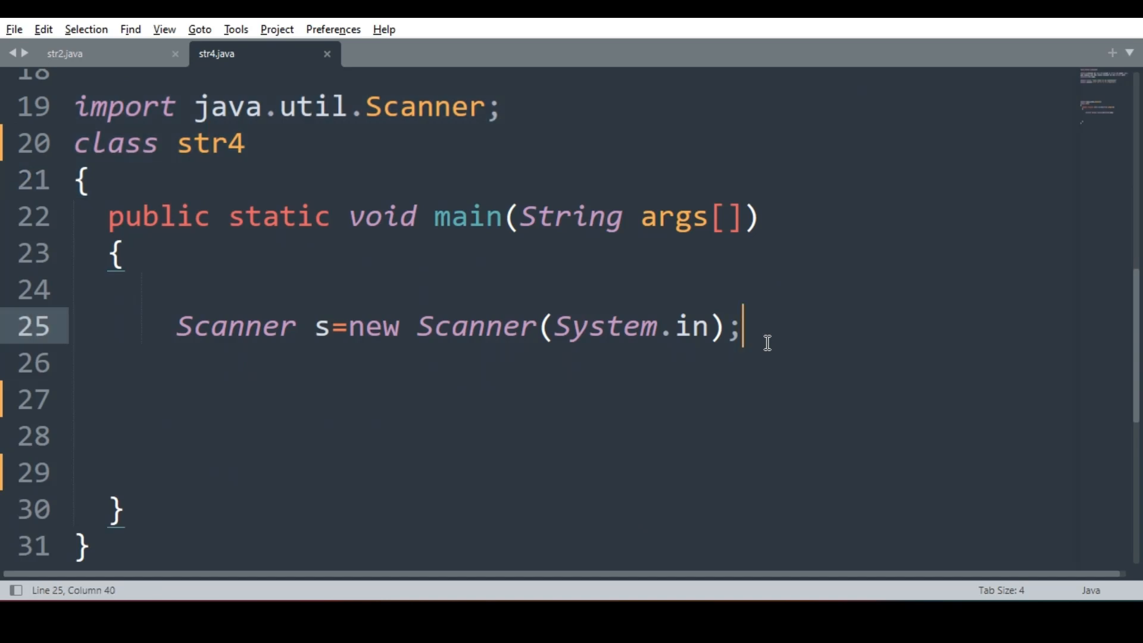
- Declare String a and int i, and print the prompt "enter the string"
text(String a;)
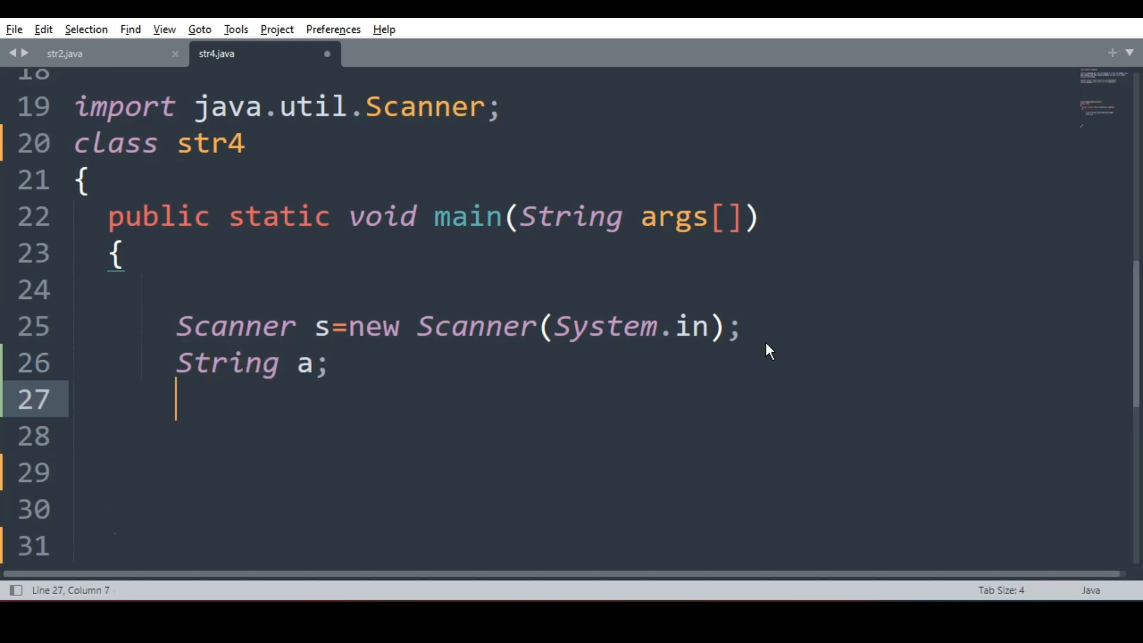
text(int i;)
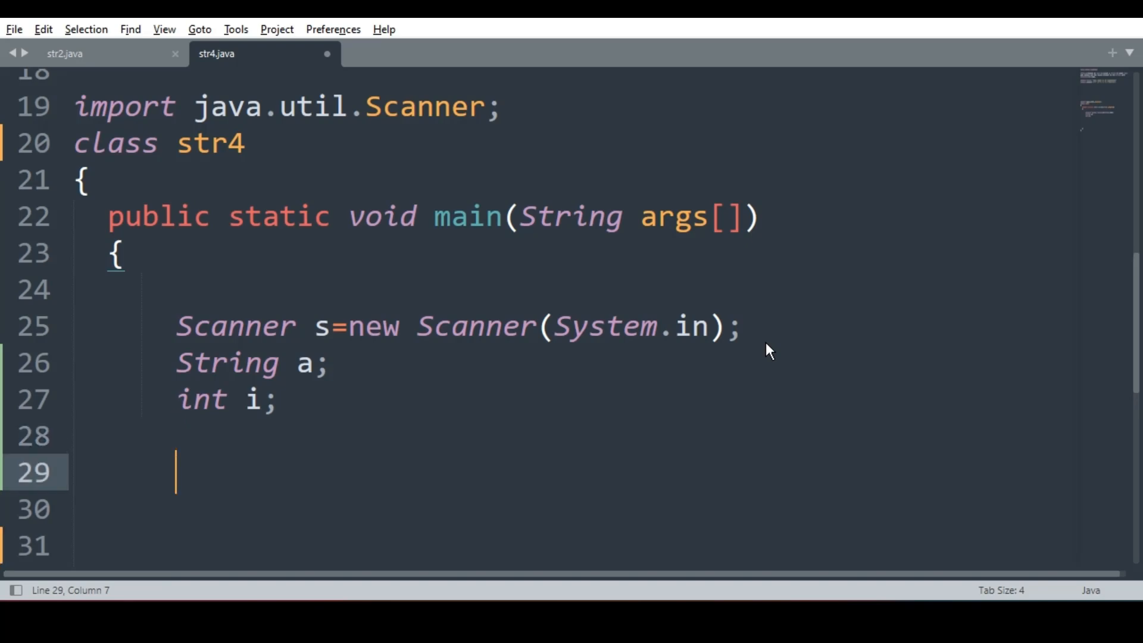
text(S)
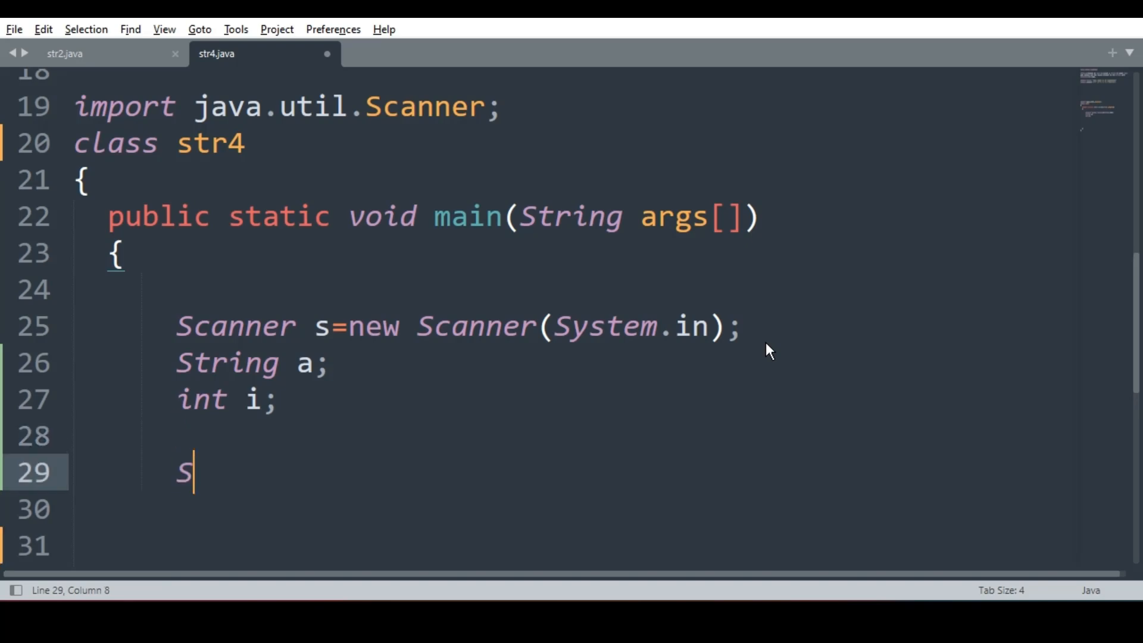
text(ystem.ou)
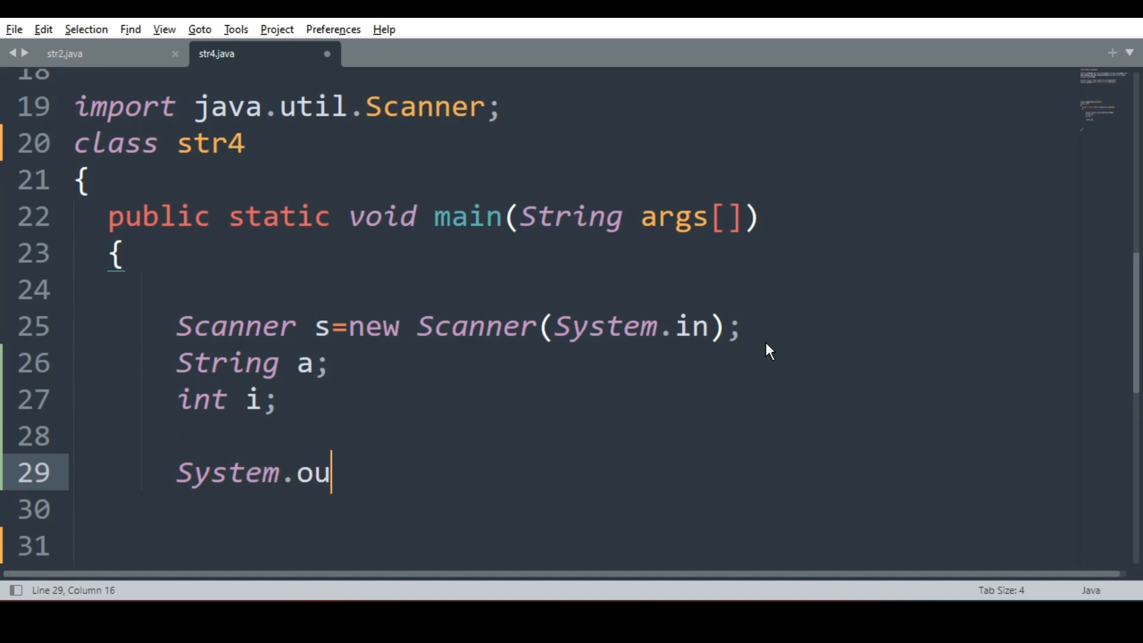
text(t.println)
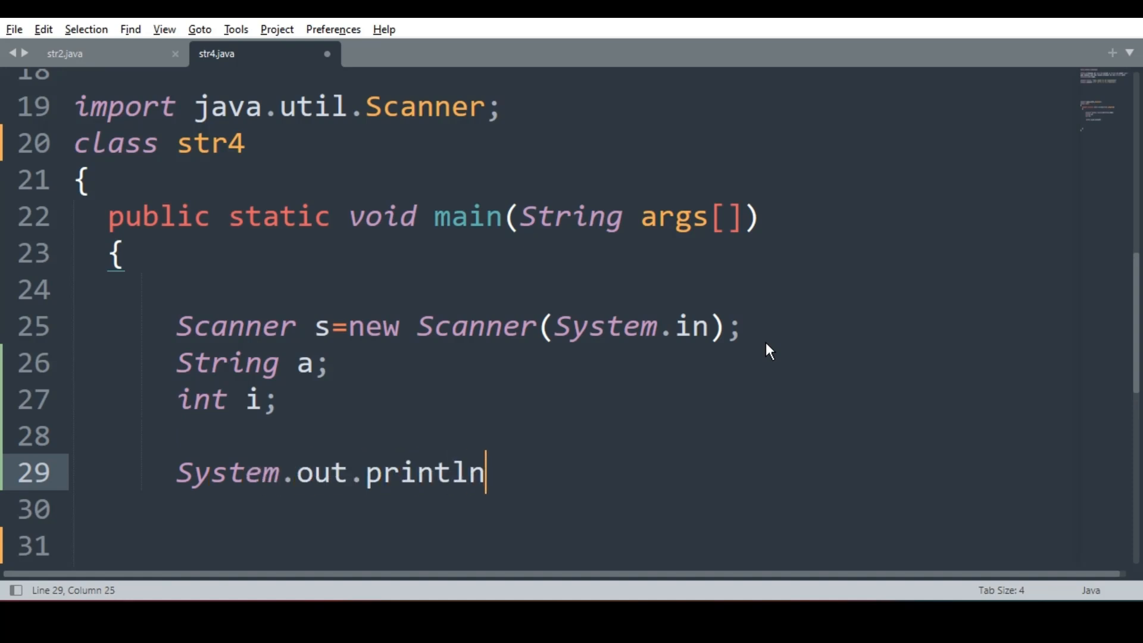
text(("en"))
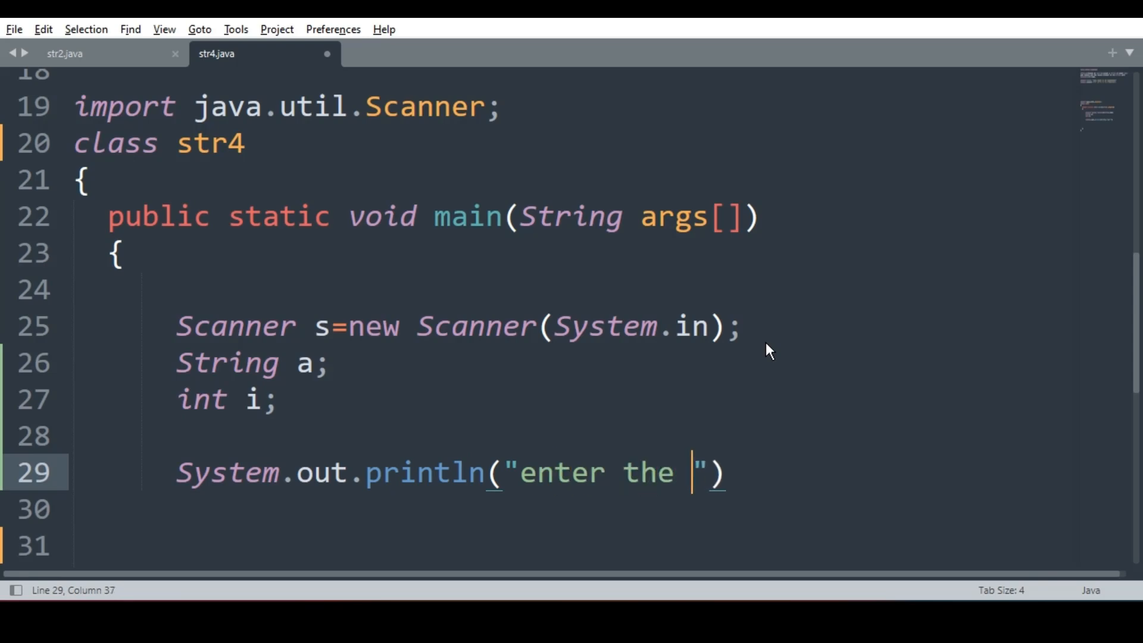
text(string)
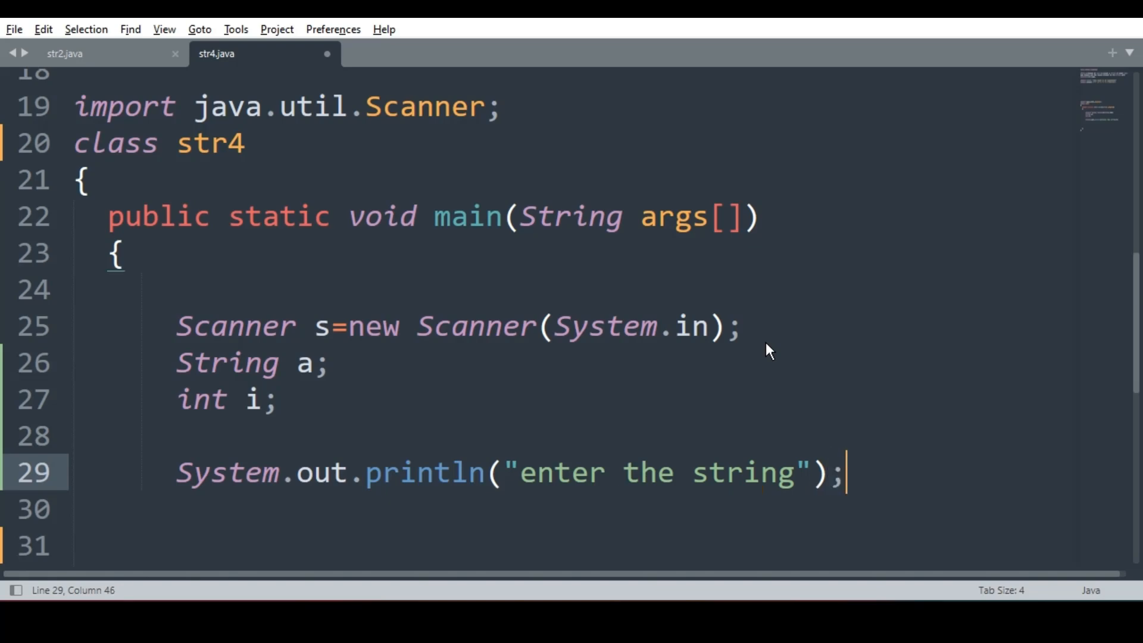
- Read the input with a=s.nextLine(); and uppercase it with a=a.toUpperCase();
text(a=s)
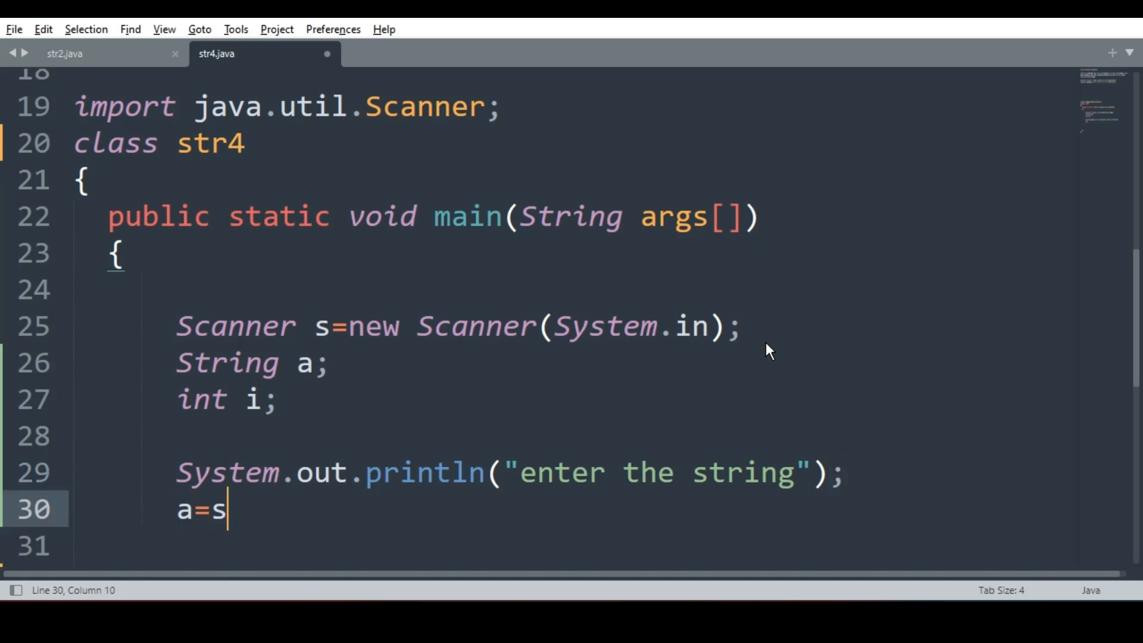
text(.nextLi)
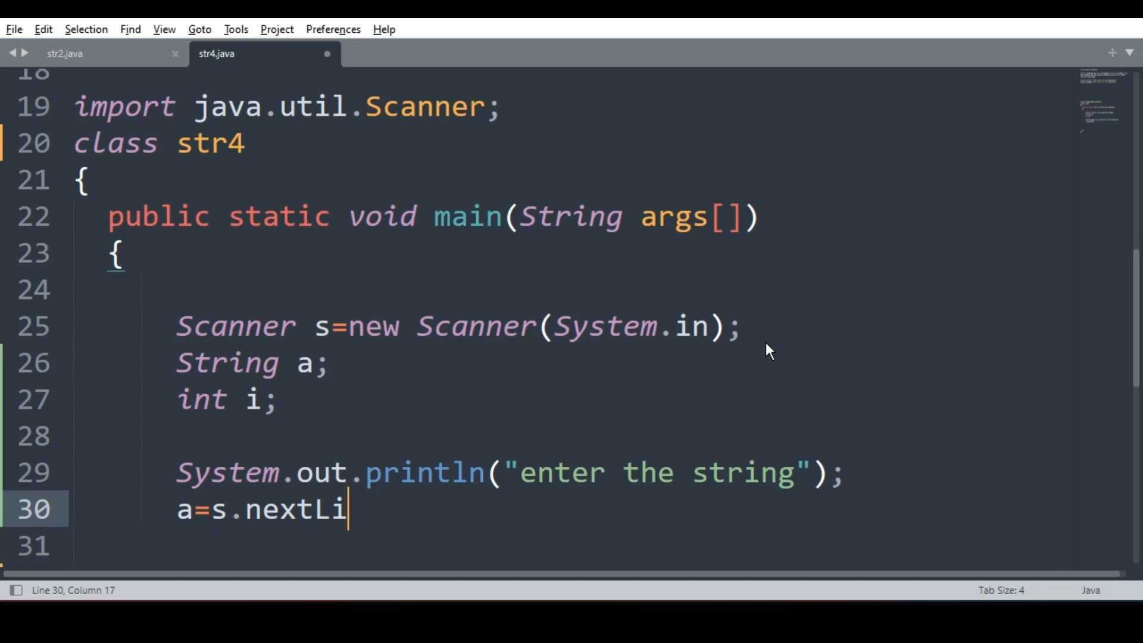
text(ne();)
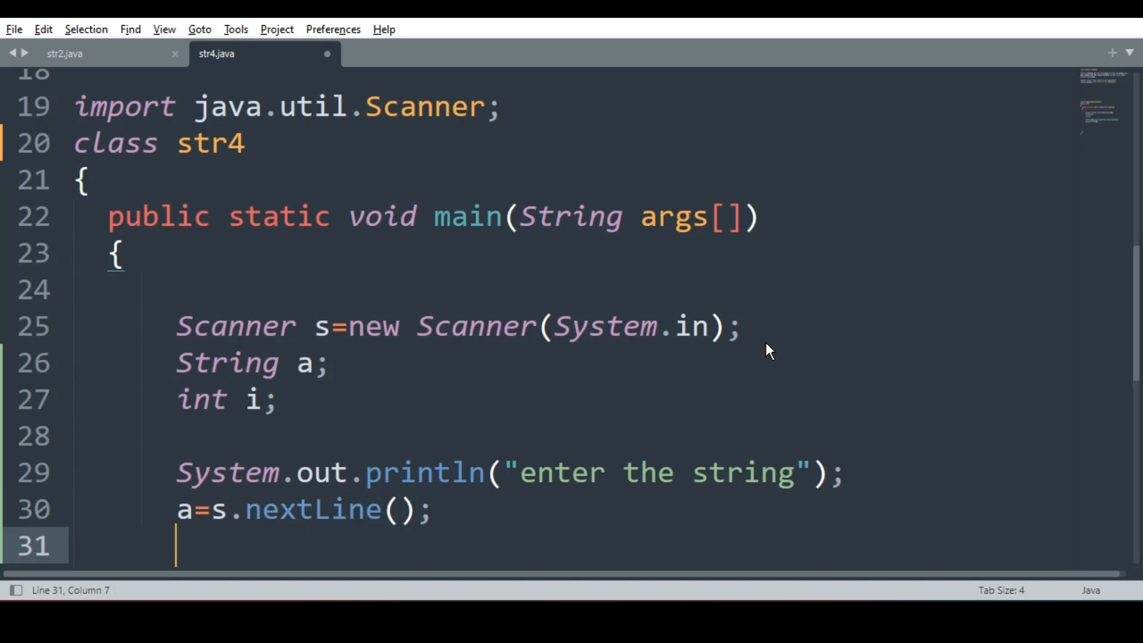
text(a=)
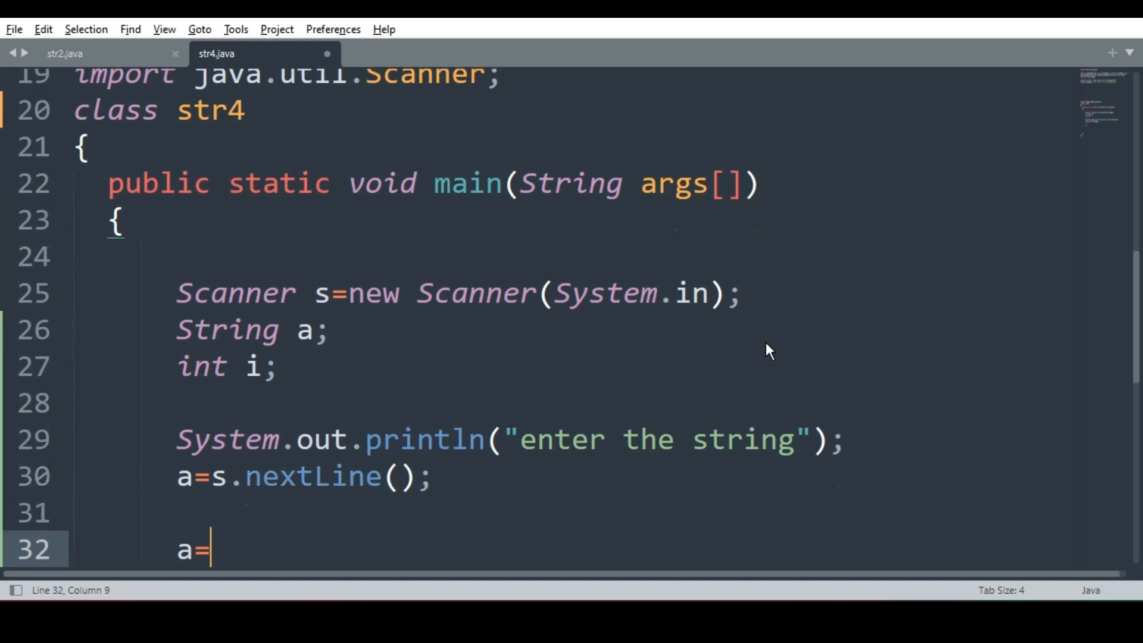
text(a.toU)
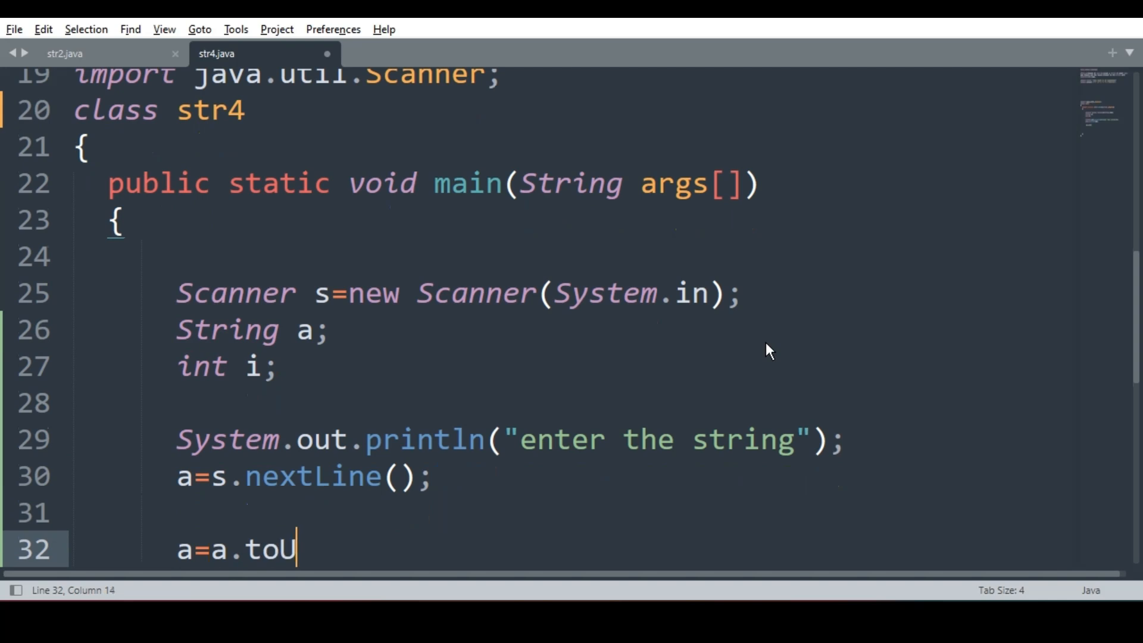
text(pperCase)
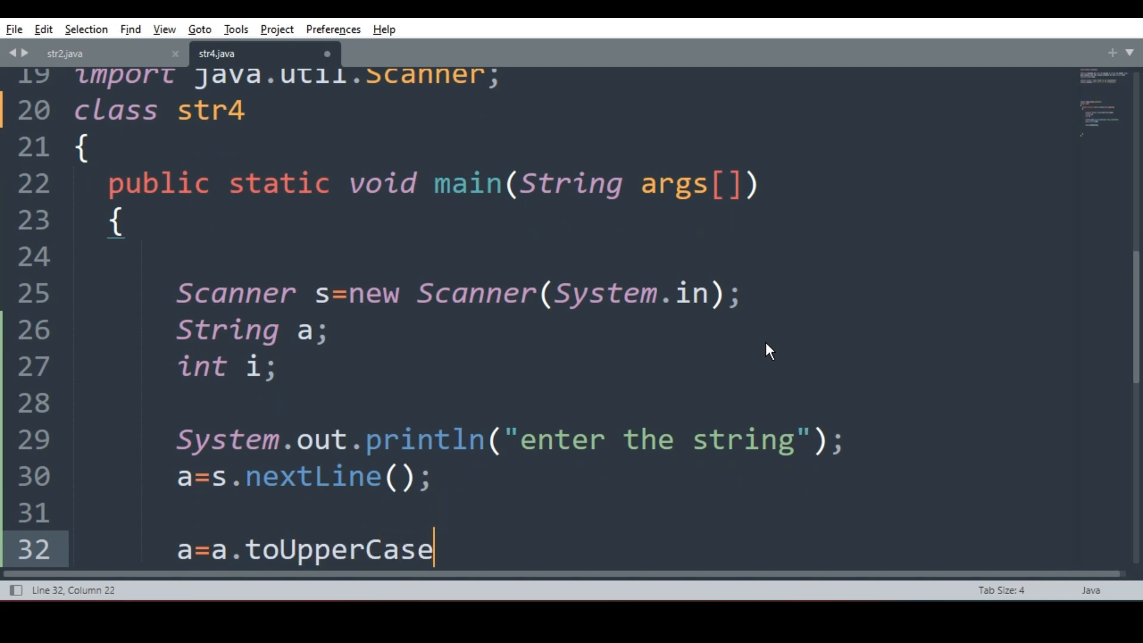
text(();)
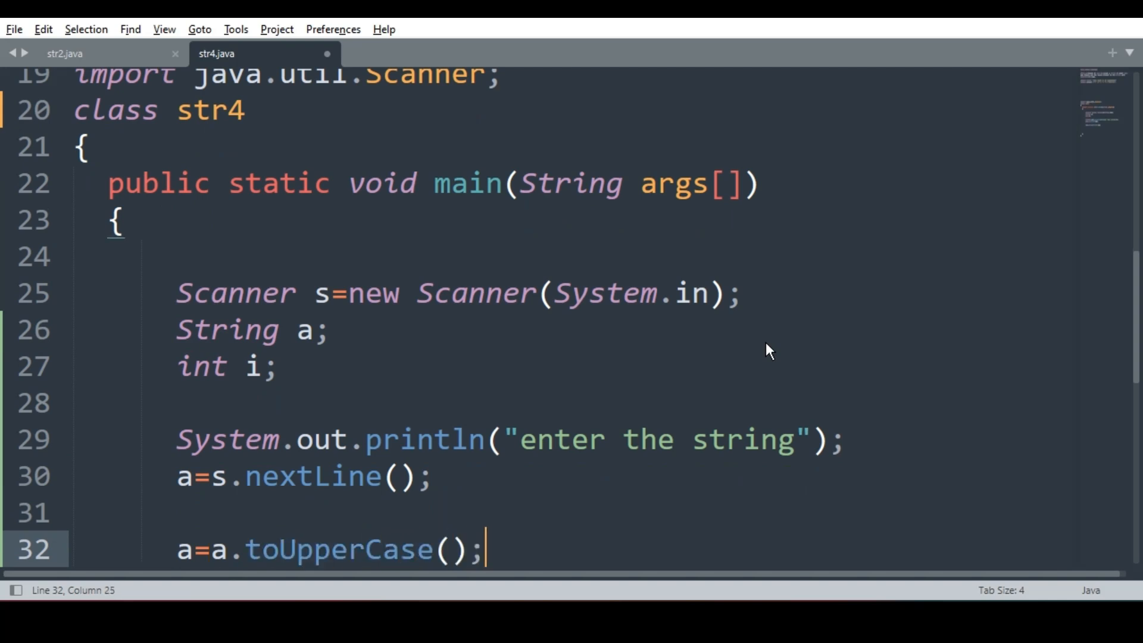
scroll(up, 3)
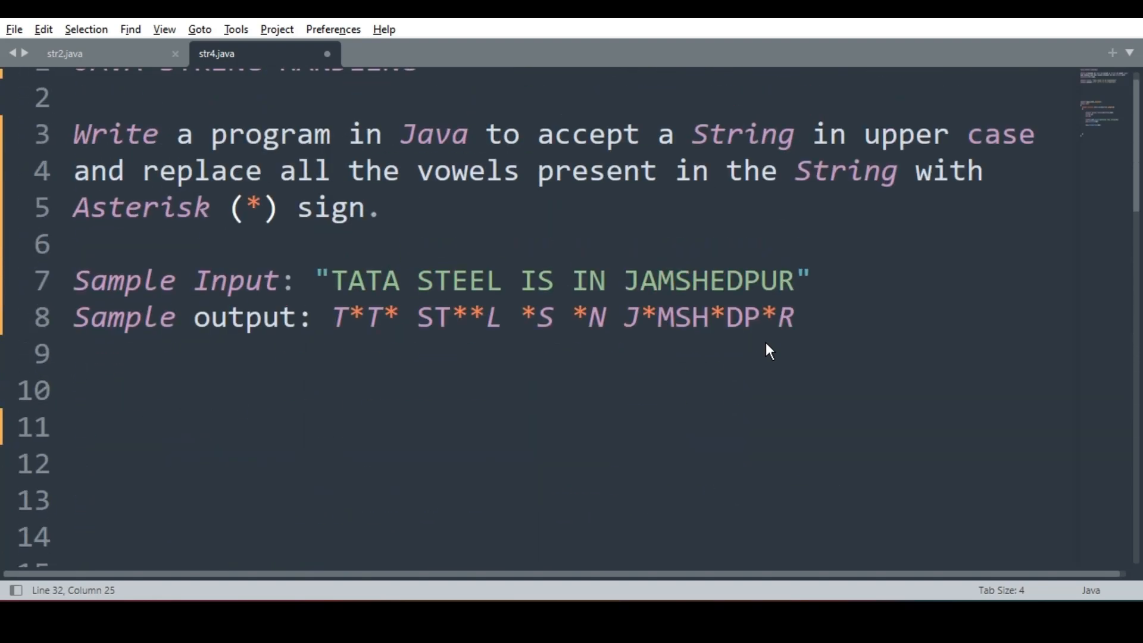
scroll(up, 3)
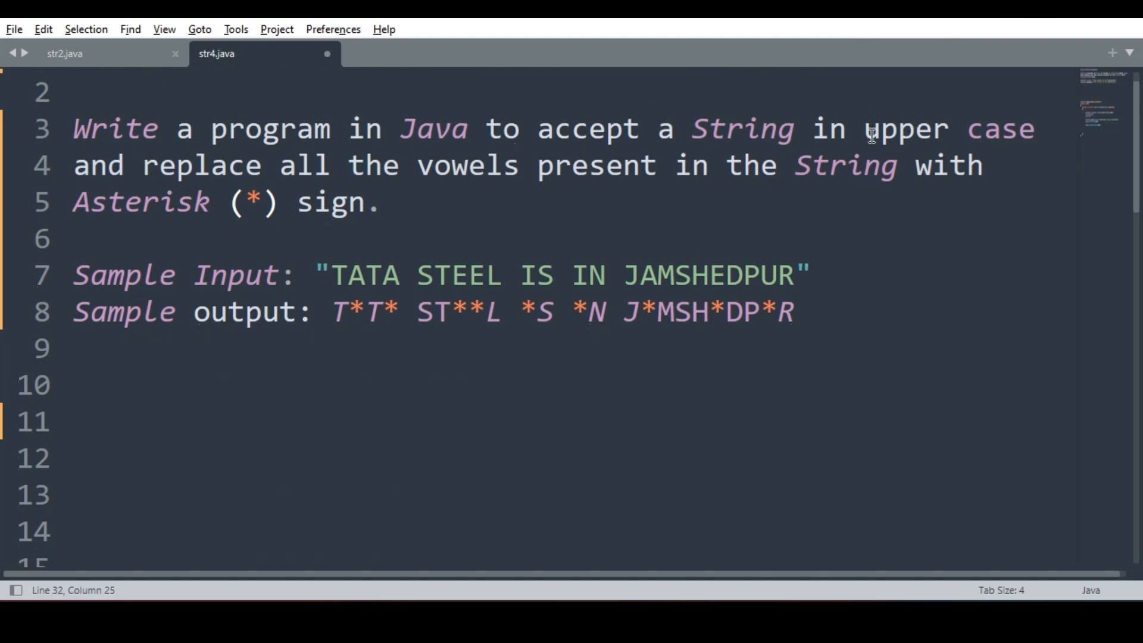
scroll(down, 3)
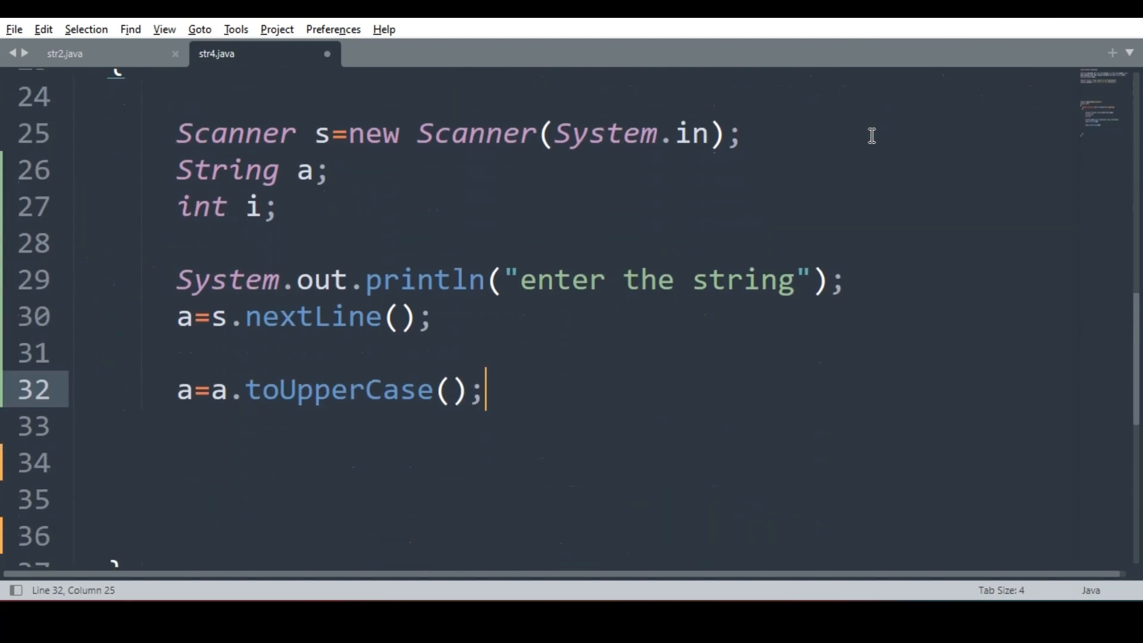
mouse_move(175, 394)
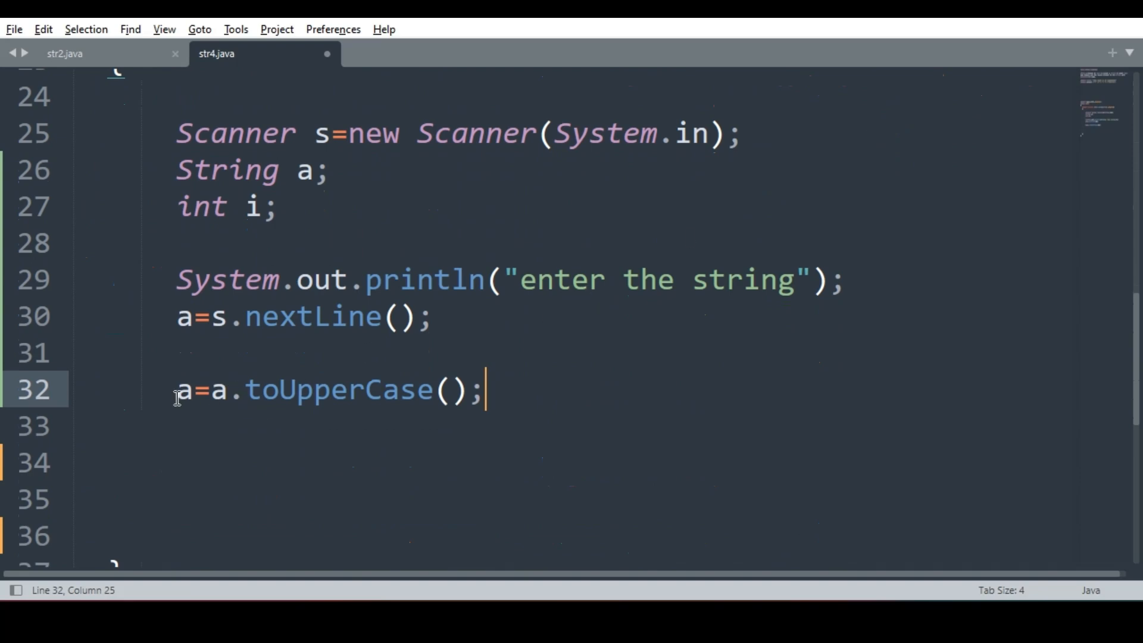
mouse_move(556, 389)
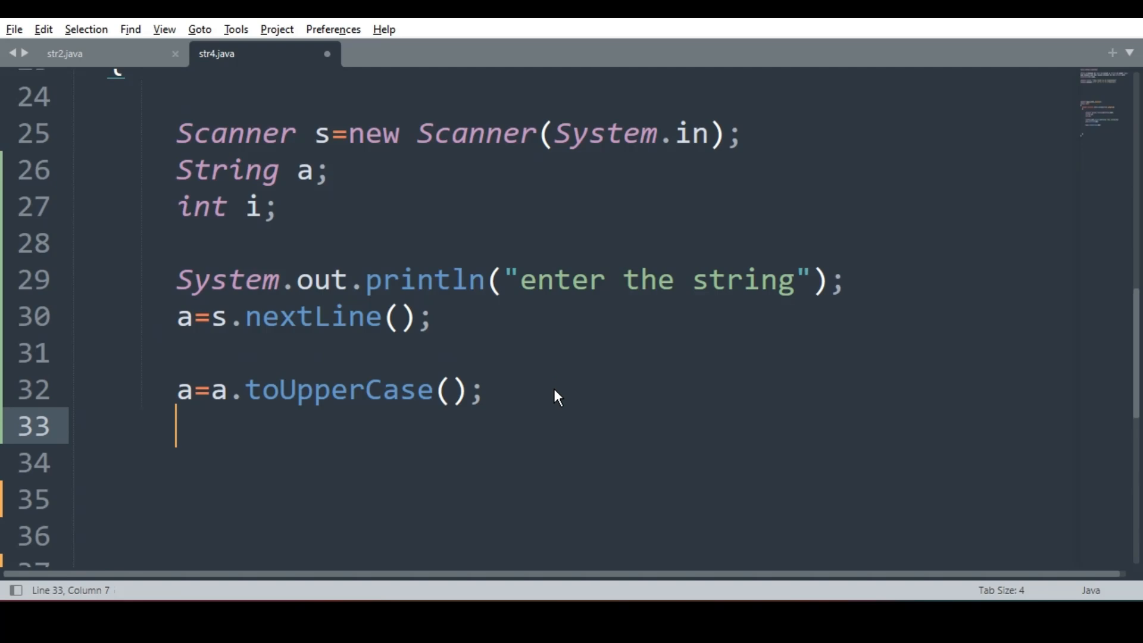
- Write the loop header for(i=0;i<a.length();i++), fixing the parentheses after length
text(for)
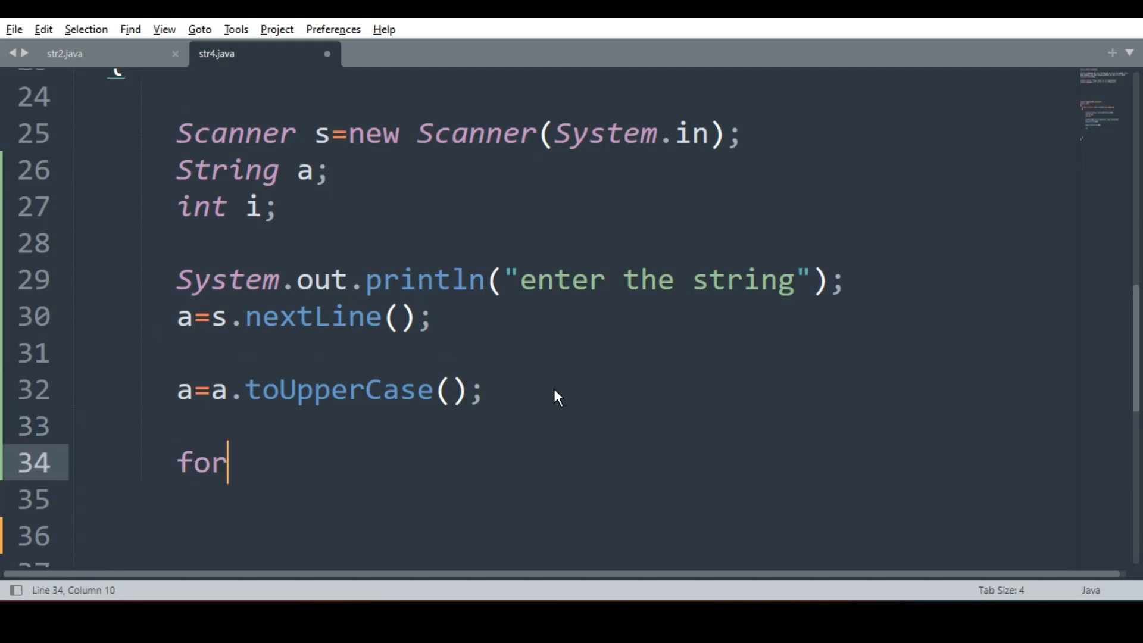
text((i=0)
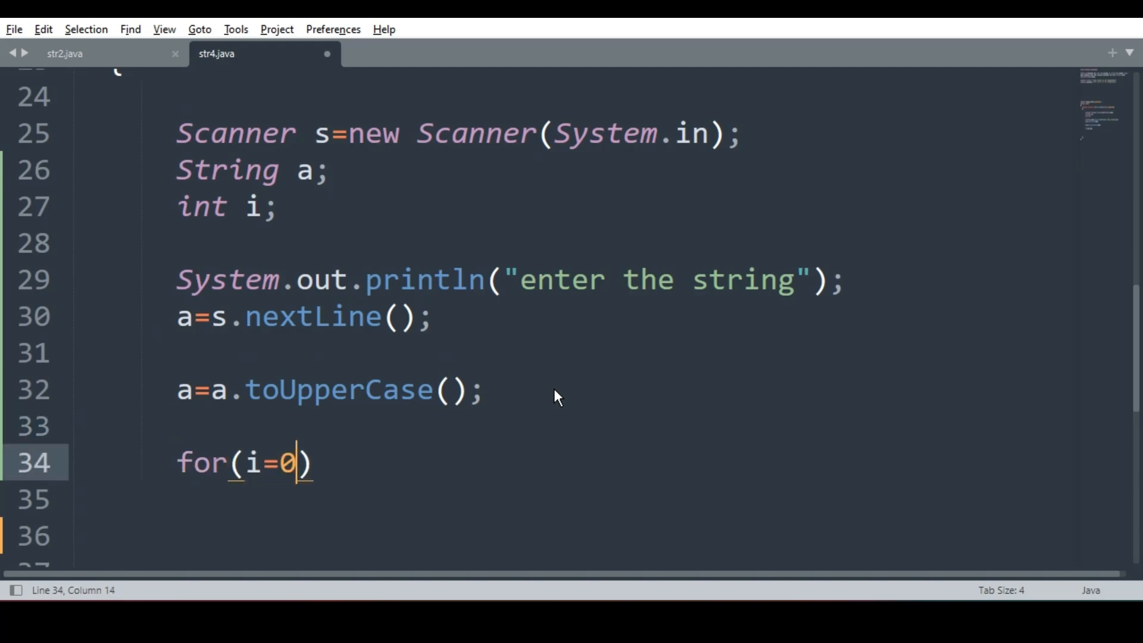
text(;i)
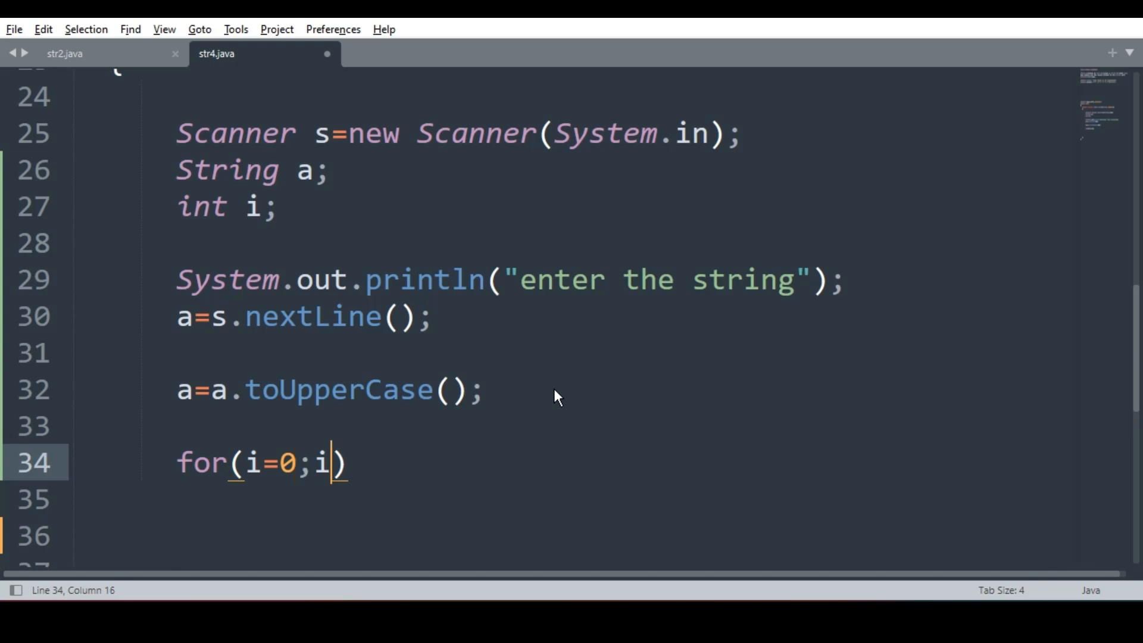
text(<a.)
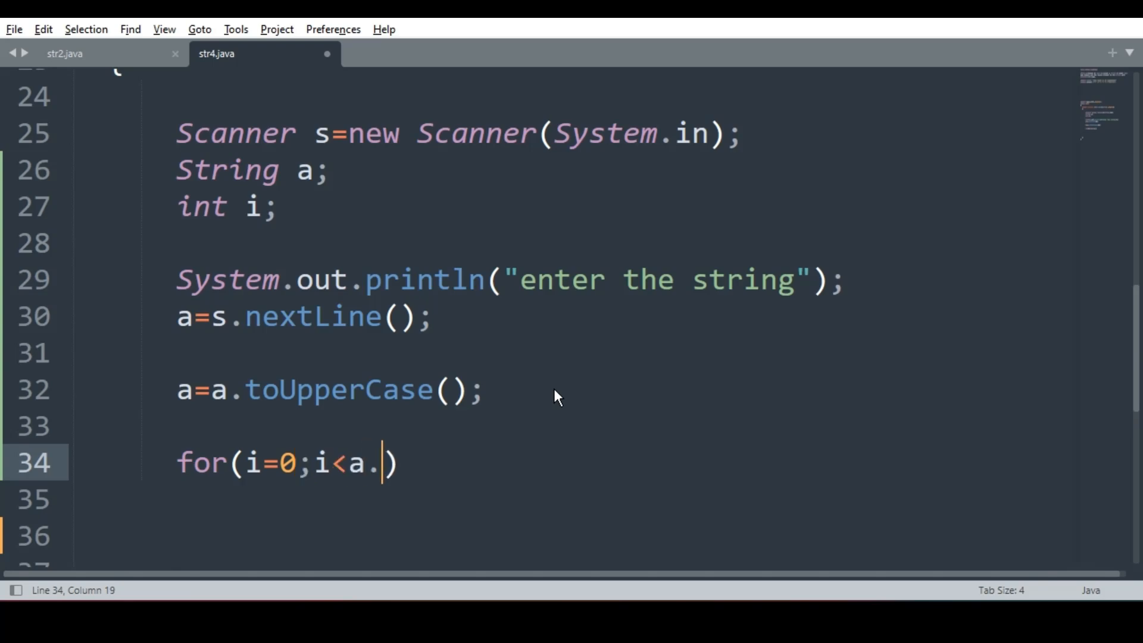
text(length())
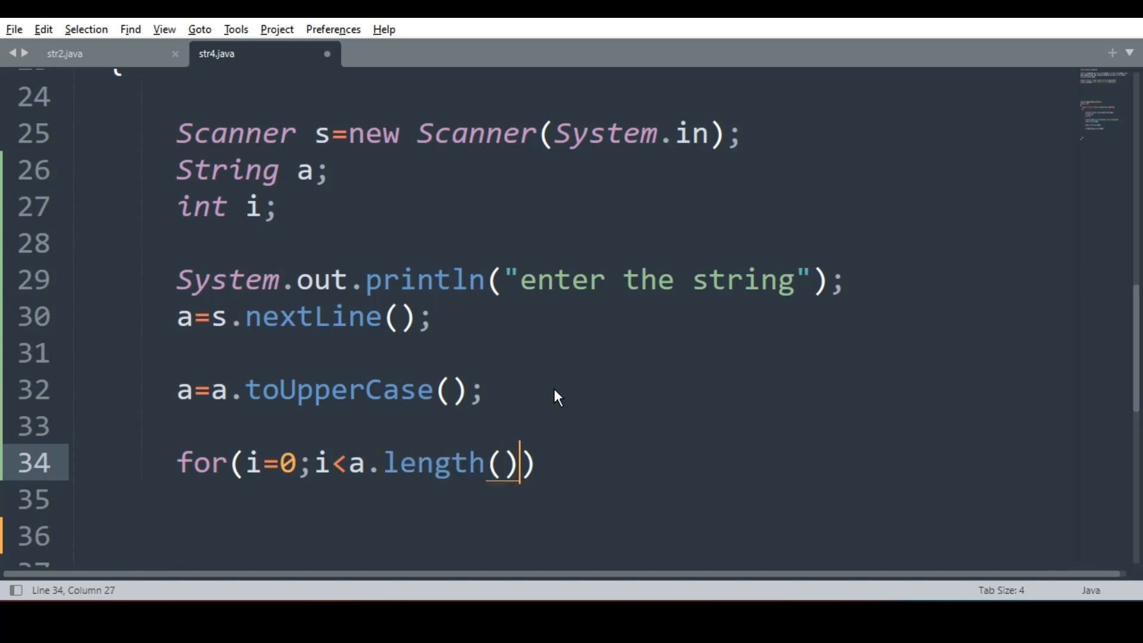
text(;i++)
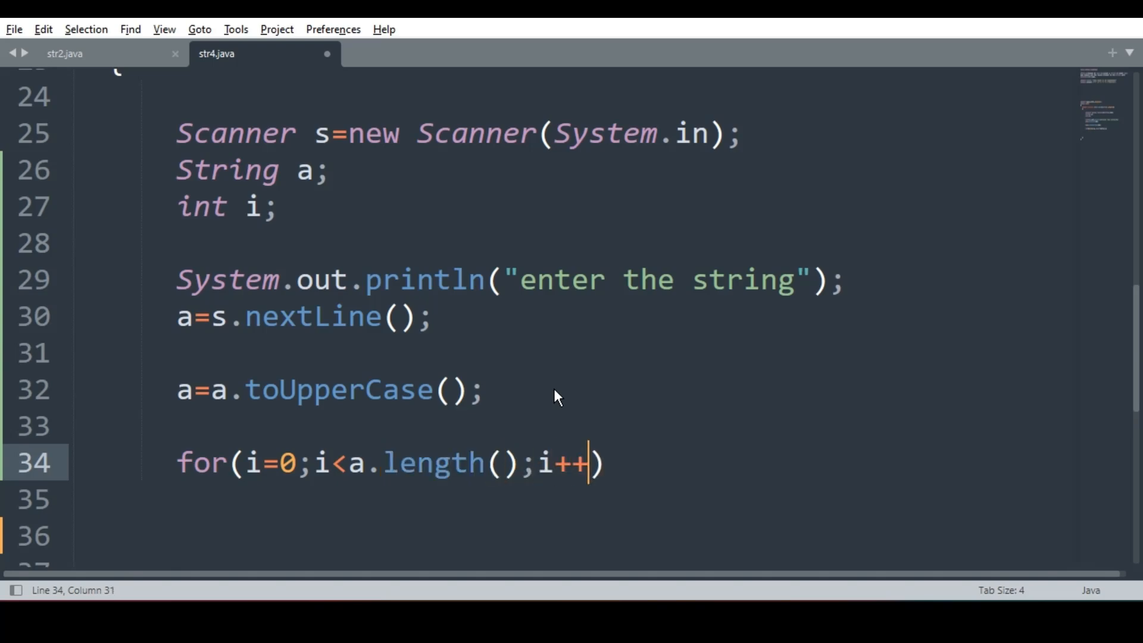
key(Left)
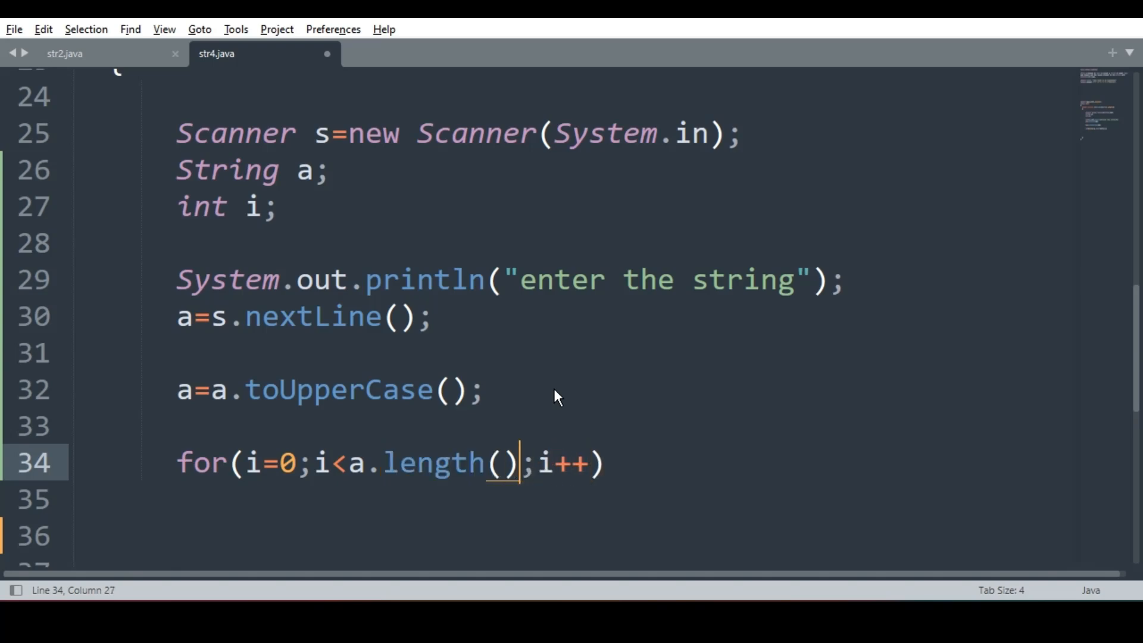
key(Backspace)
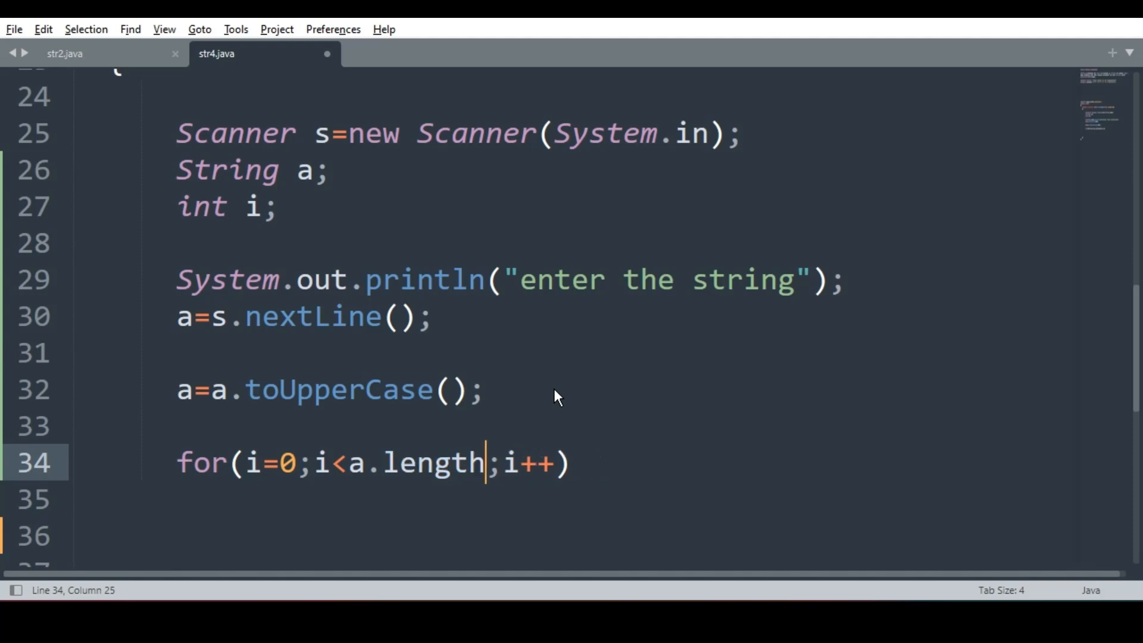
text(())
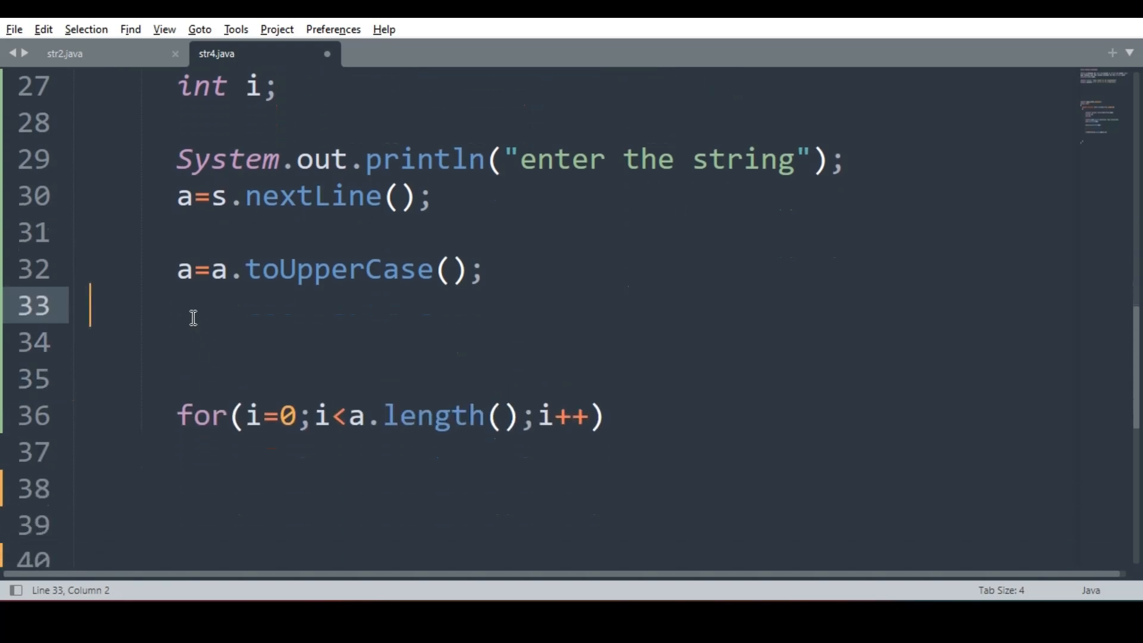
- Declare char ch and make the loop body assign ch=a.charAt(i);
text(cha)
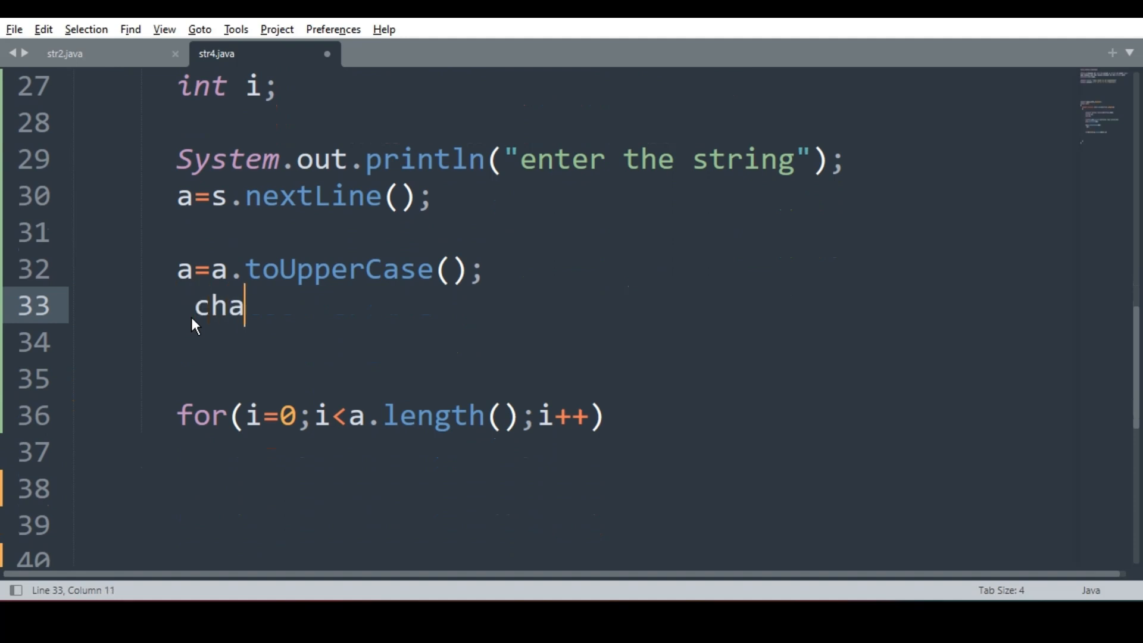
text(r ch;)
click(572, 488)
text(ch=)
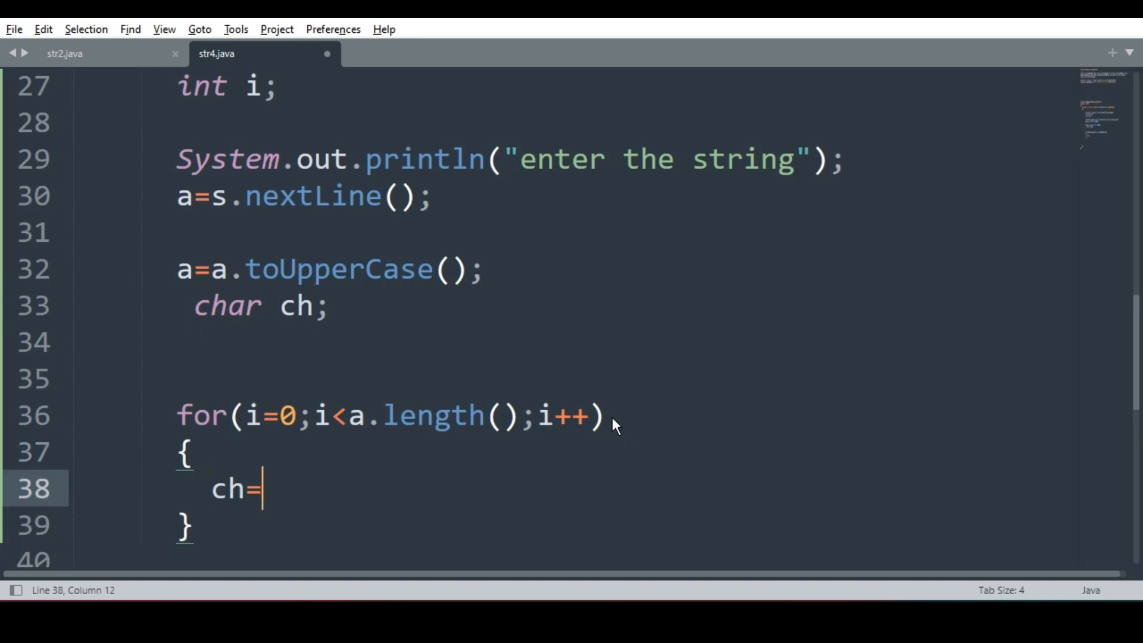
text(a.)
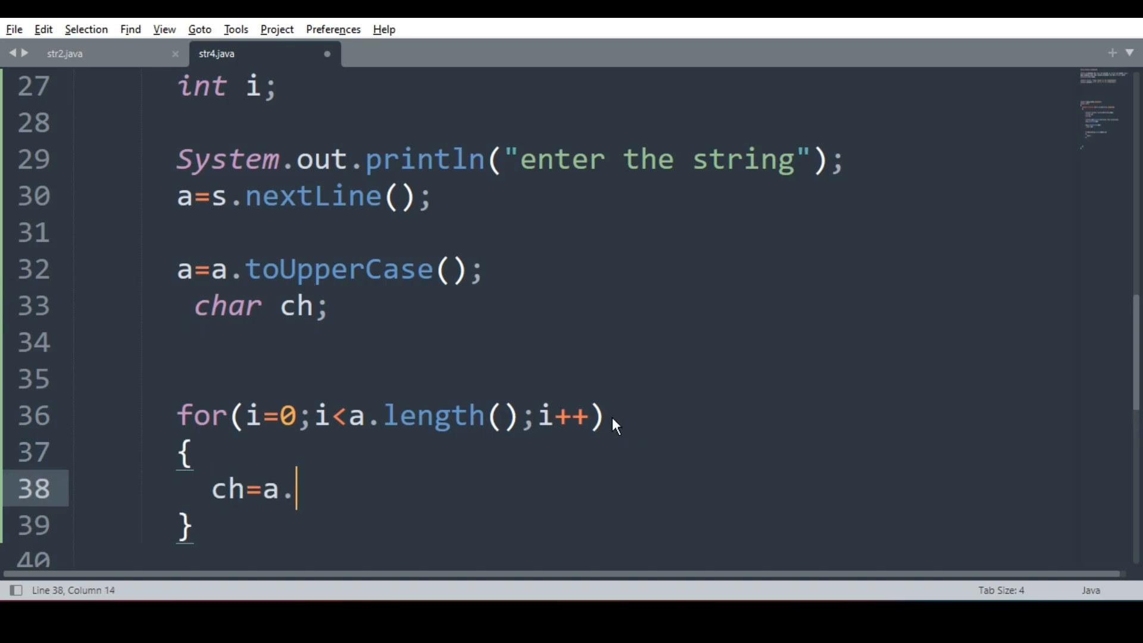
text(charAt())
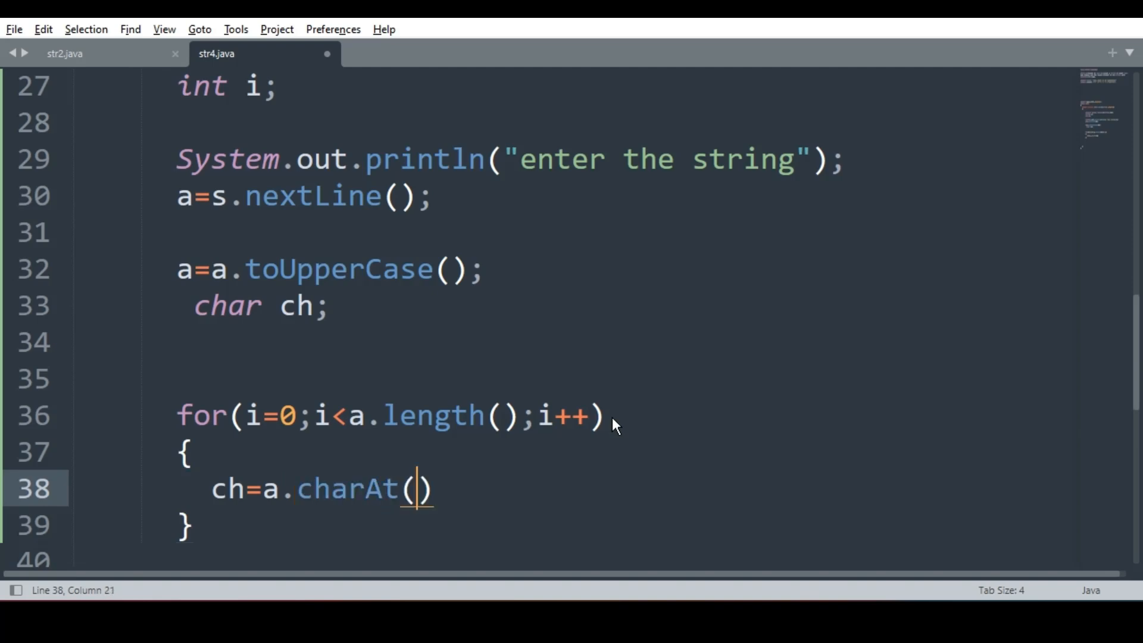
text(i);)
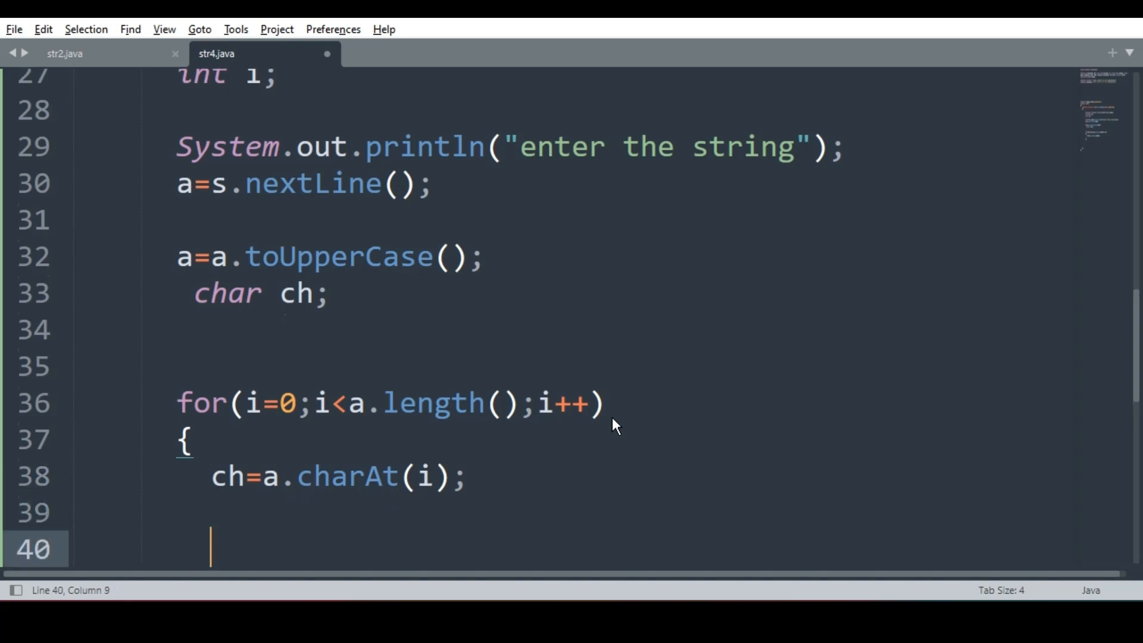
- Begin the if condition with ch=='A', removing the mistyped E and O comparisons
text(if())
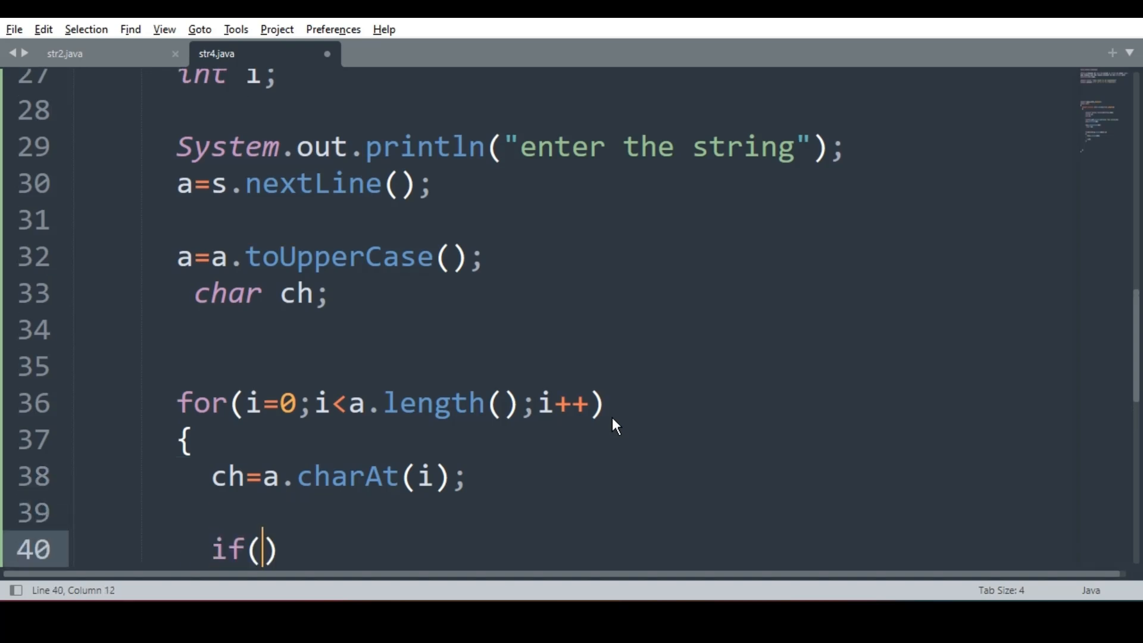
text(ch=='')
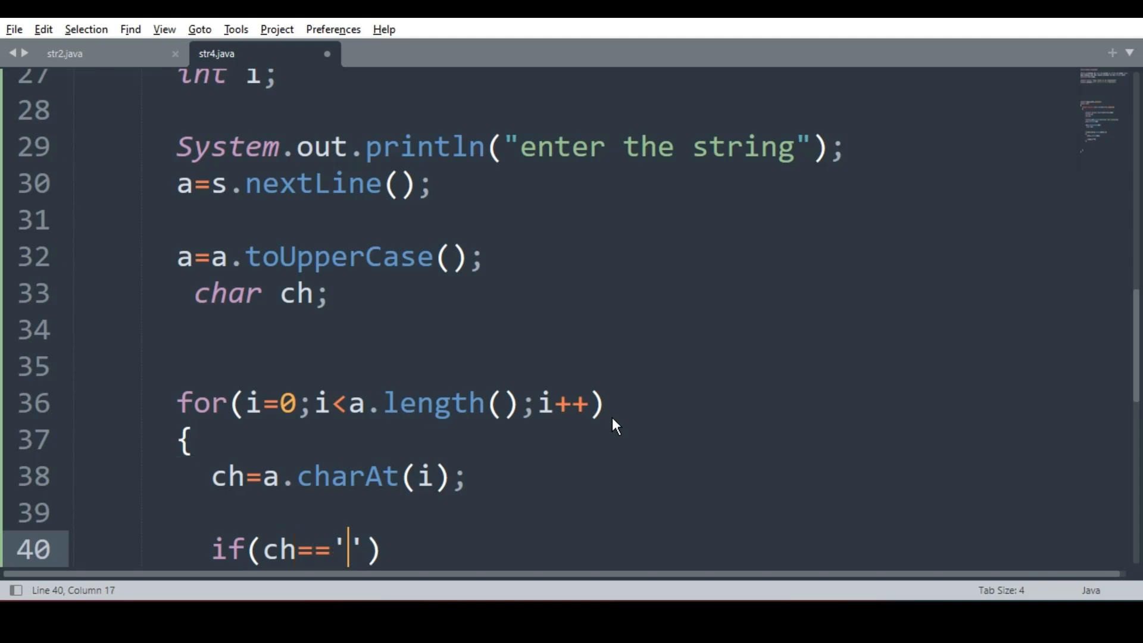
text(A'||)
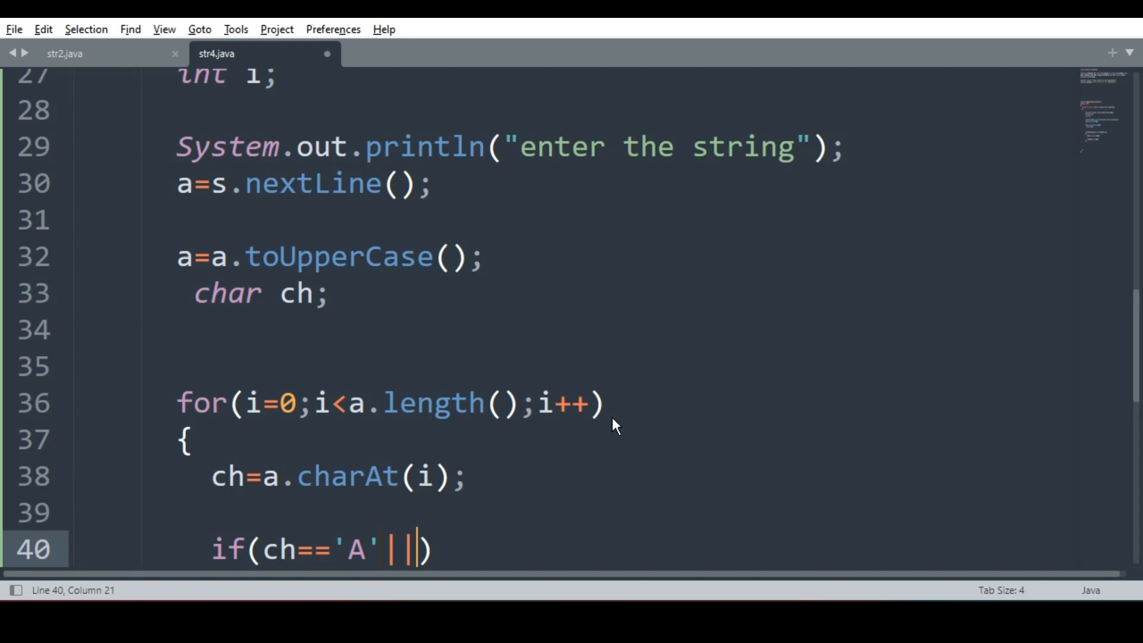
text(E'||)
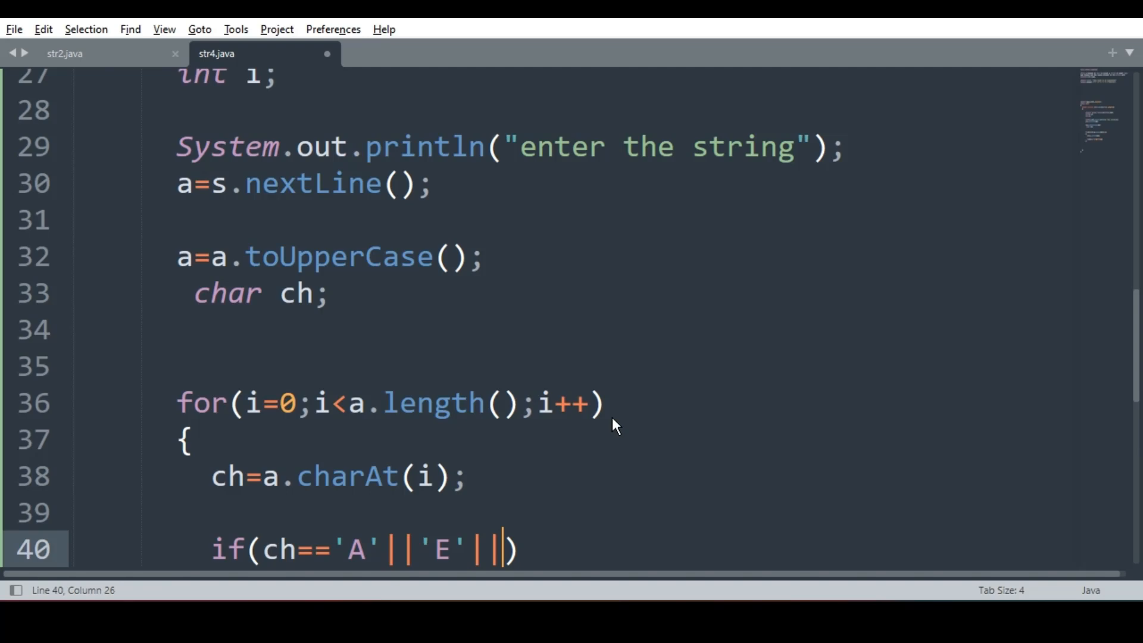
text('O')
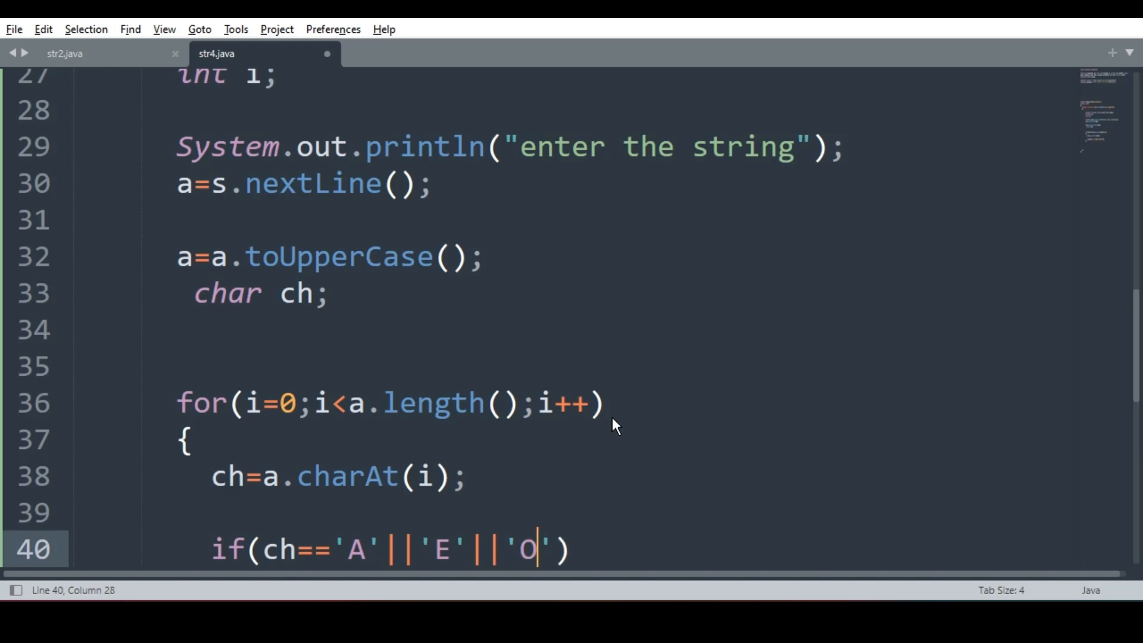
key(BackSpace)
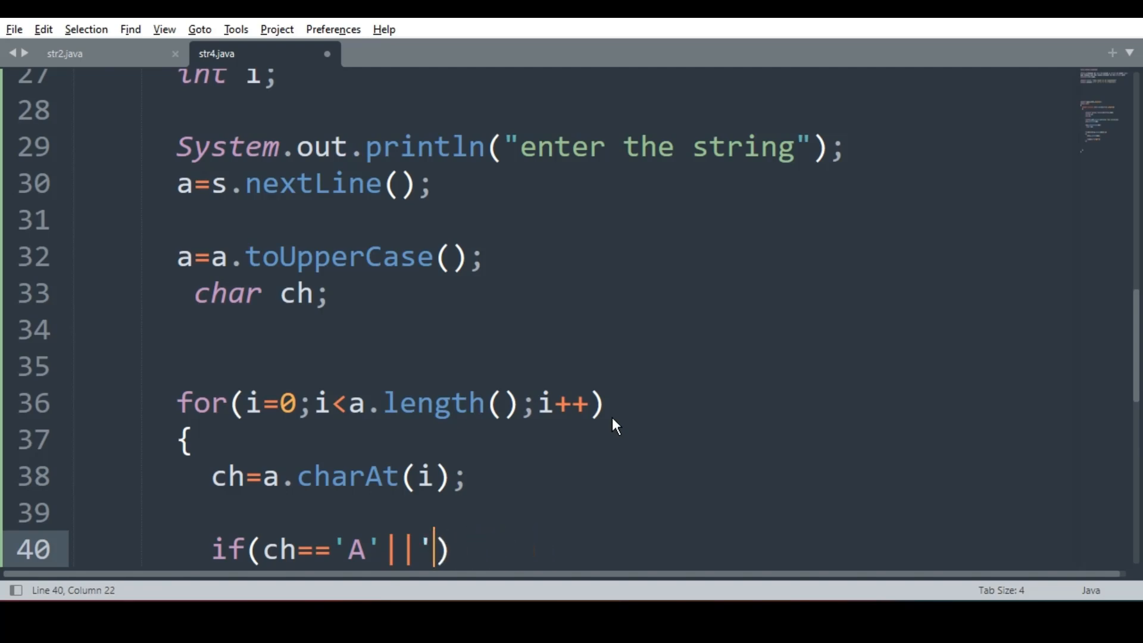
- Complete the condition with ch=='E', 'I', 'O' and 'U' comparisons joined by ||
text(ch==)
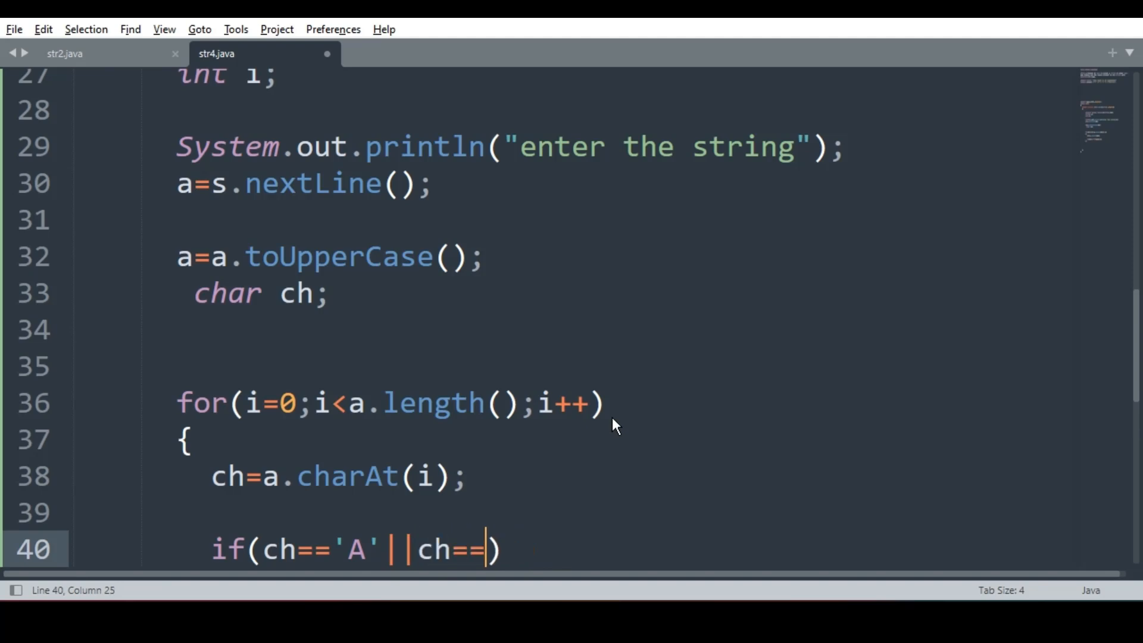
text('E')
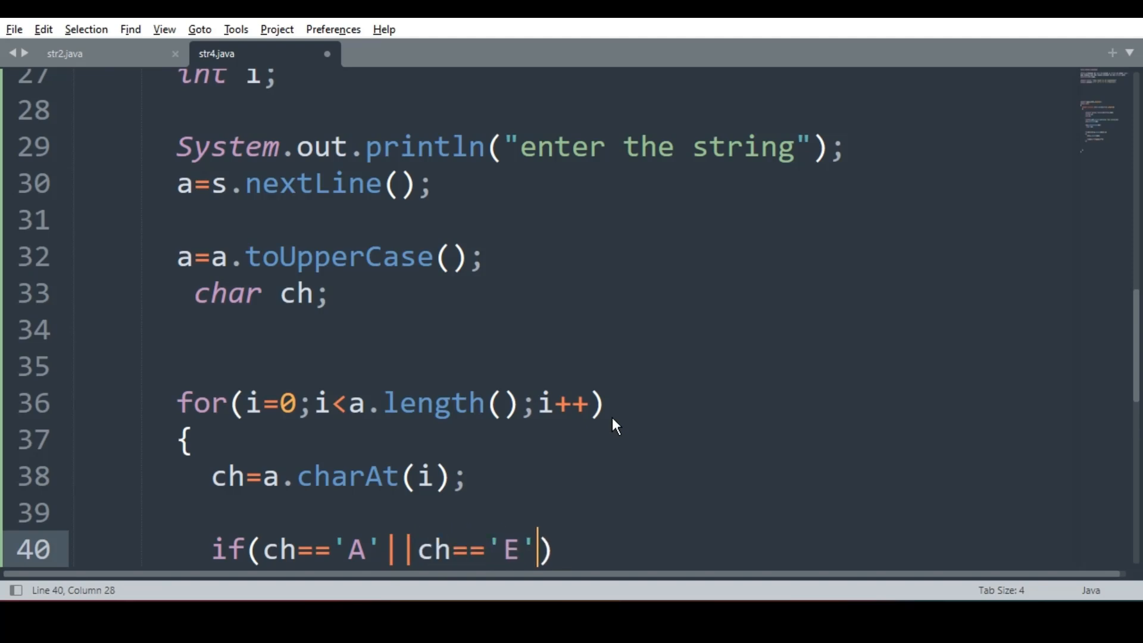
text(||ch)
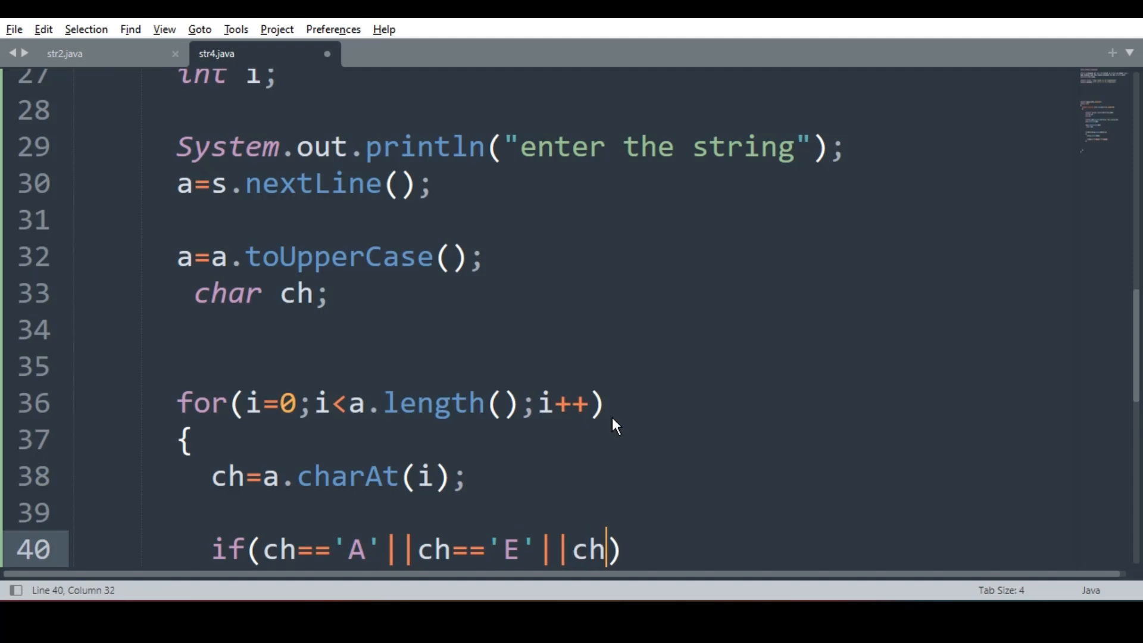
text(=='I')
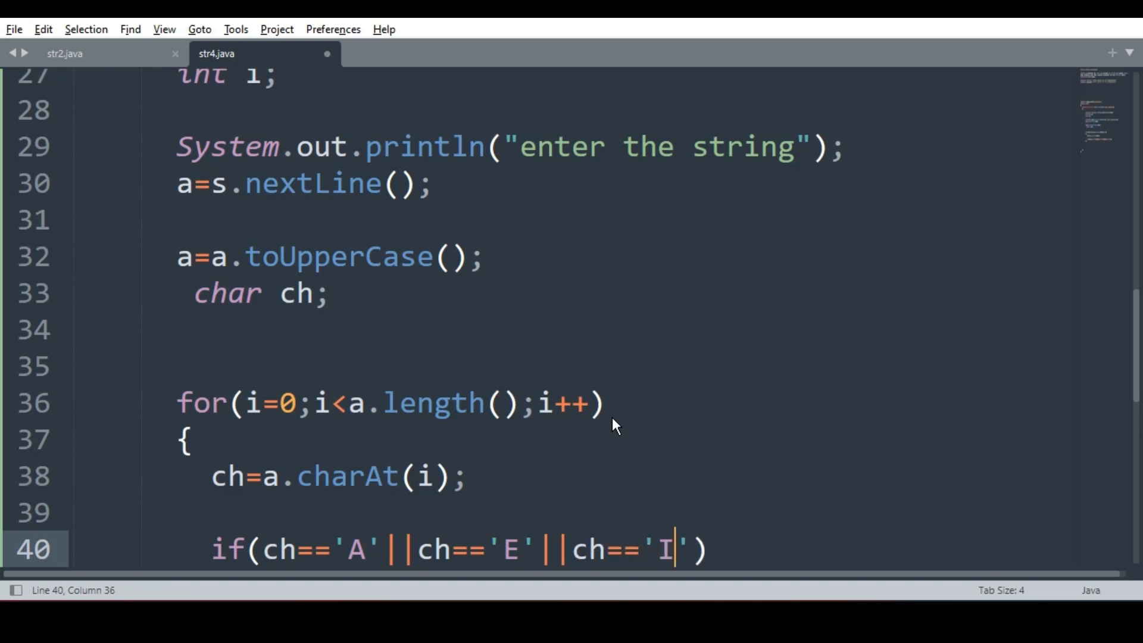
text(||)
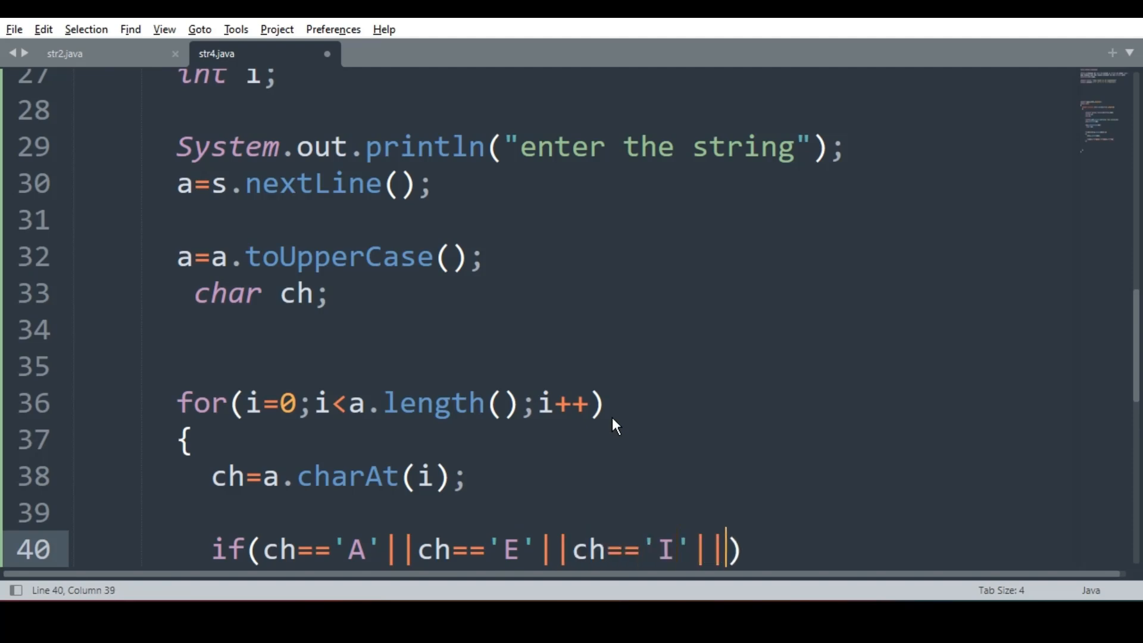
text(ch==')
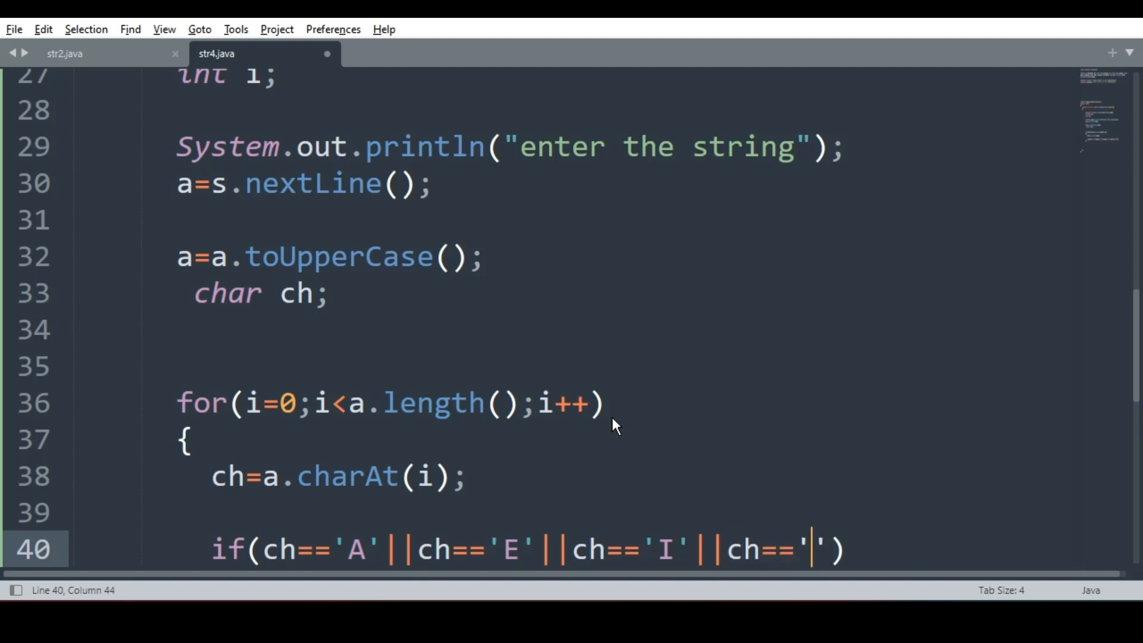
text(O' |)
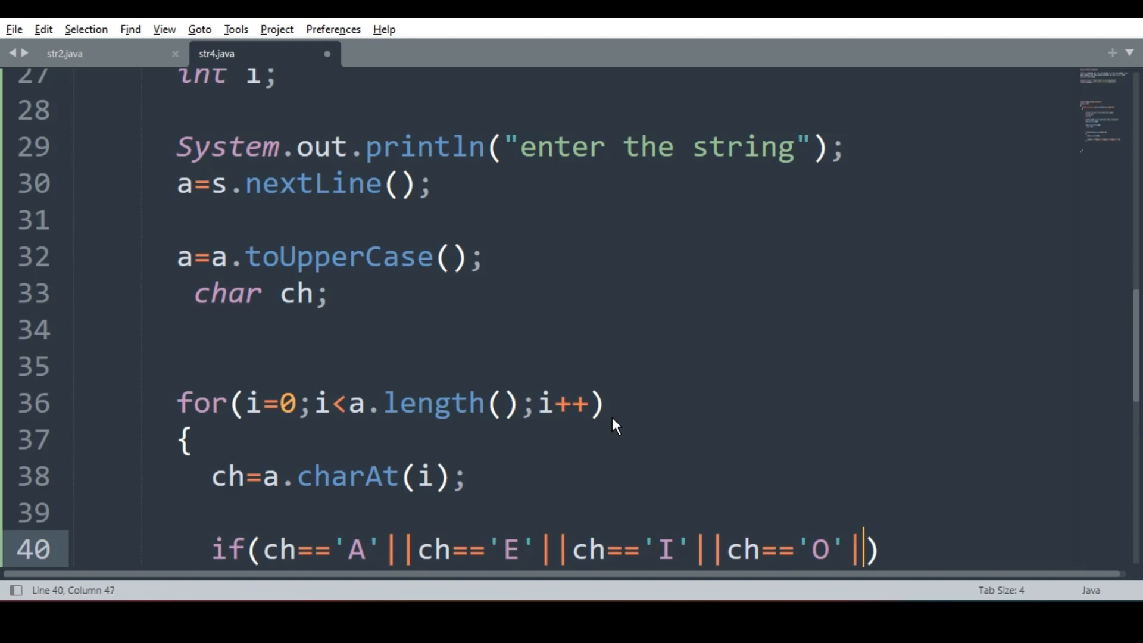
text(|ch==)
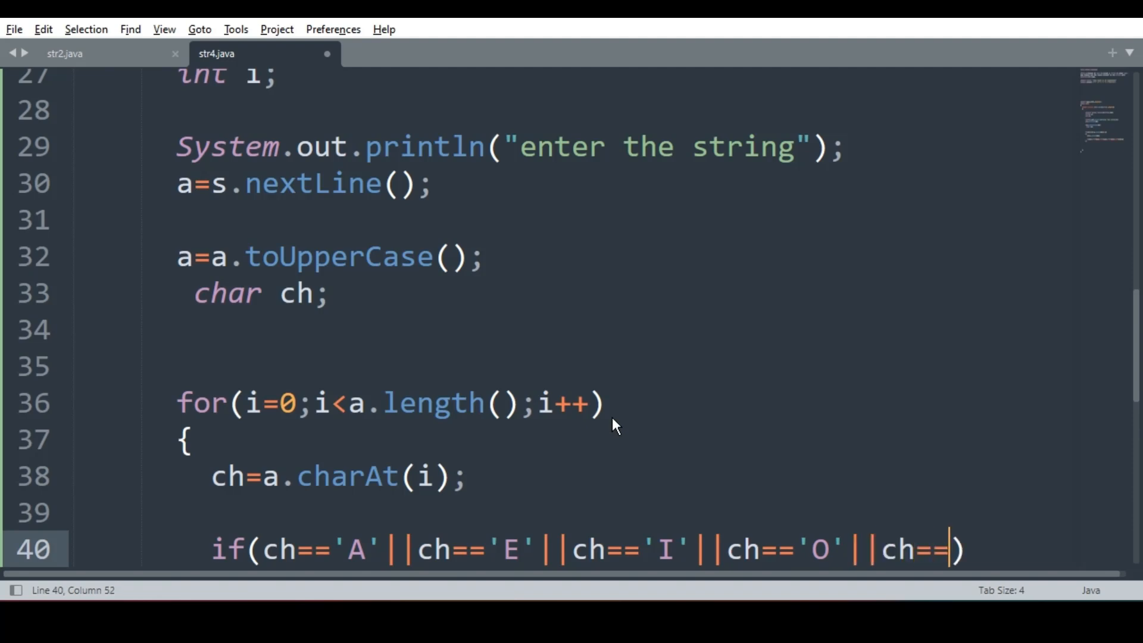
text(U')
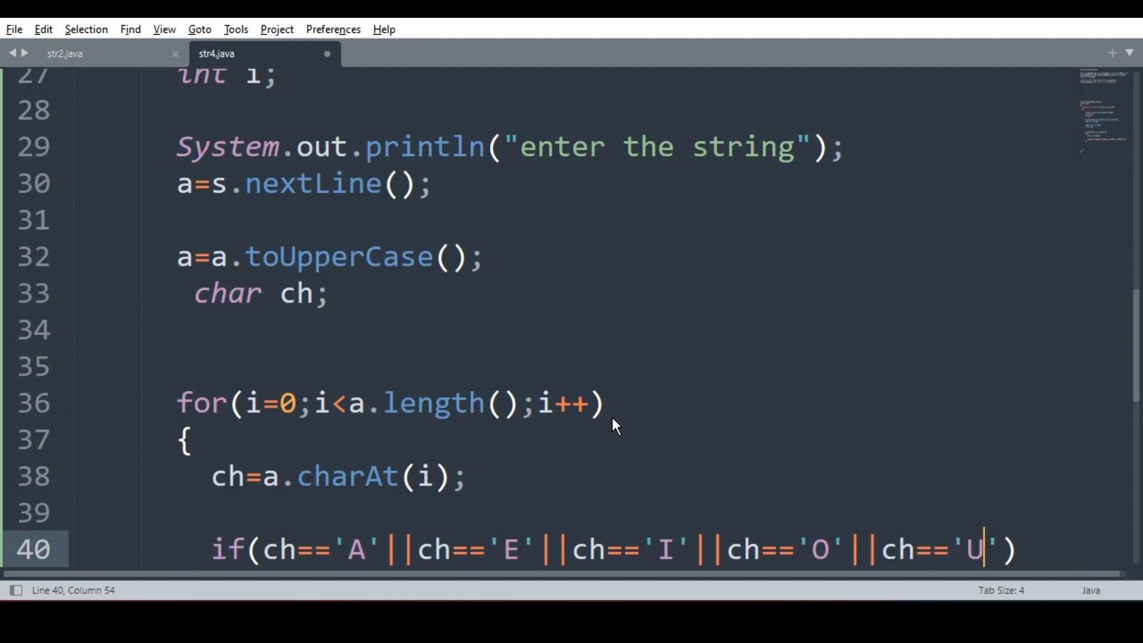
scroll(down, 3)
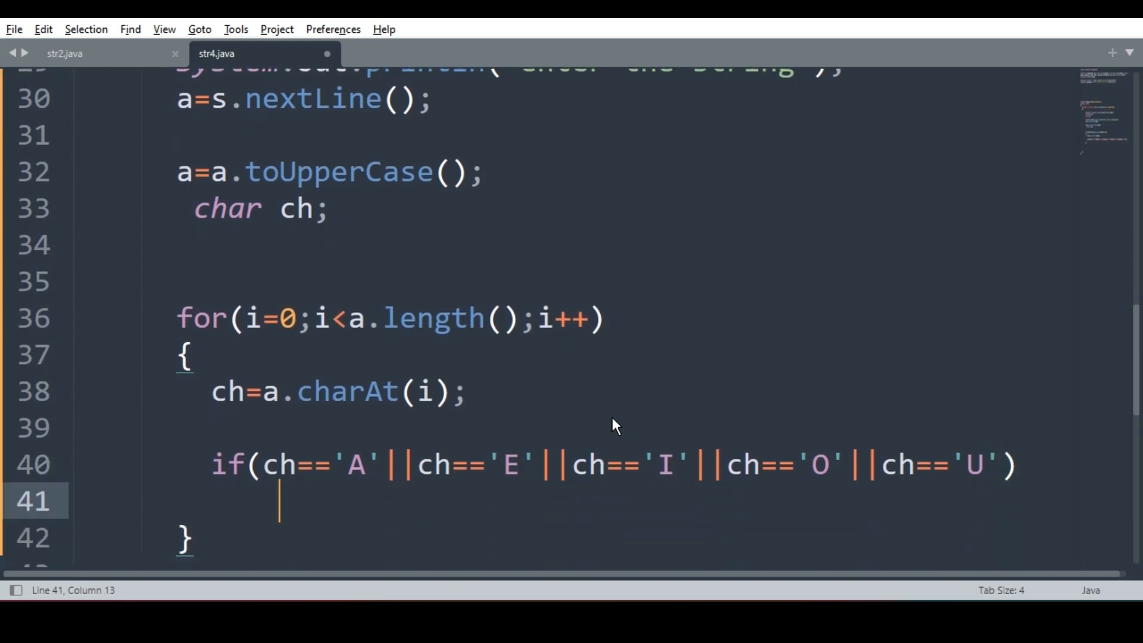
- Add an opening brace { to create the if statement's empty block
text({)
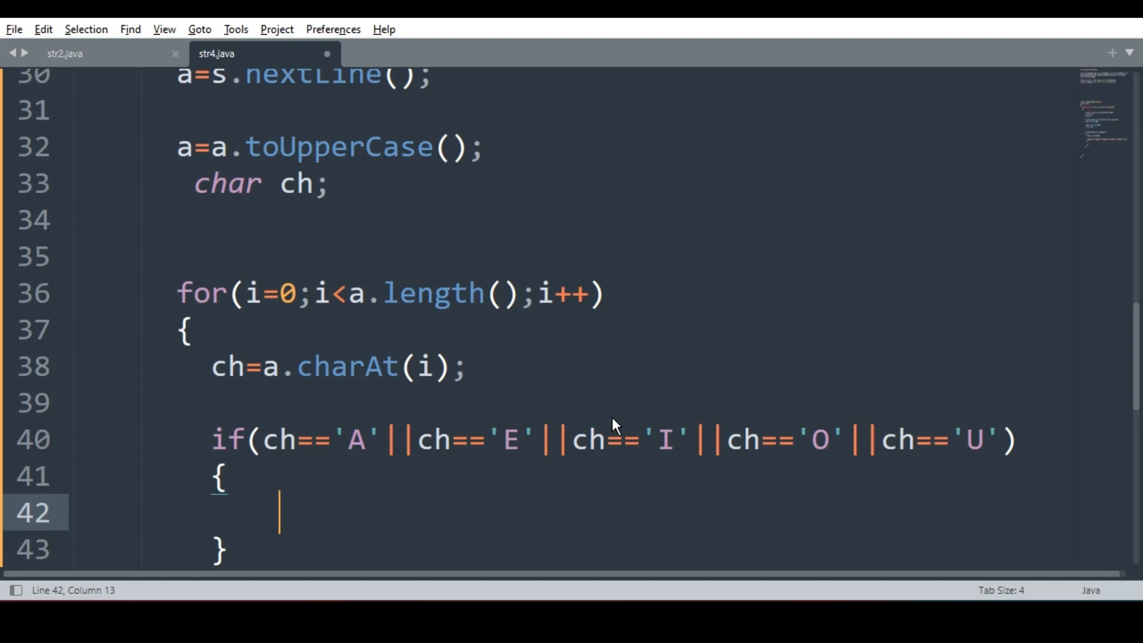
mouse_move(296, 225)
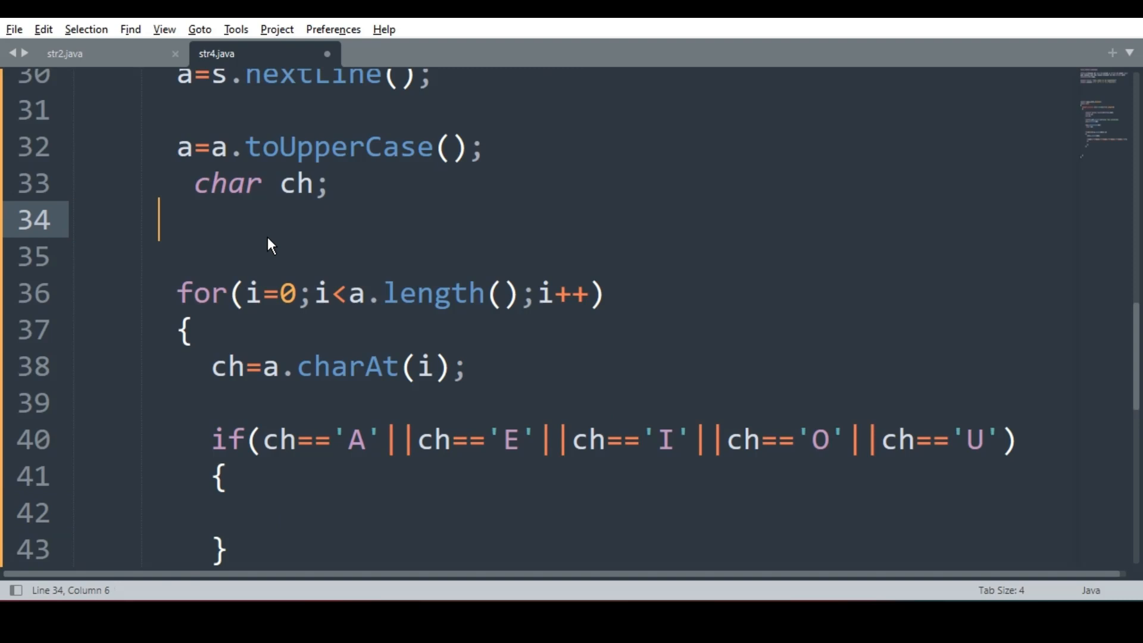
- Type String ans=""; on line 35, before the for loop
text(Stri)
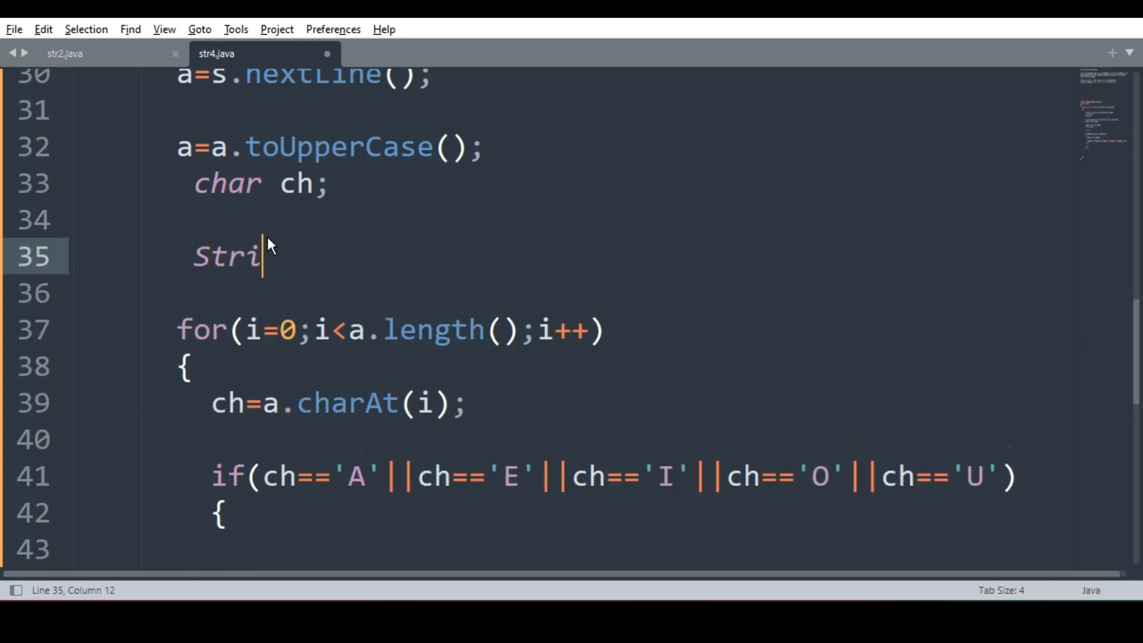
text(ng ans;)
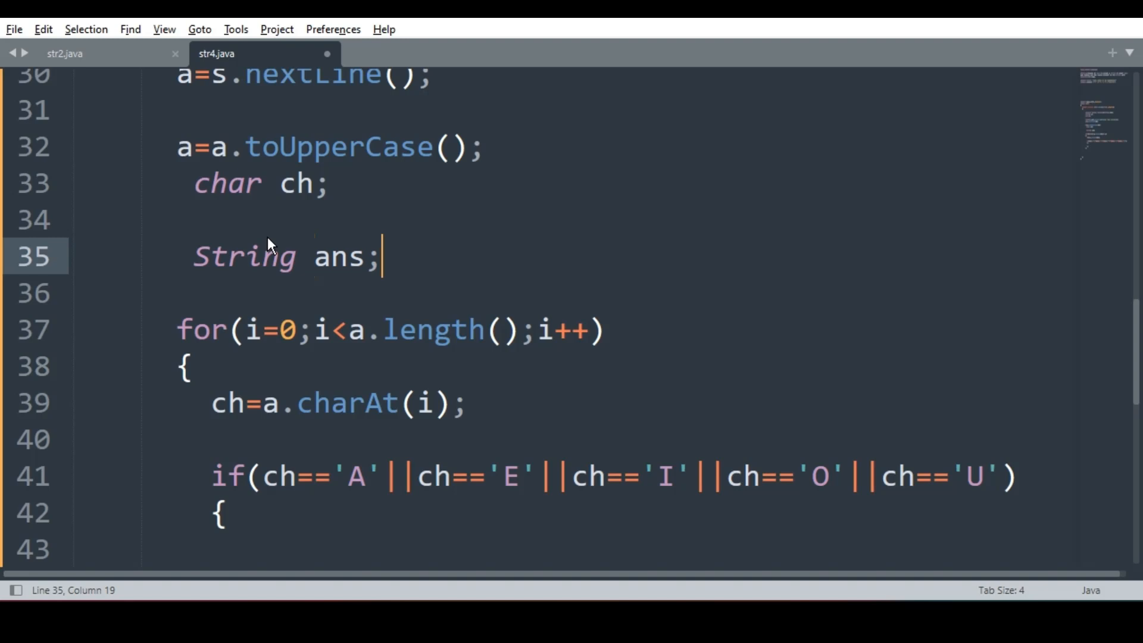
scroll(down, 3)
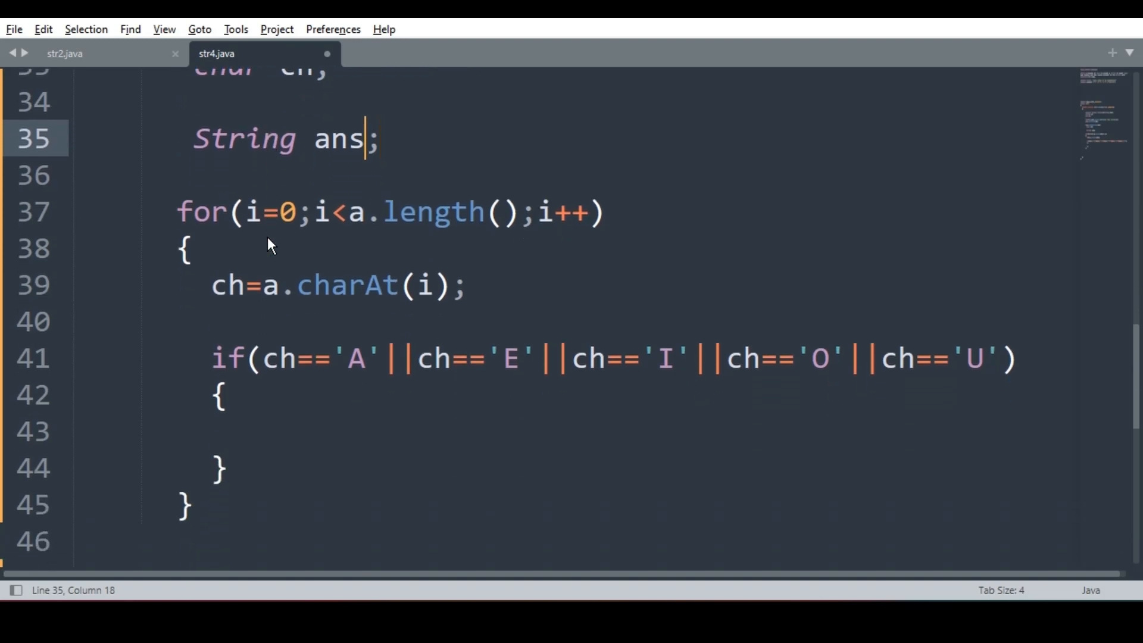
text(="")
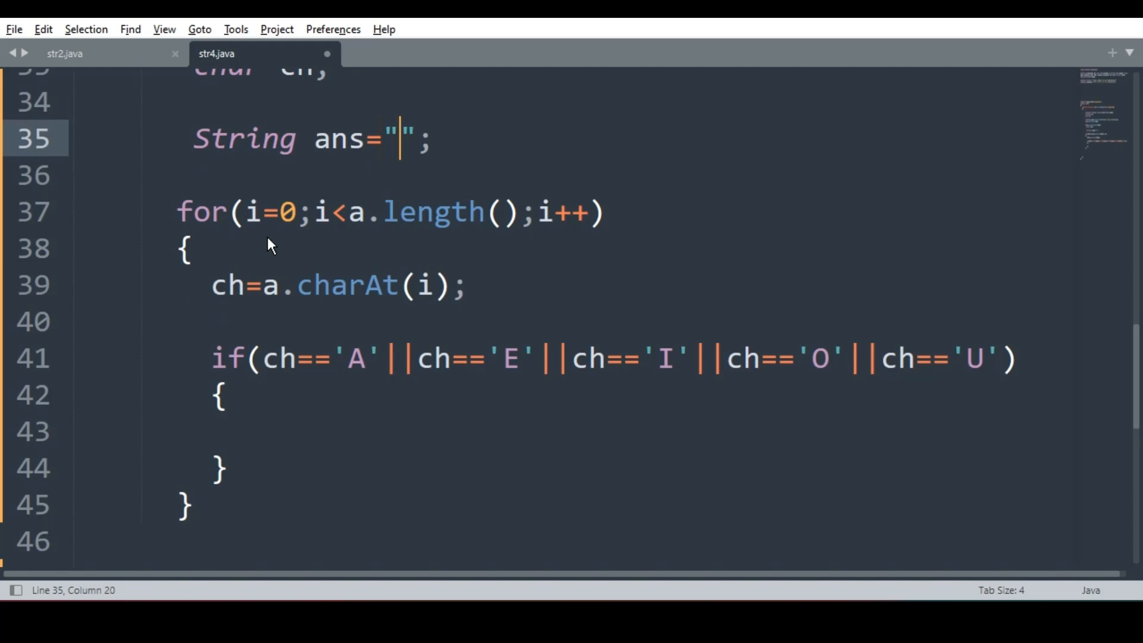
mouse_move(247, 426)
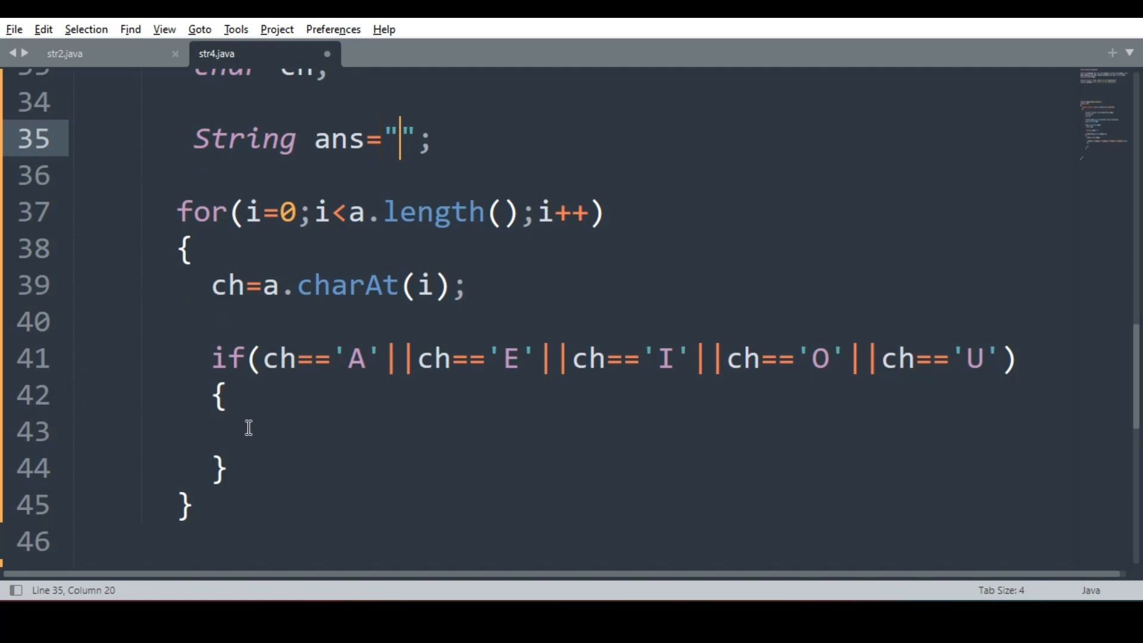
- Place the cursor inside the vowel if block's braces
click(248, 430)
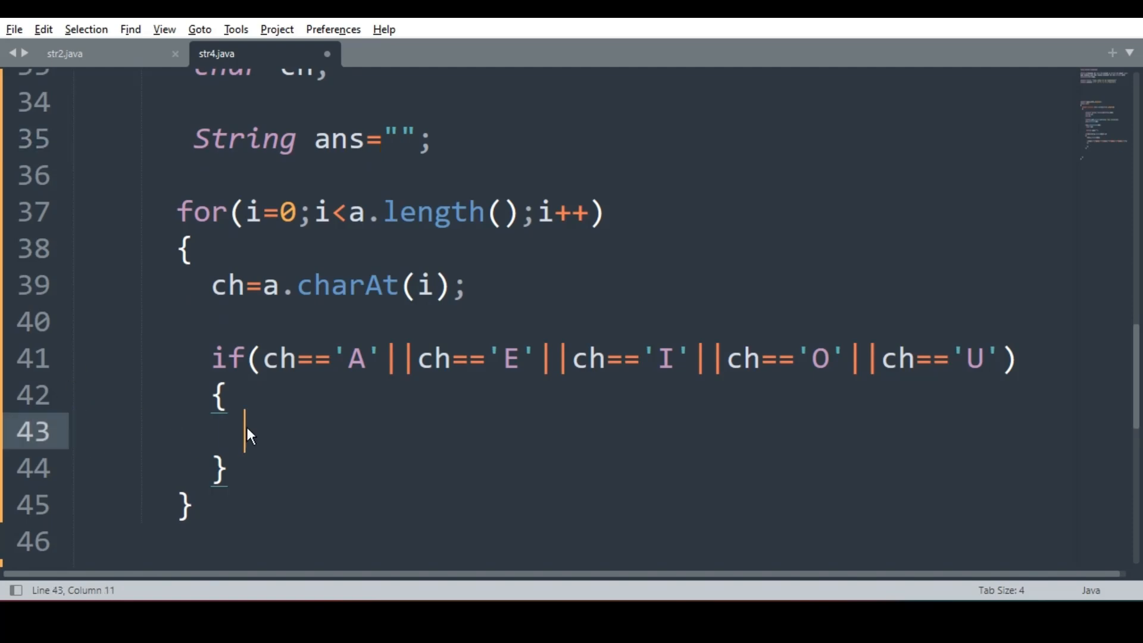
- Append an asterisk with ans=ans+"*"; and start the else keyword
text(ans=ans)
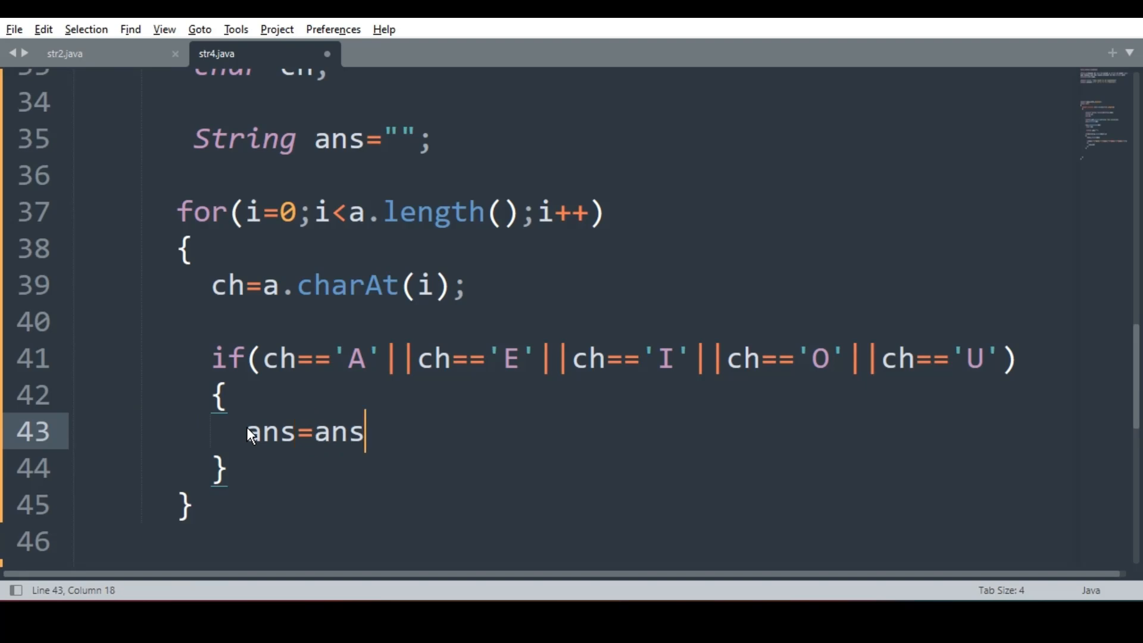
text(+)
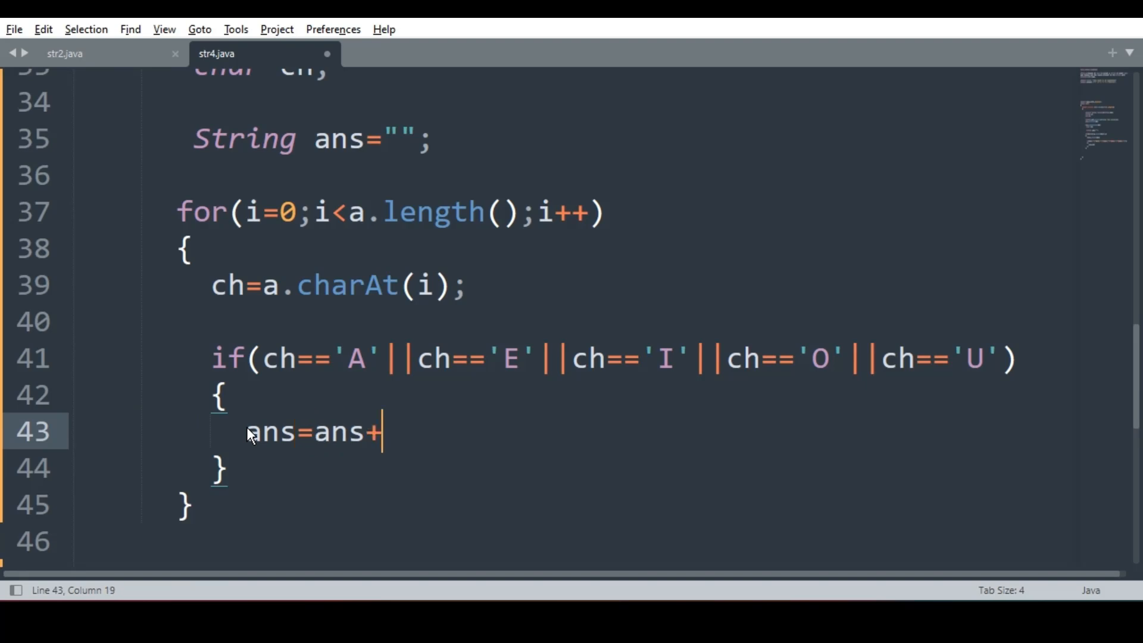
text("")
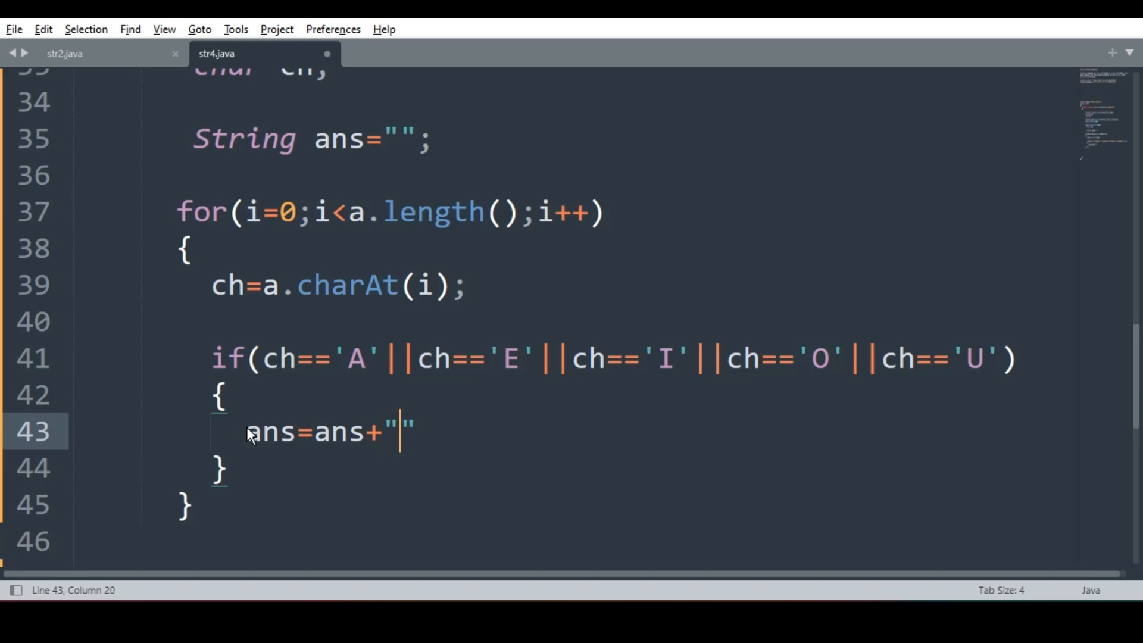
text(*";)
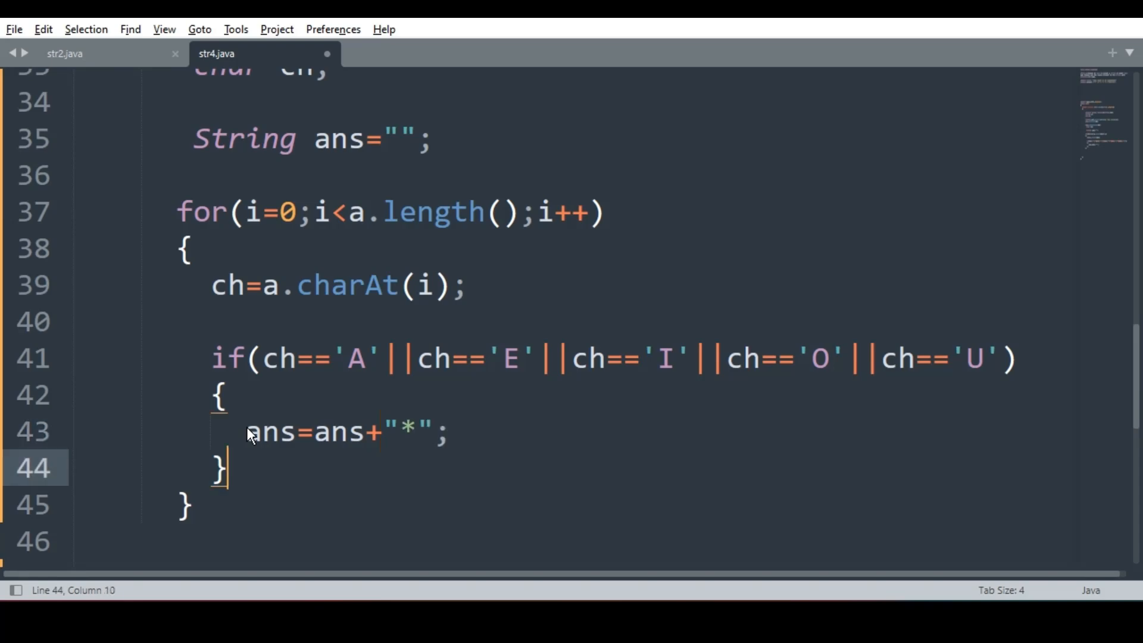
text(else)
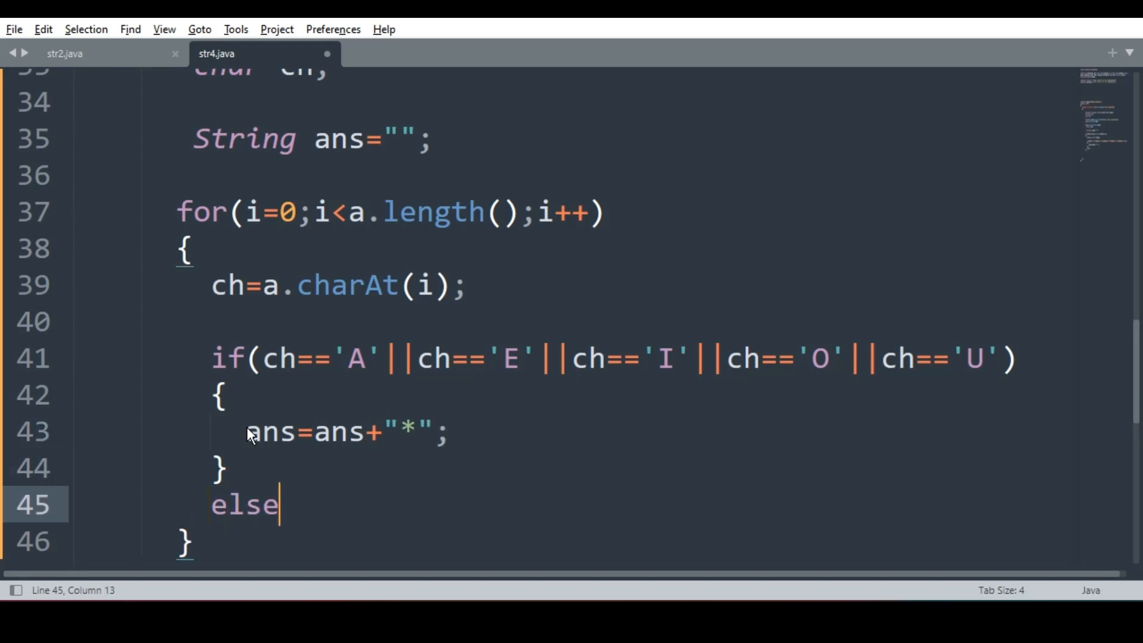
- Give the else branch a body that appends ch with ans=ans+ch;
key(Enter)
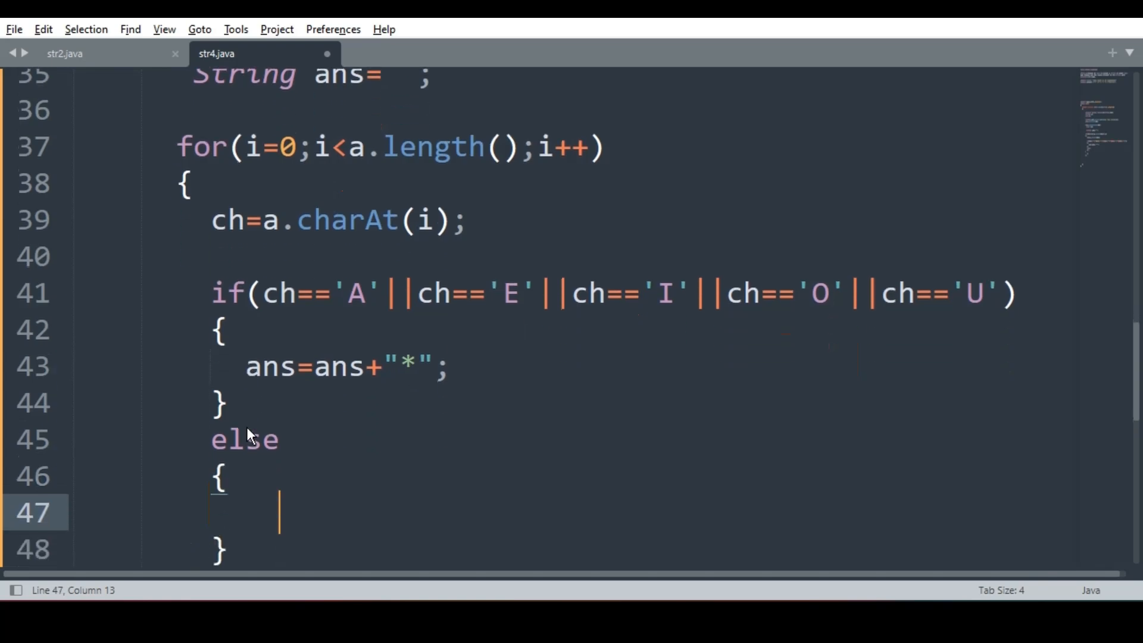
text(ans=)
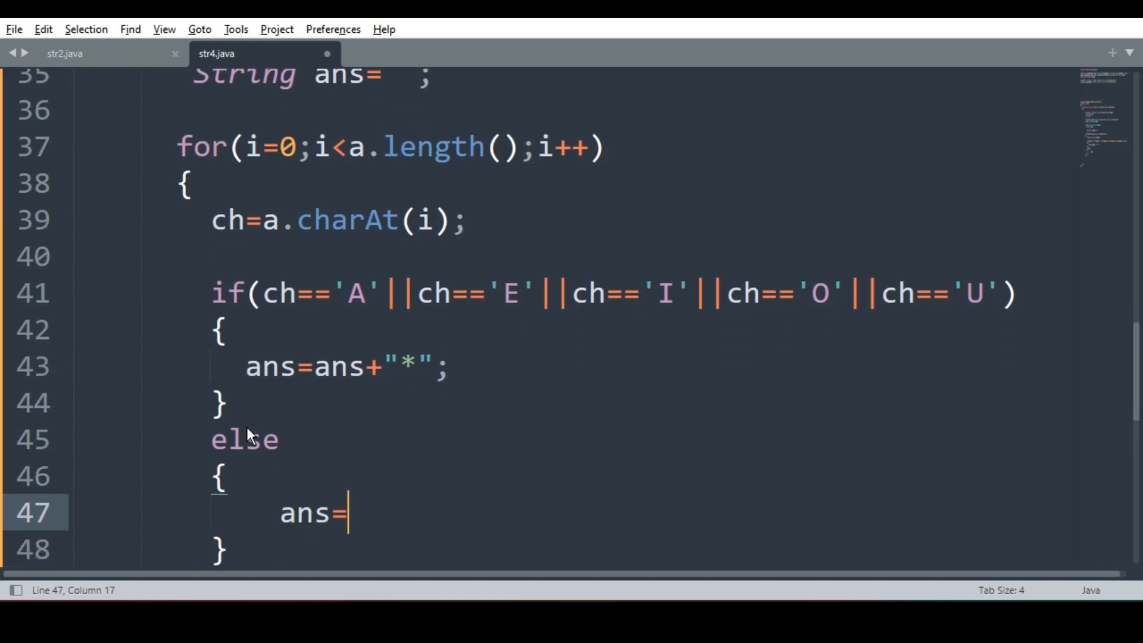
text(ans+ch)
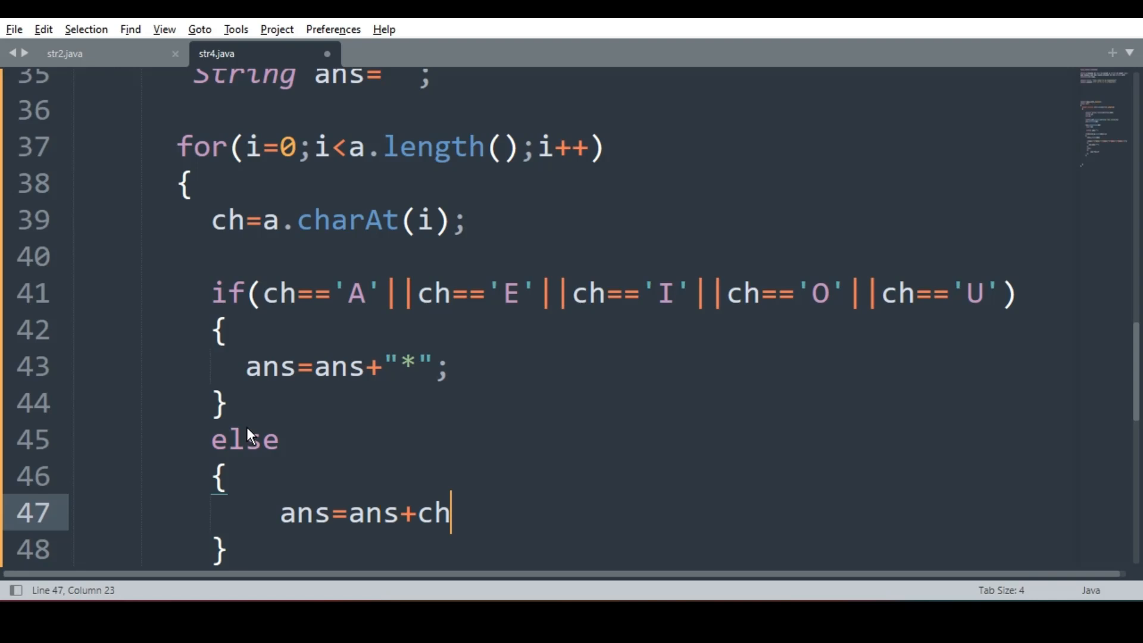
text(;)
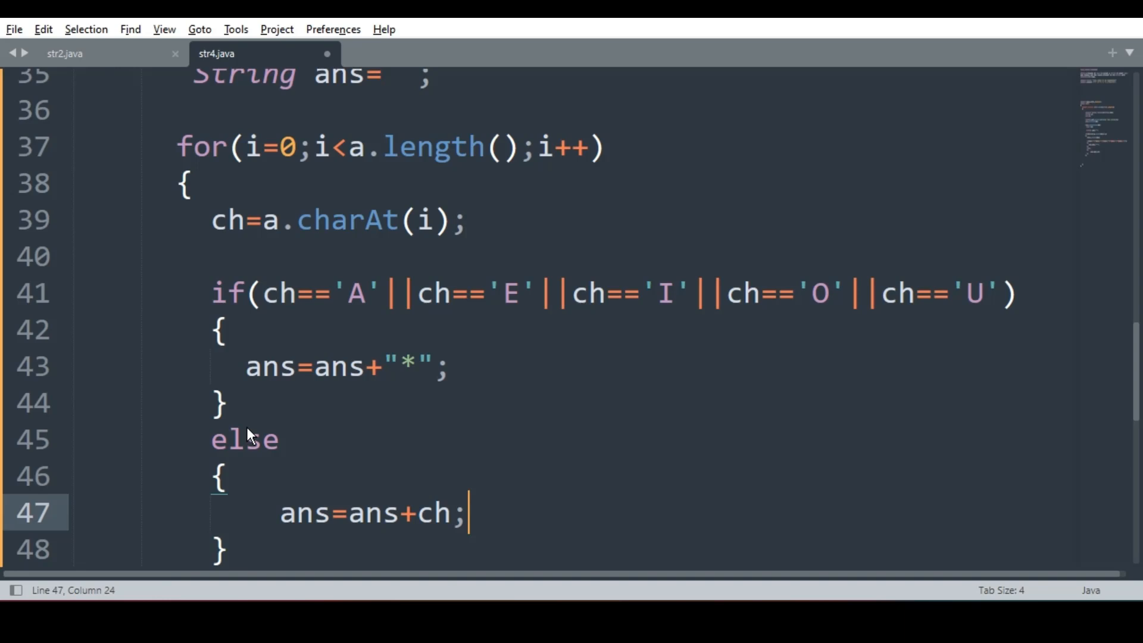
drag(264, 220, 470, 220)
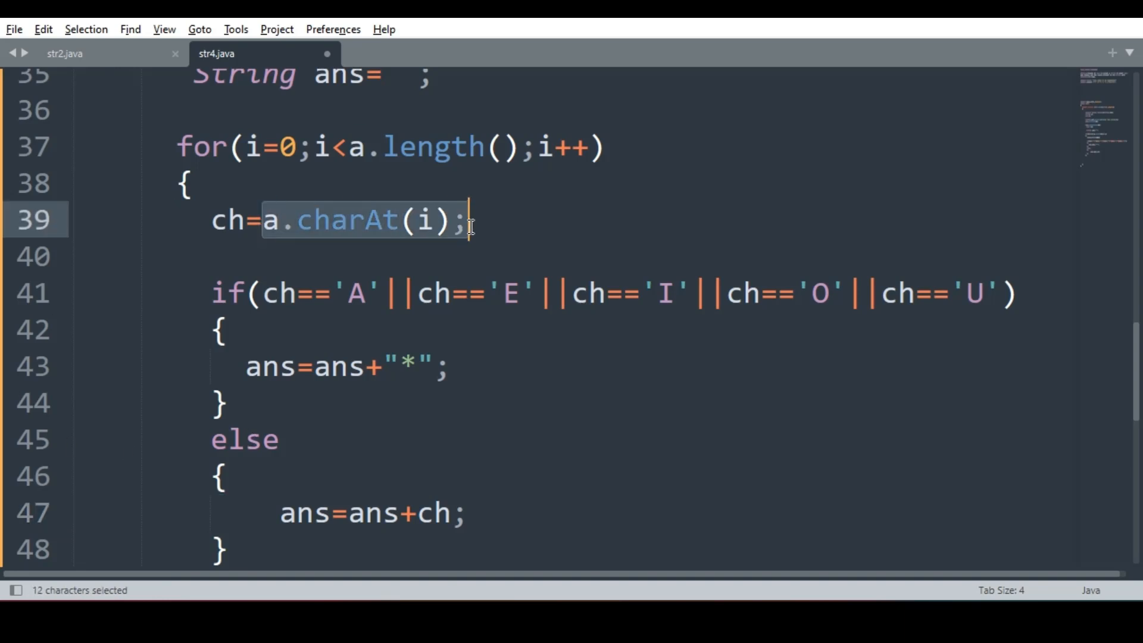
mouse_move(285, 230)
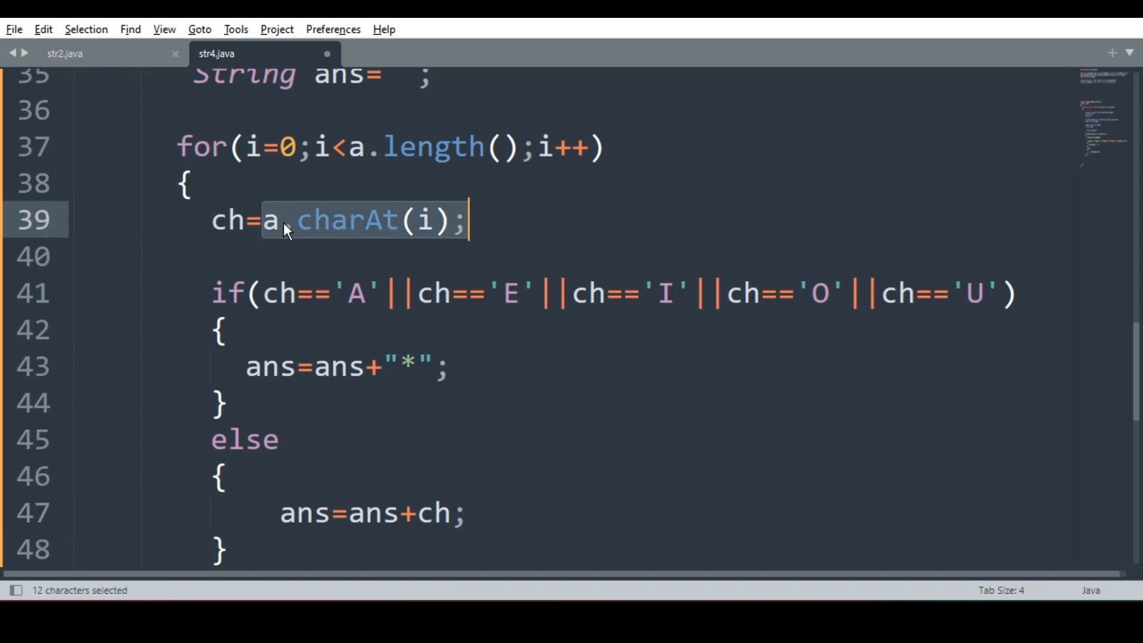
mouse_move(508, 225)
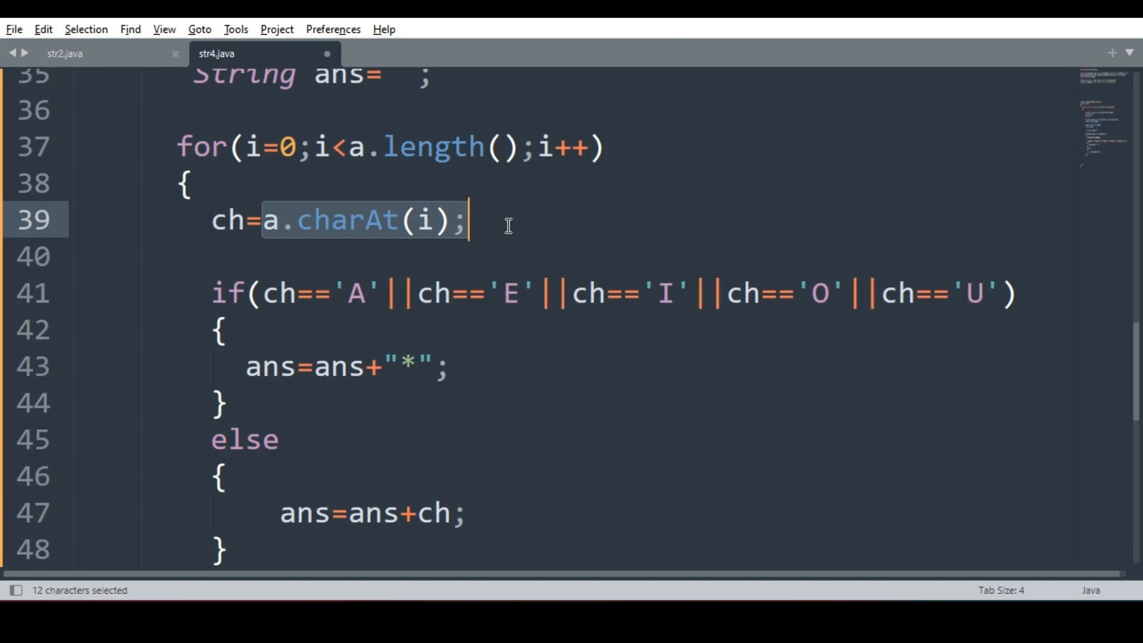
text("")
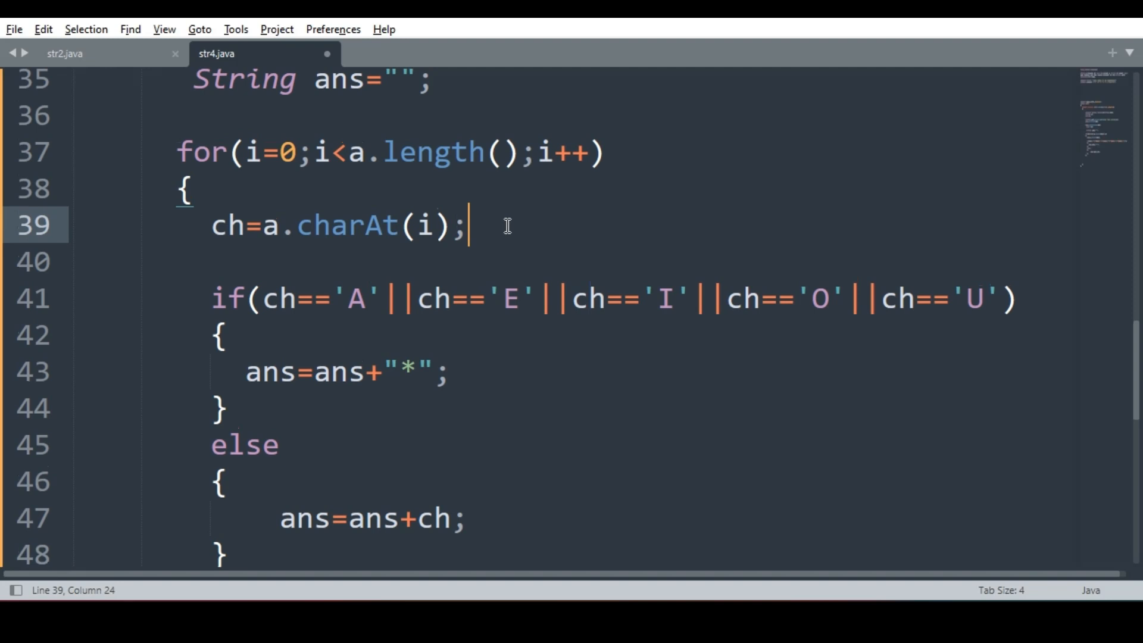
text(TAT)
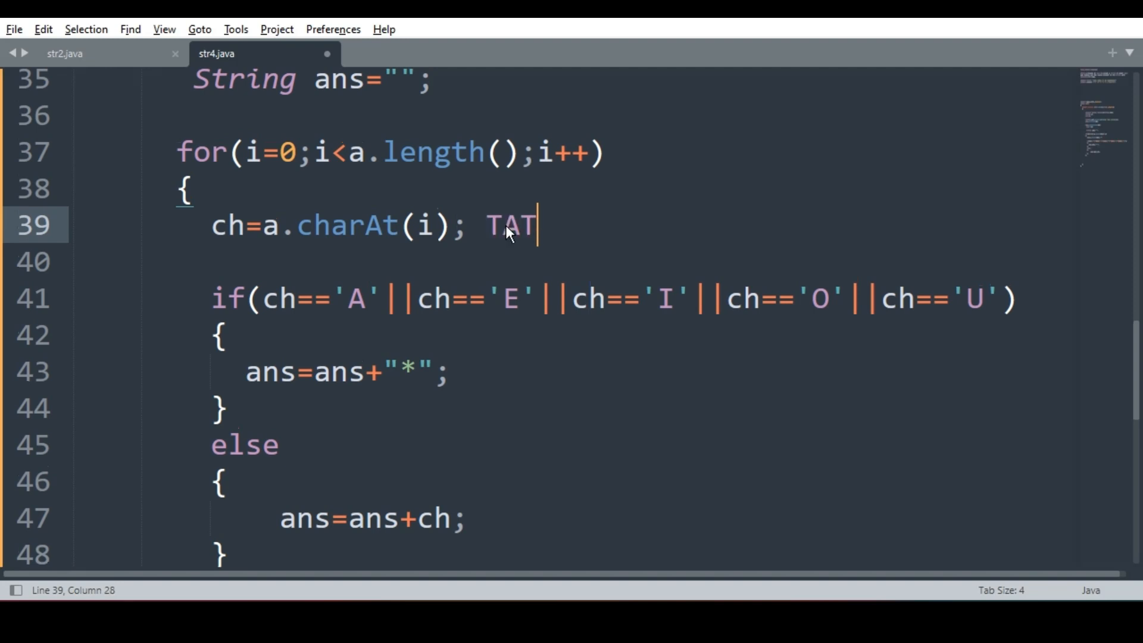
text(A)
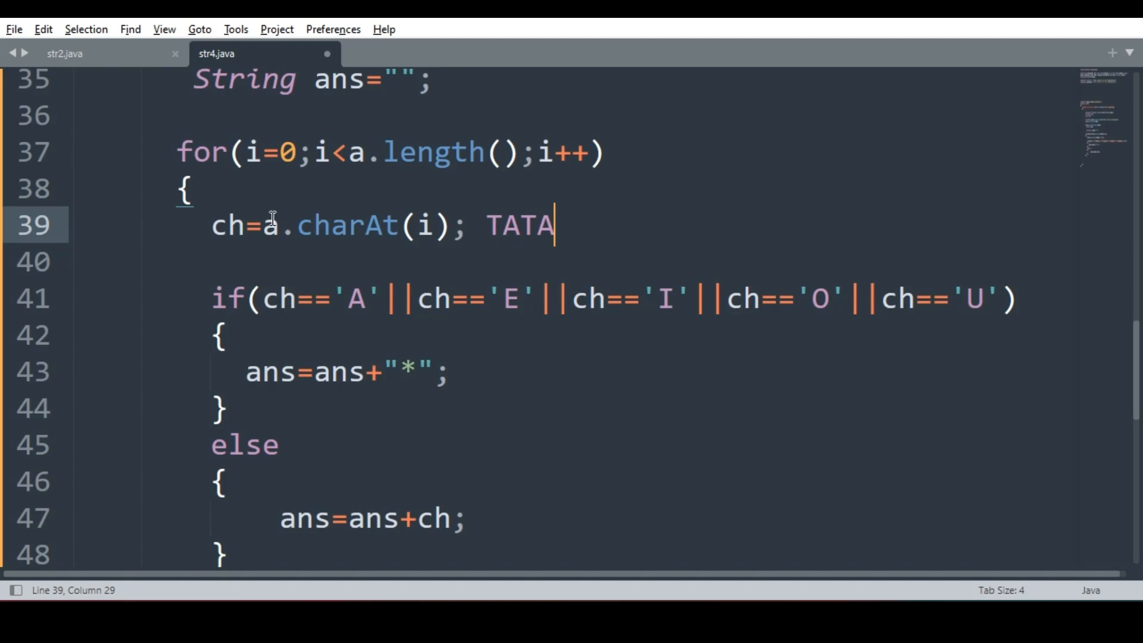
double_click(228, 225)
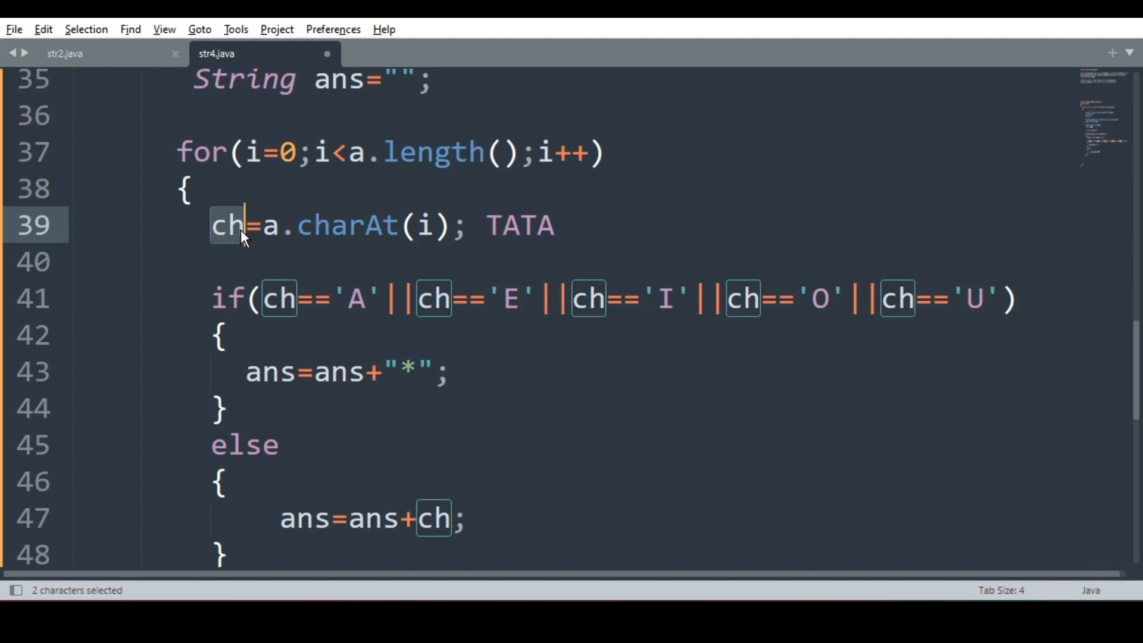
click(501, 224)
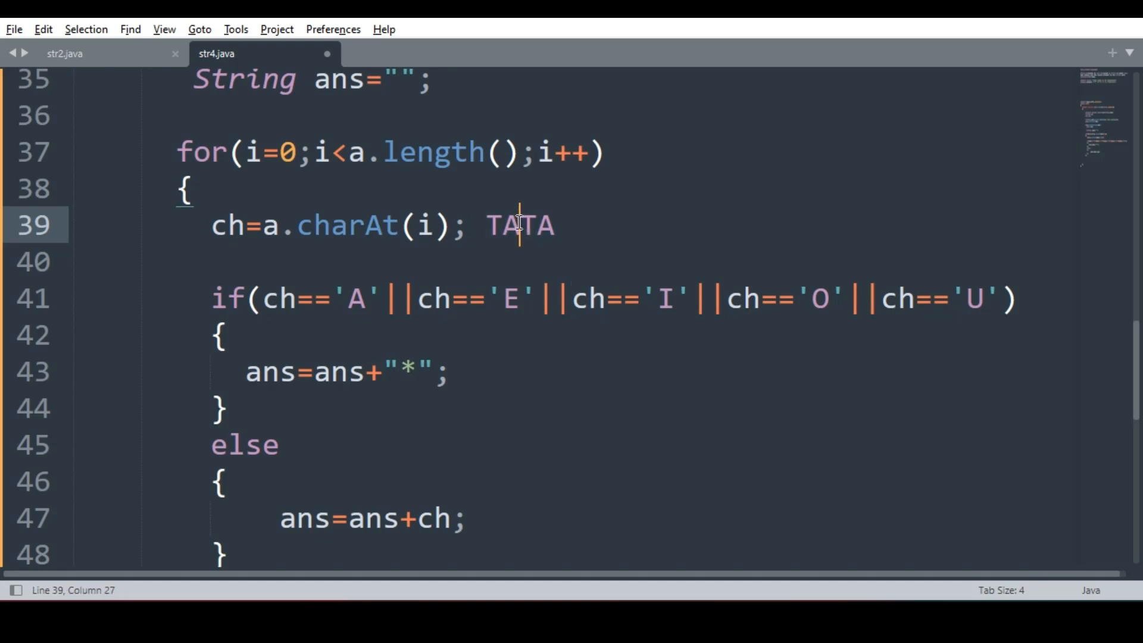
click(430, 371)
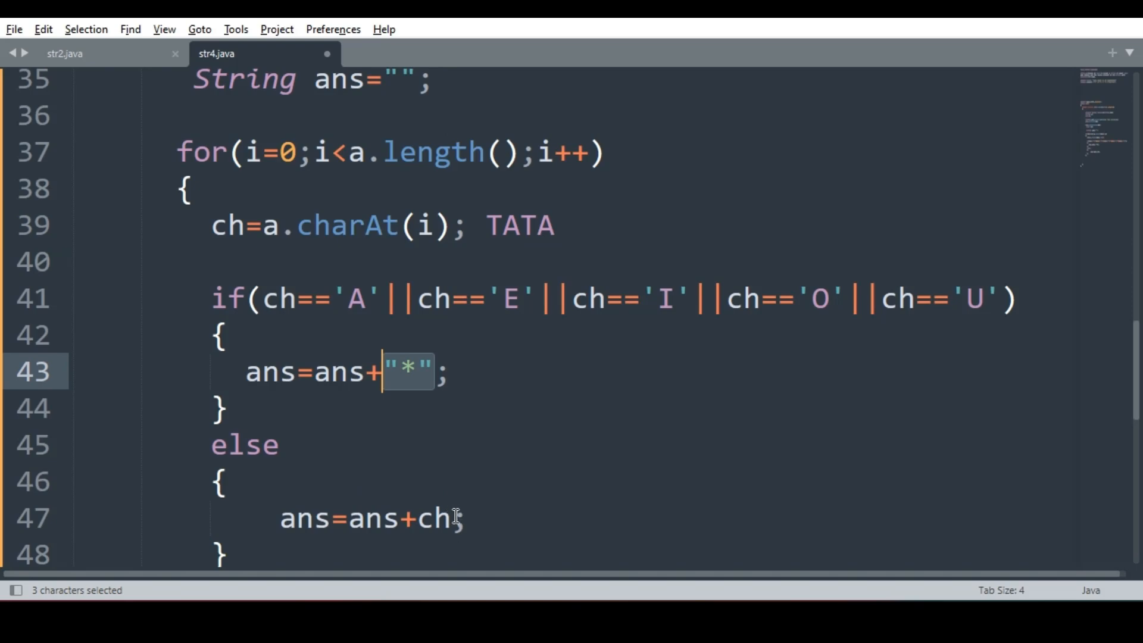
click(572, 225)
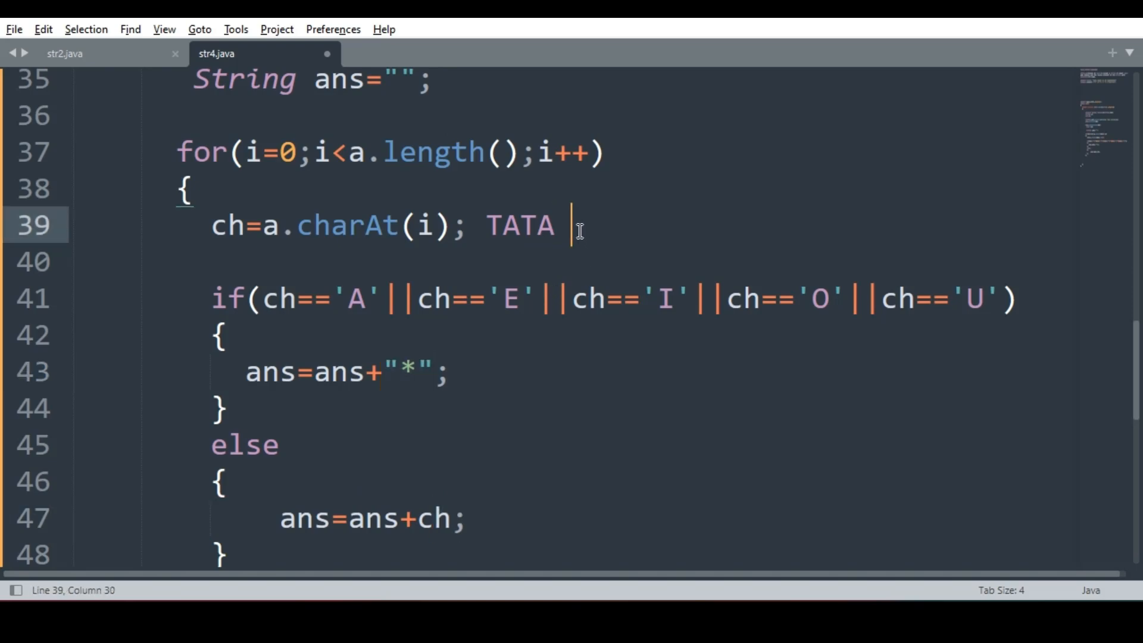
text(is)
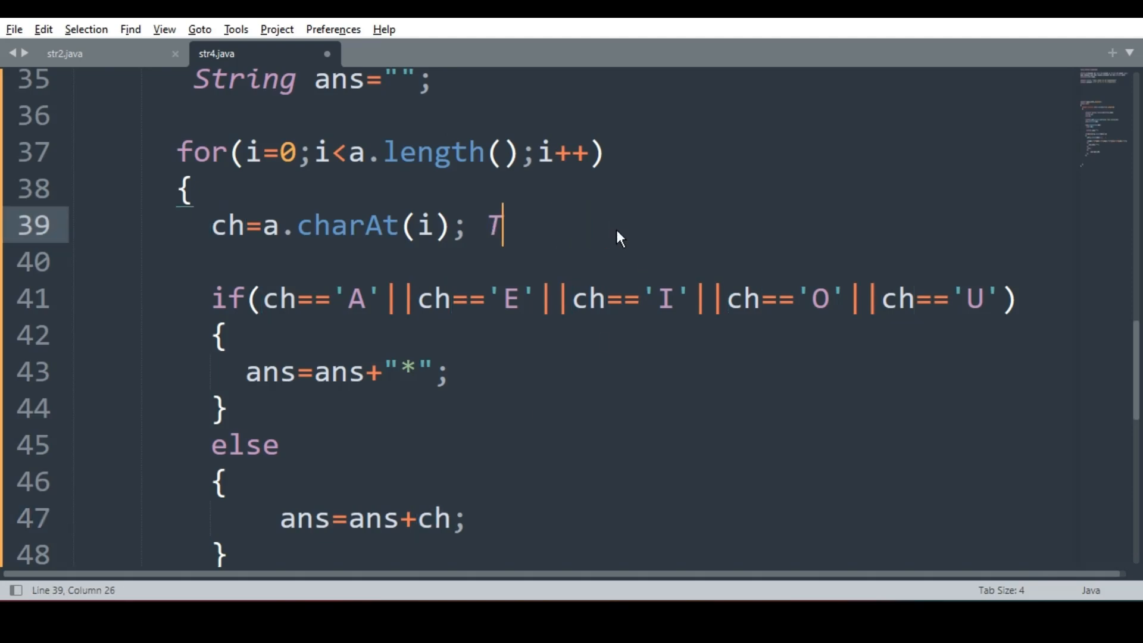
key(Backspace)
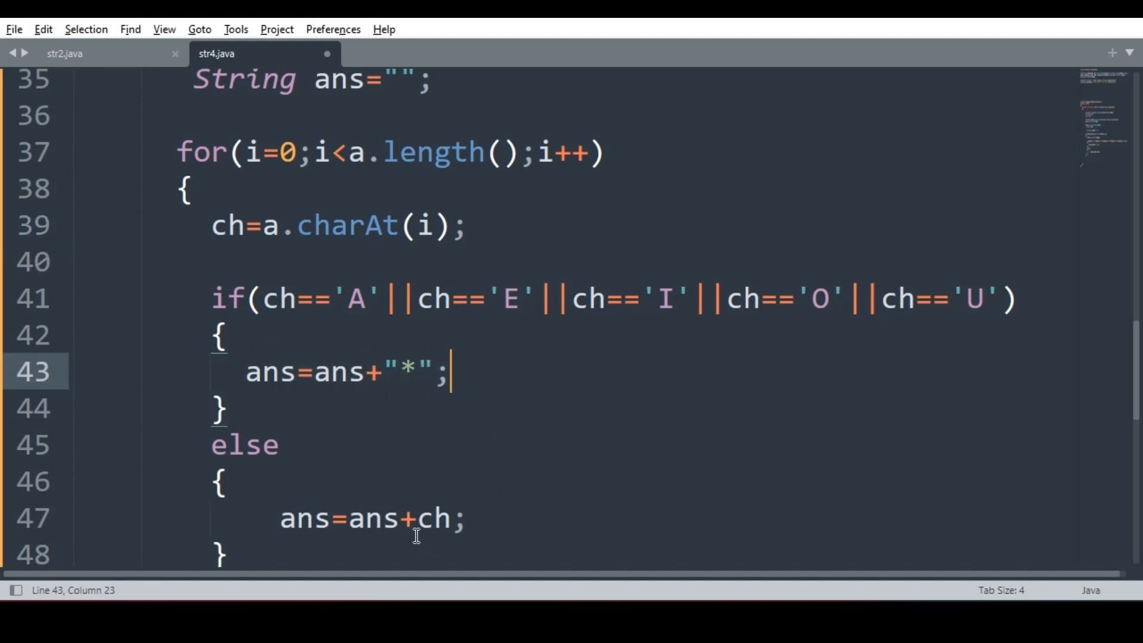
double_click(435, 518)
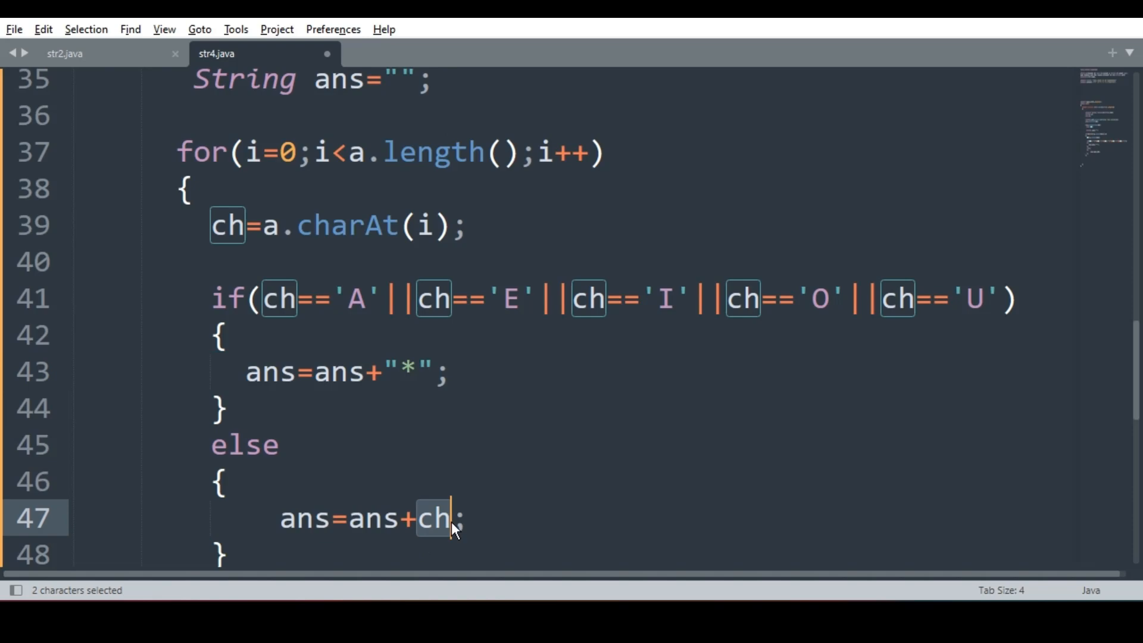
click(450, 518)
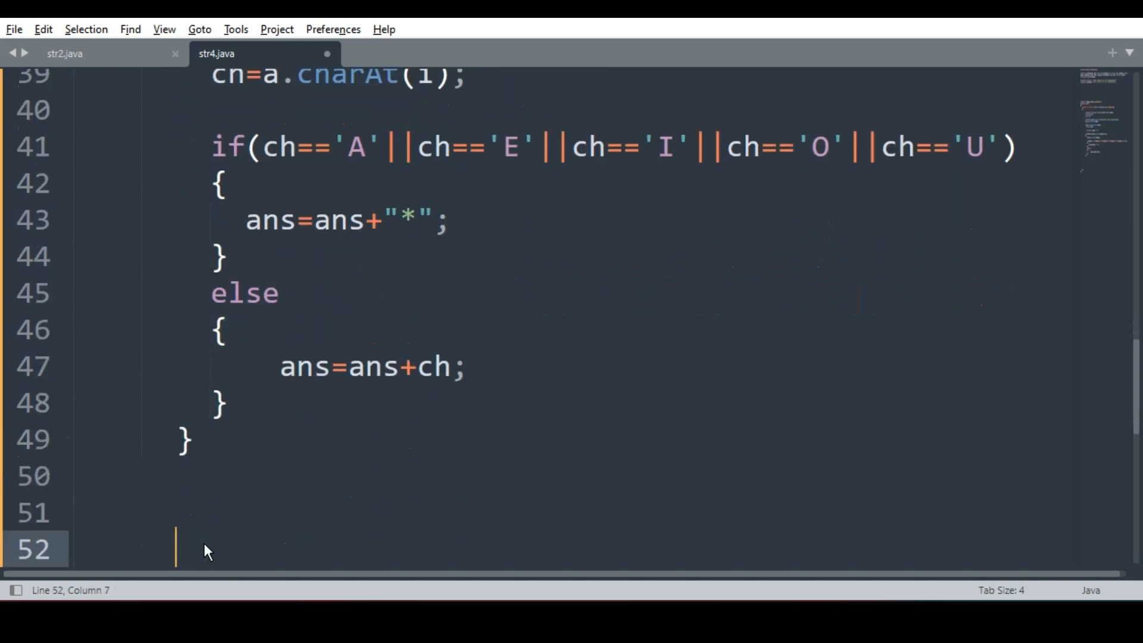
- Add System.out.println(ans); after the loop, then scroll back to the top
text(System.o)
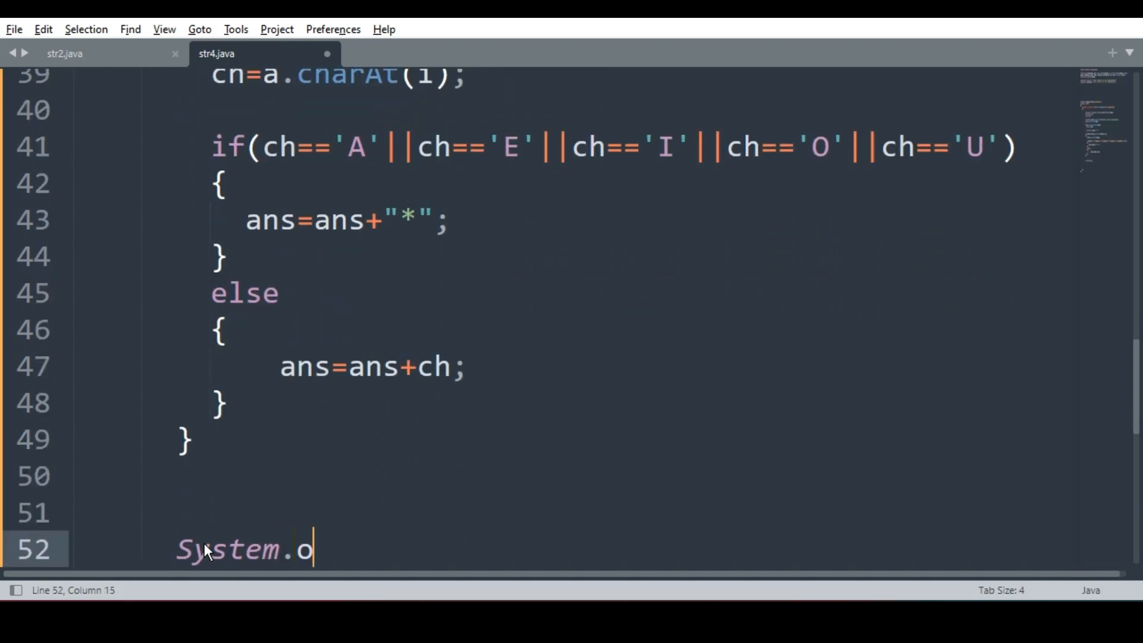
text(ut.print)
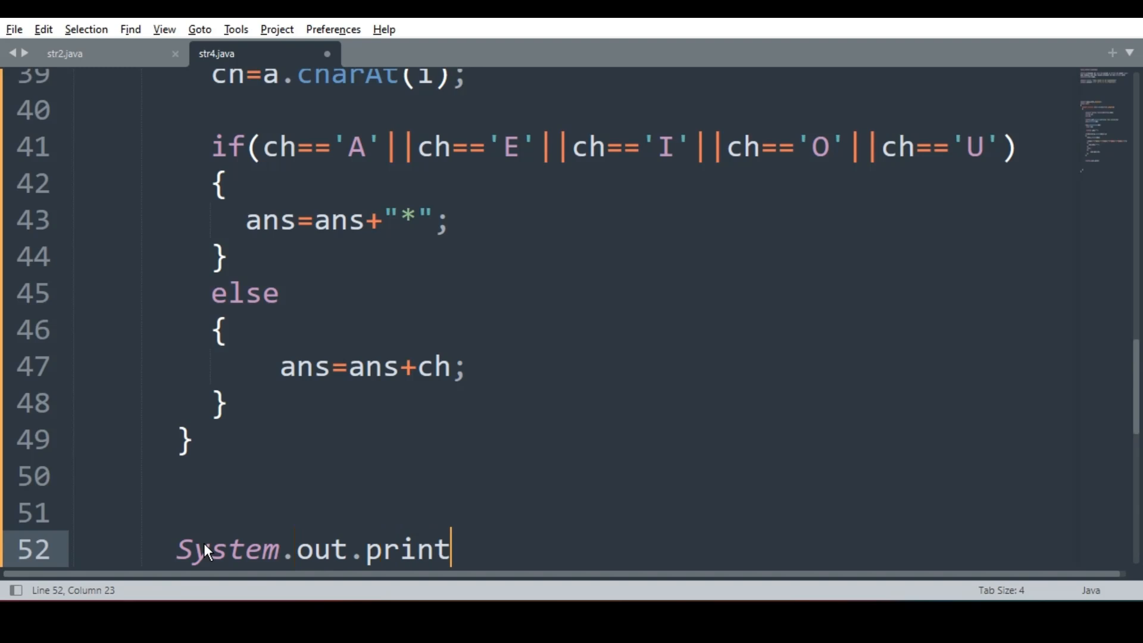
text(ln(abs))
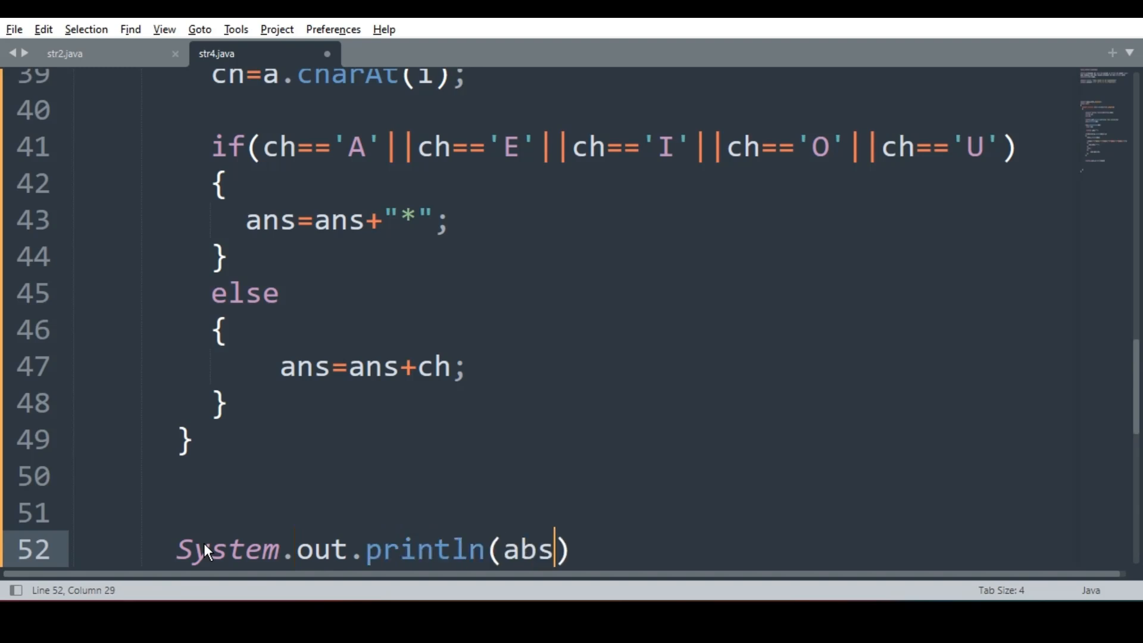
text(ans)
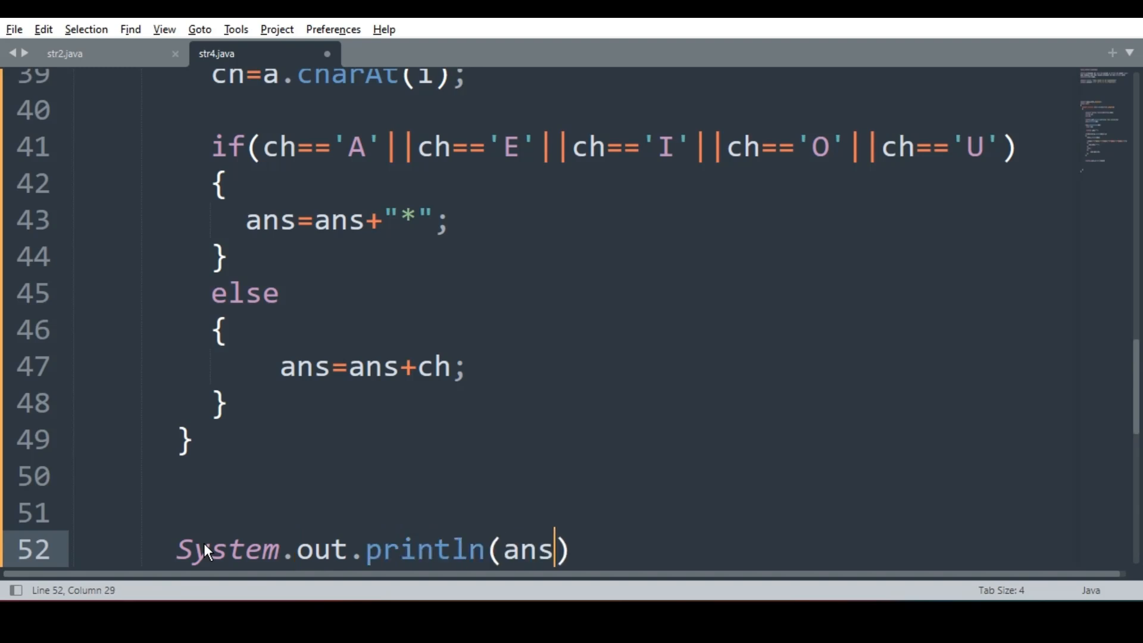
text(;)
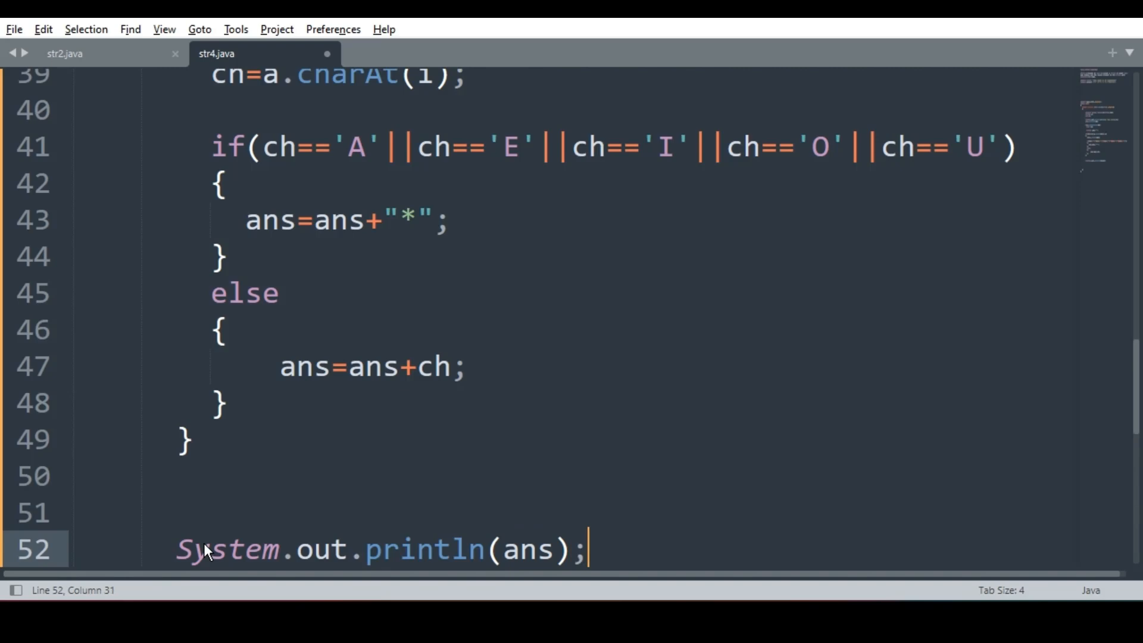
mouse_move(218, 351)
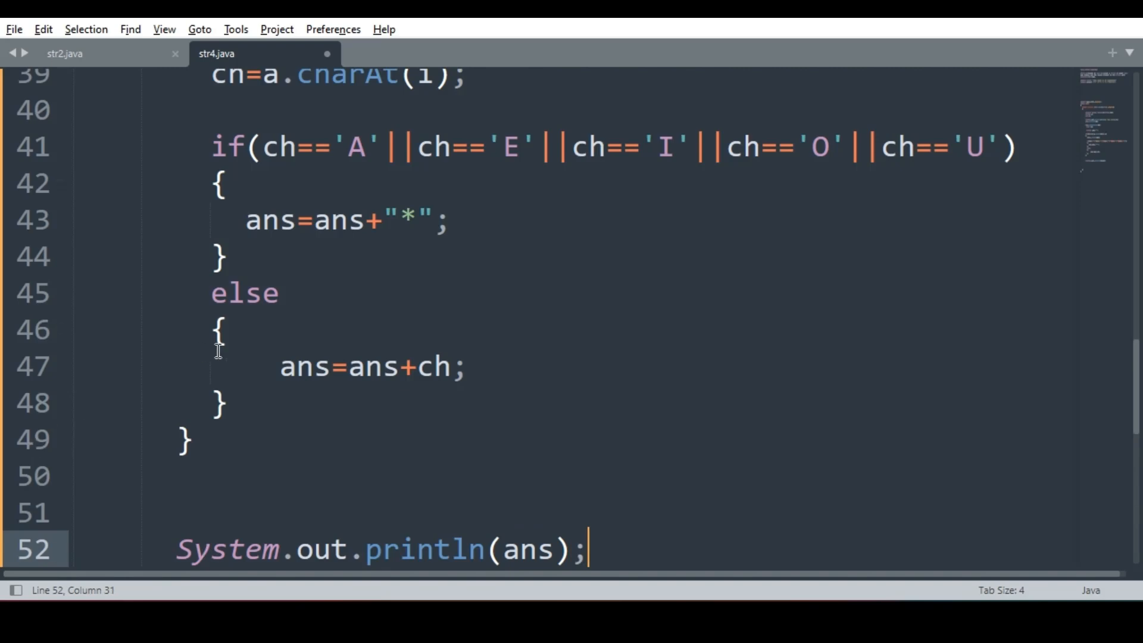
scroll(up, 3)
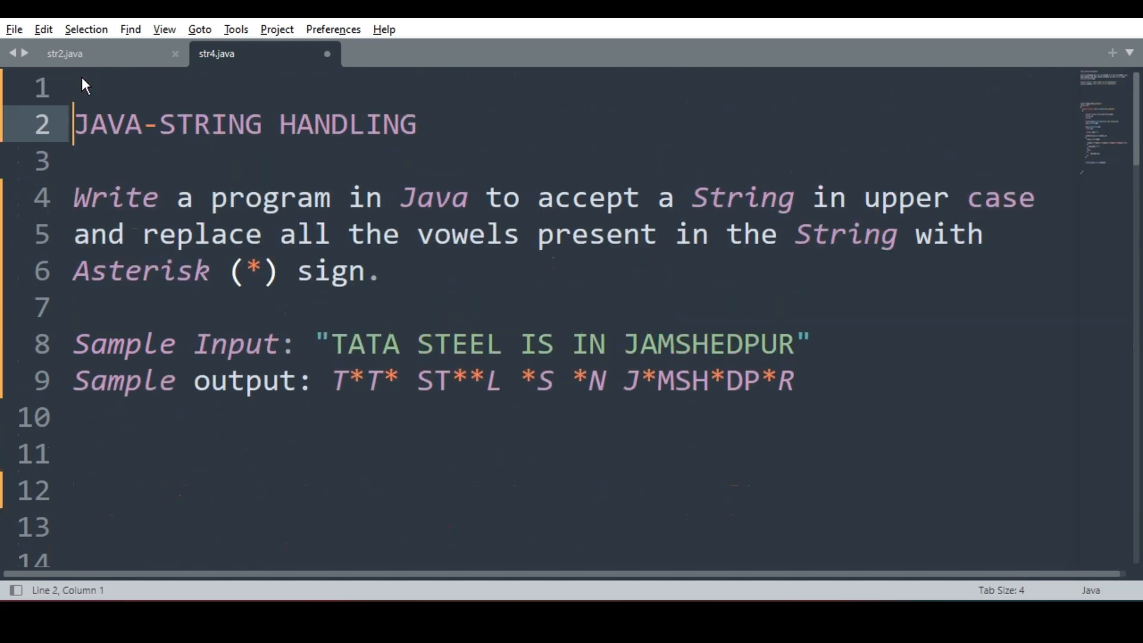
- Enclose the task statement and sample I/O in /* */ and save str4.java
text(/*)
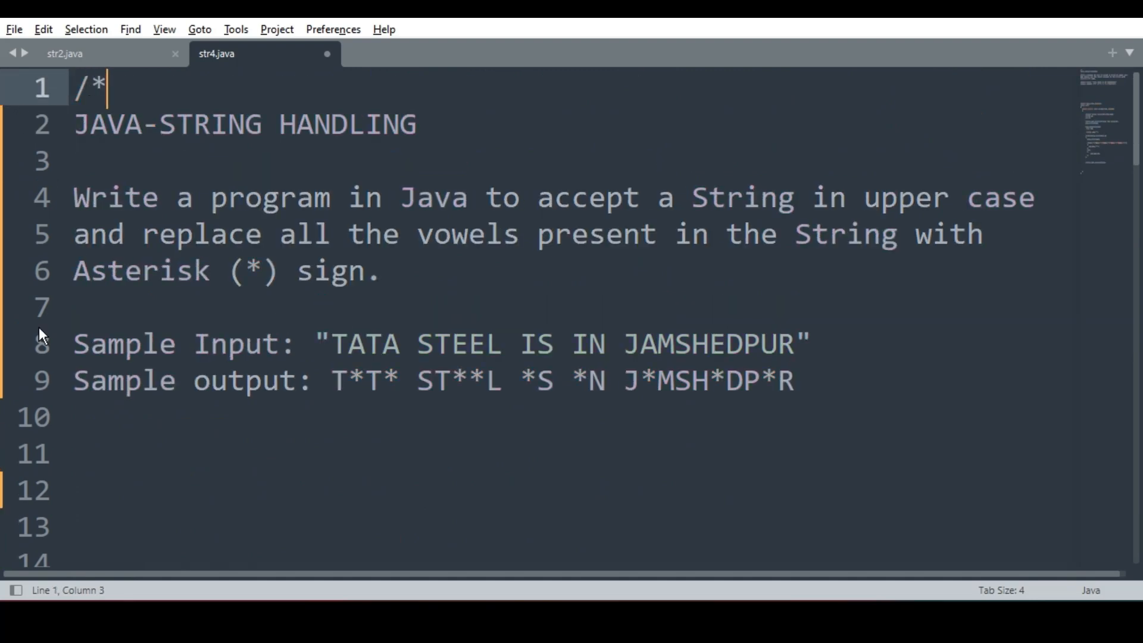
click(95, 452)
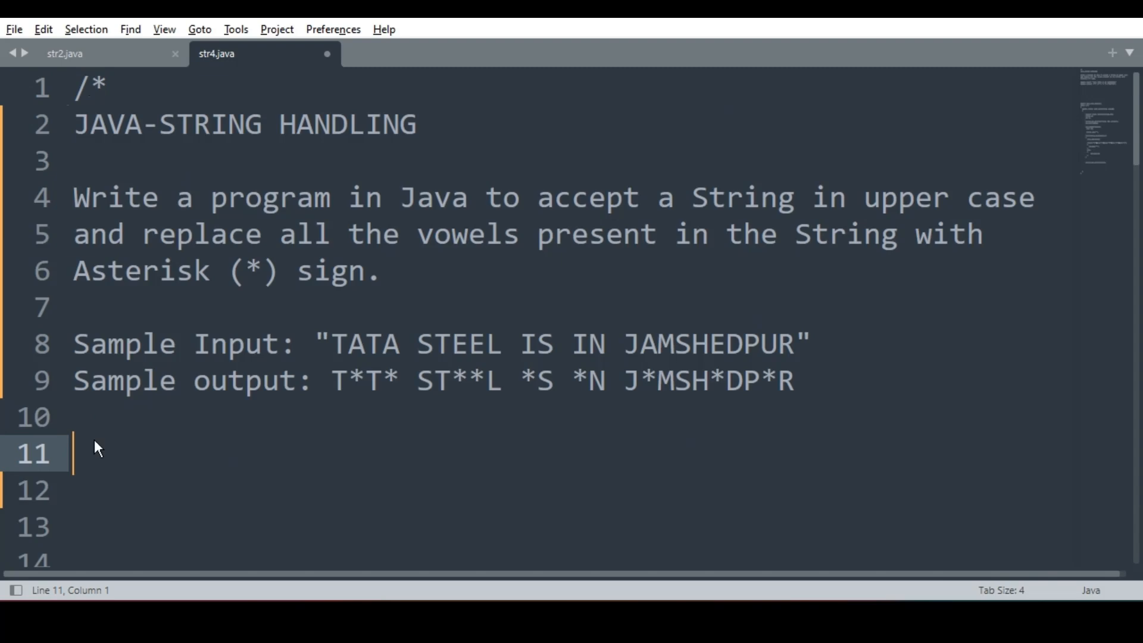
text(*/)
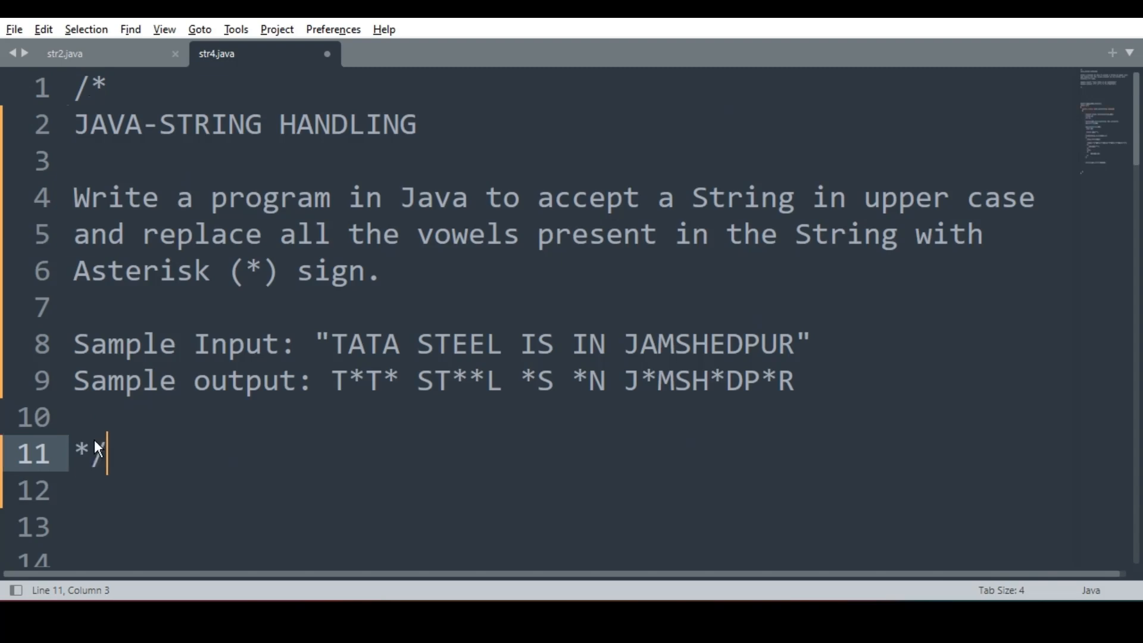
scroll(down, 3)
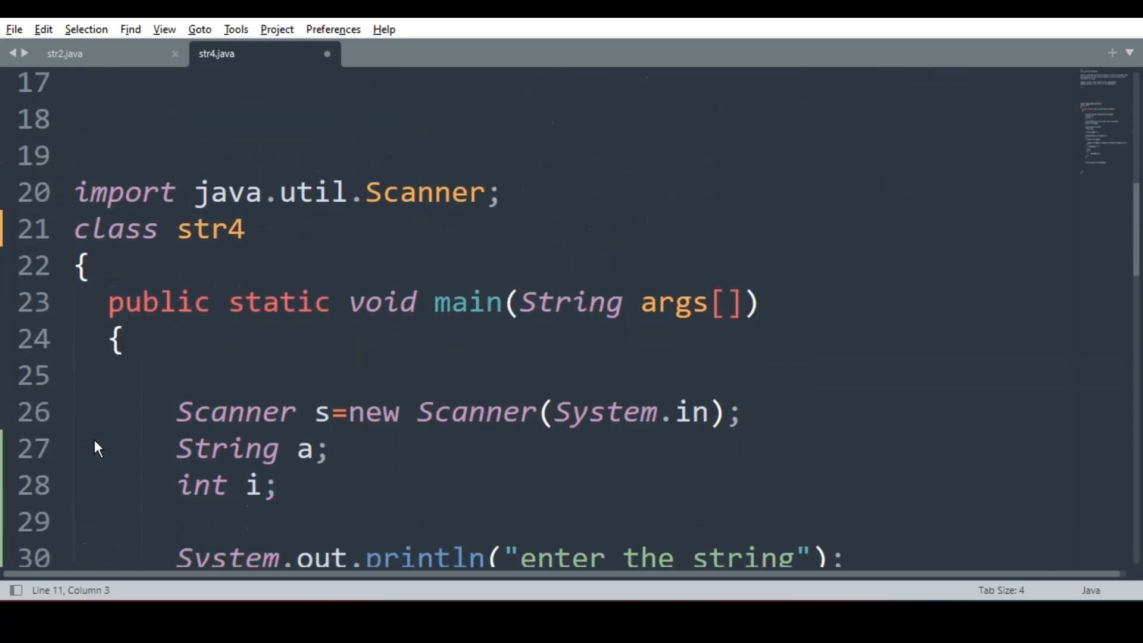
key(ctrl+s)
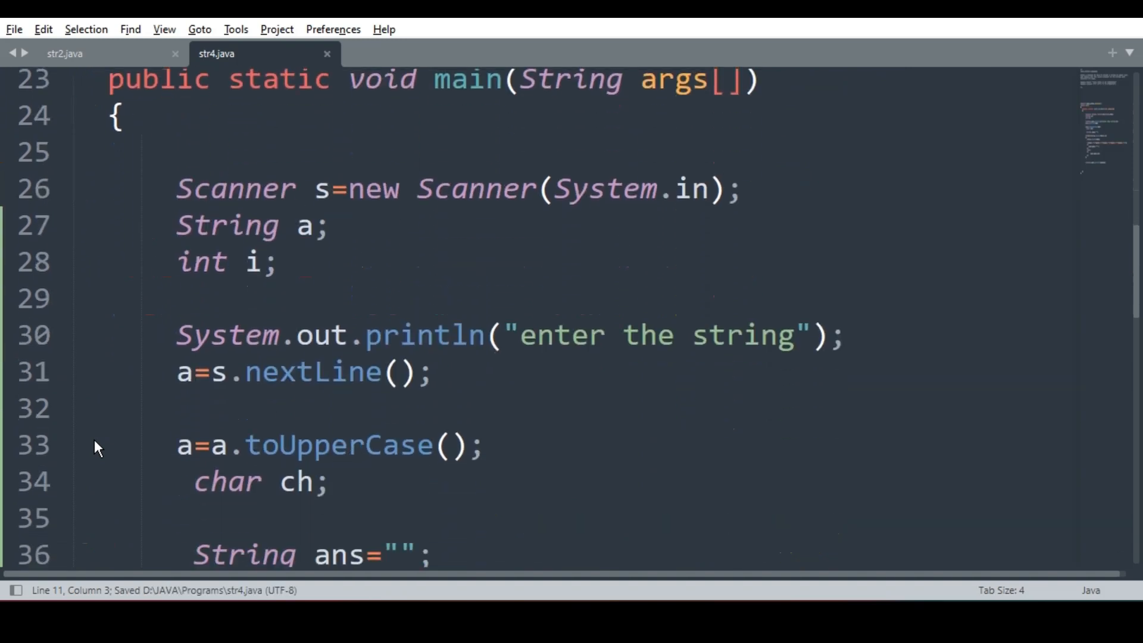
scroll(down, 3)
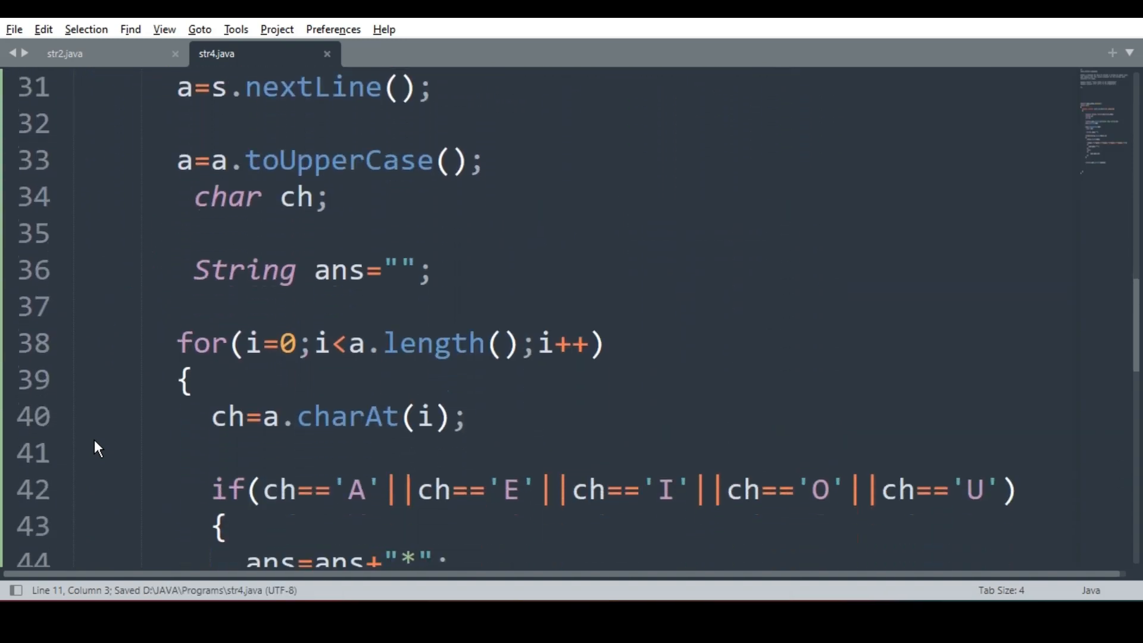
scroll(down, 3)
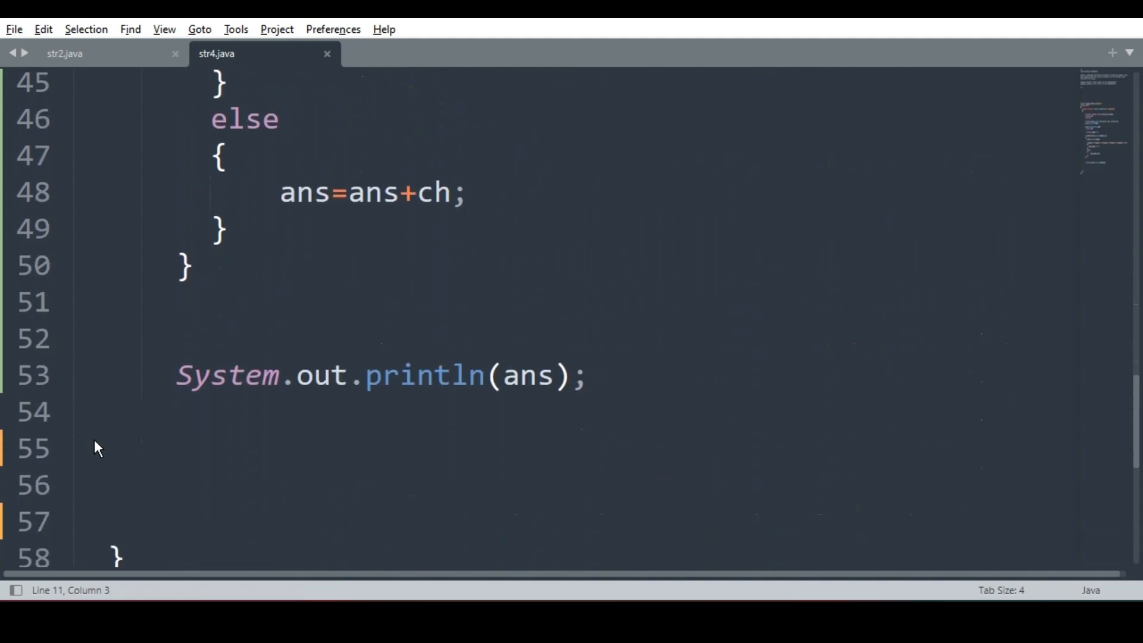
mouse_move(623, 567)
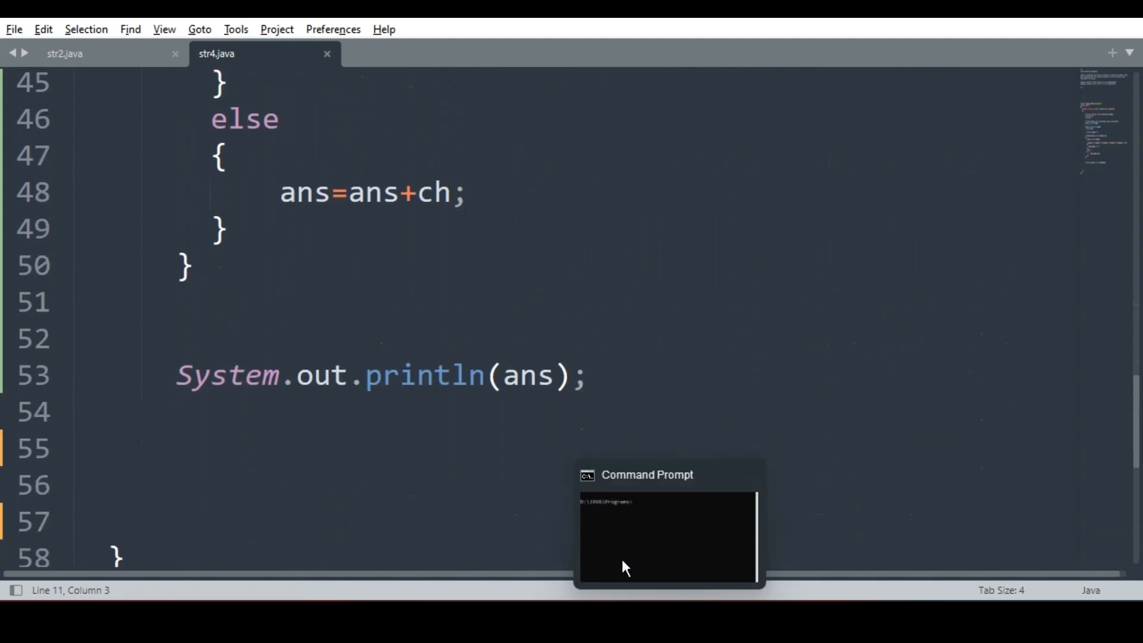
- Compile str4.java with javac, then edit the recalled command into 'java str4'
click(667, 532)
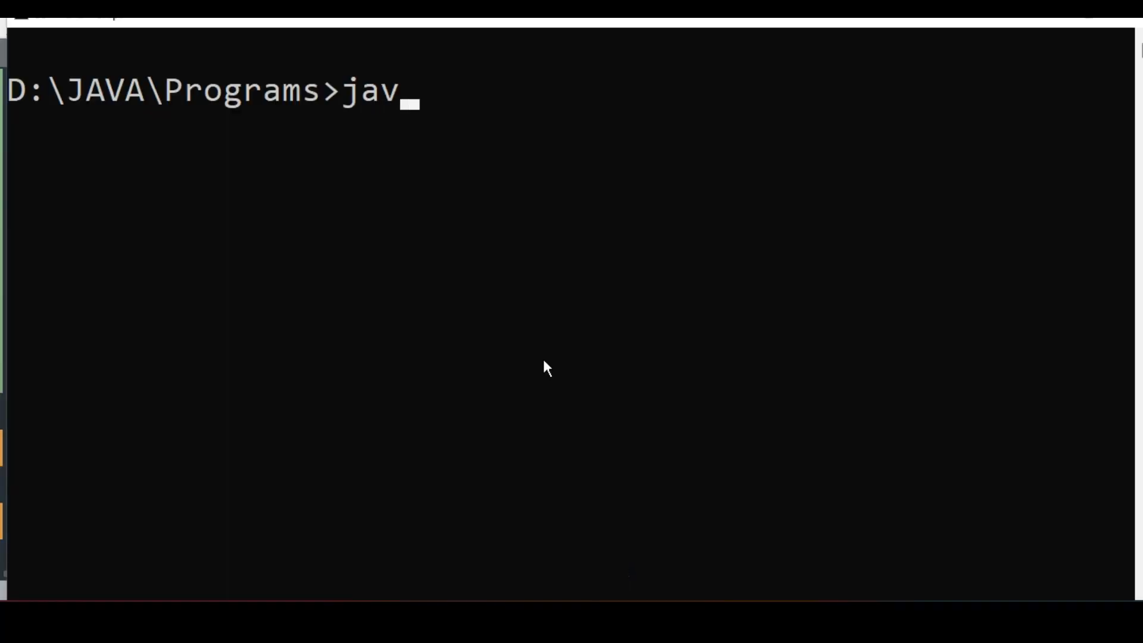
text(c)
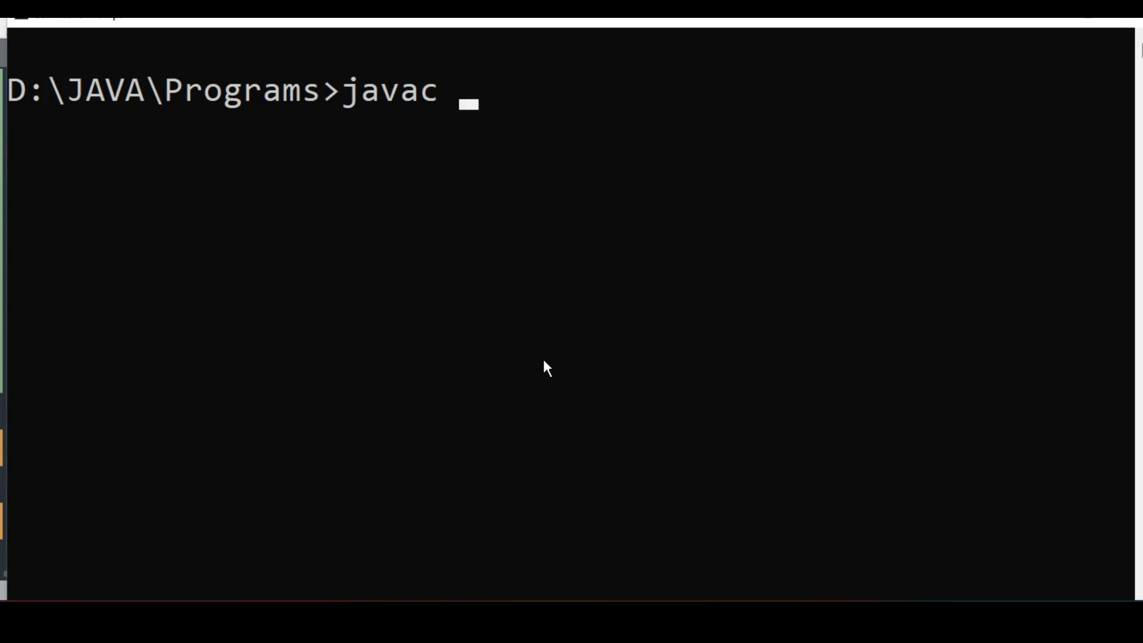
text(str4.java)
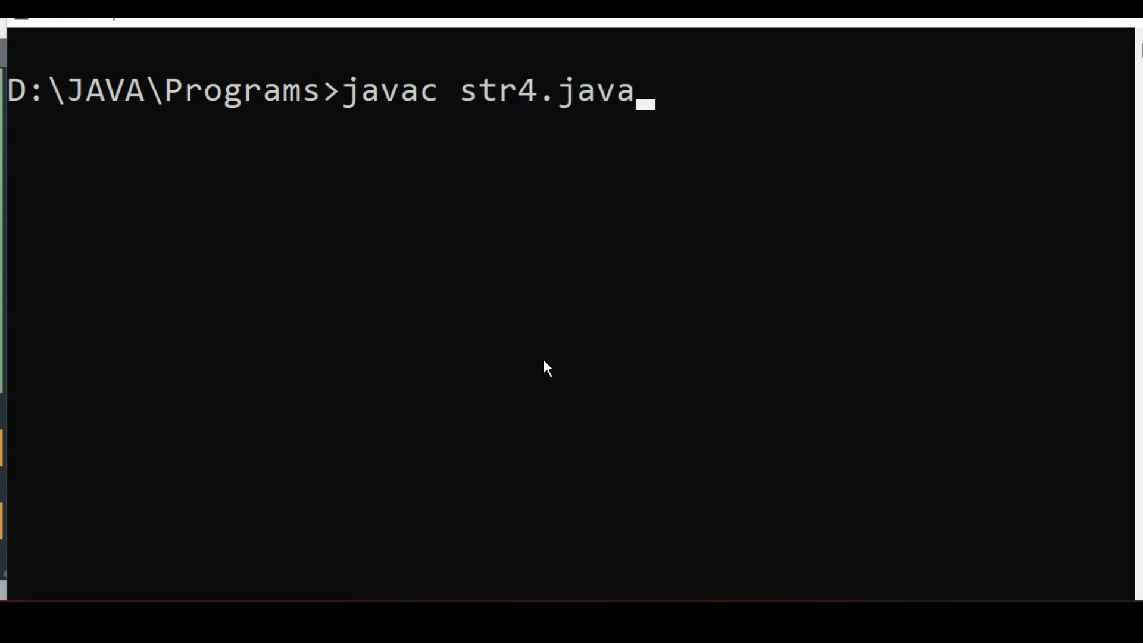
key(Return)
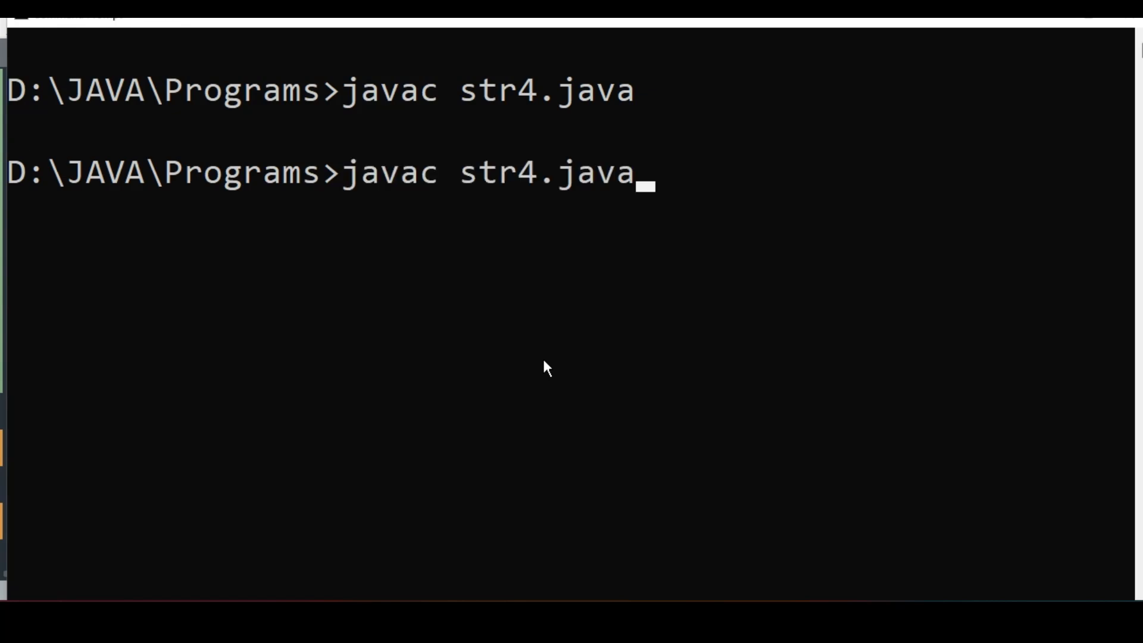
key(BackSpace)
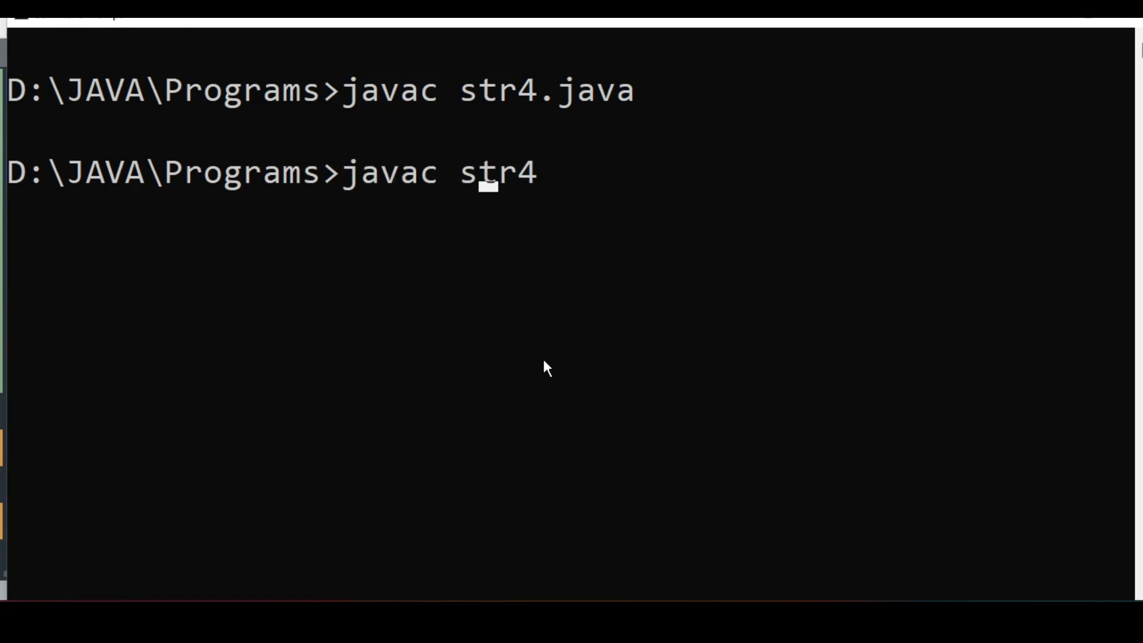
key(BackSpace)
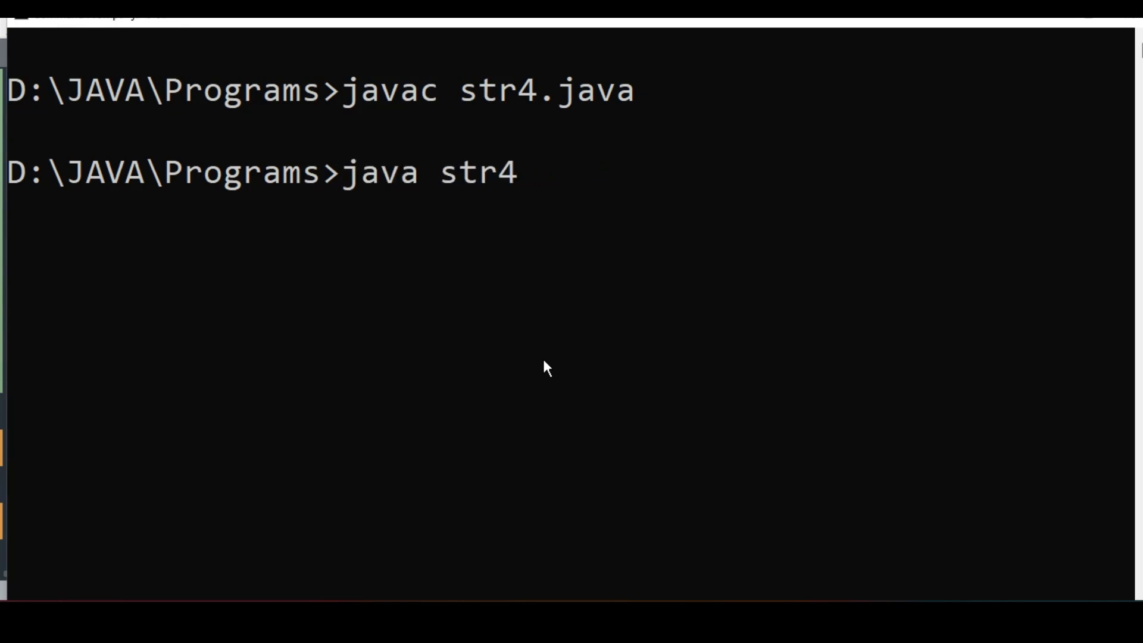
- Run str4 with input 'Tata steel is in rajkot', getting 'T*T* ST**L *S *N R*JK*T'
key(Return)
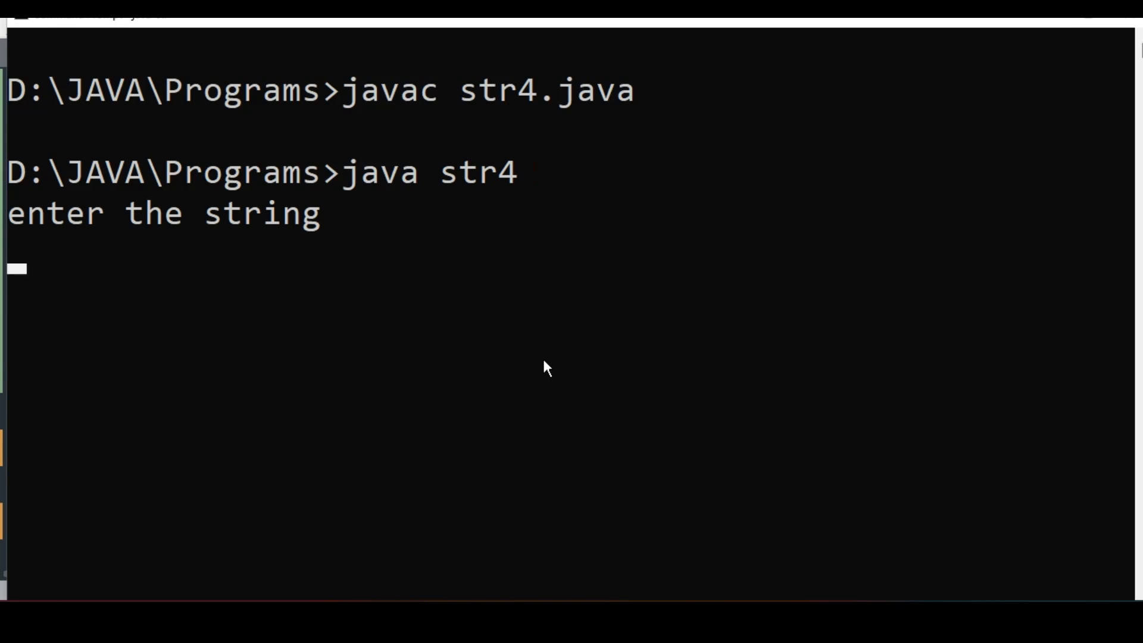
text(Tata)
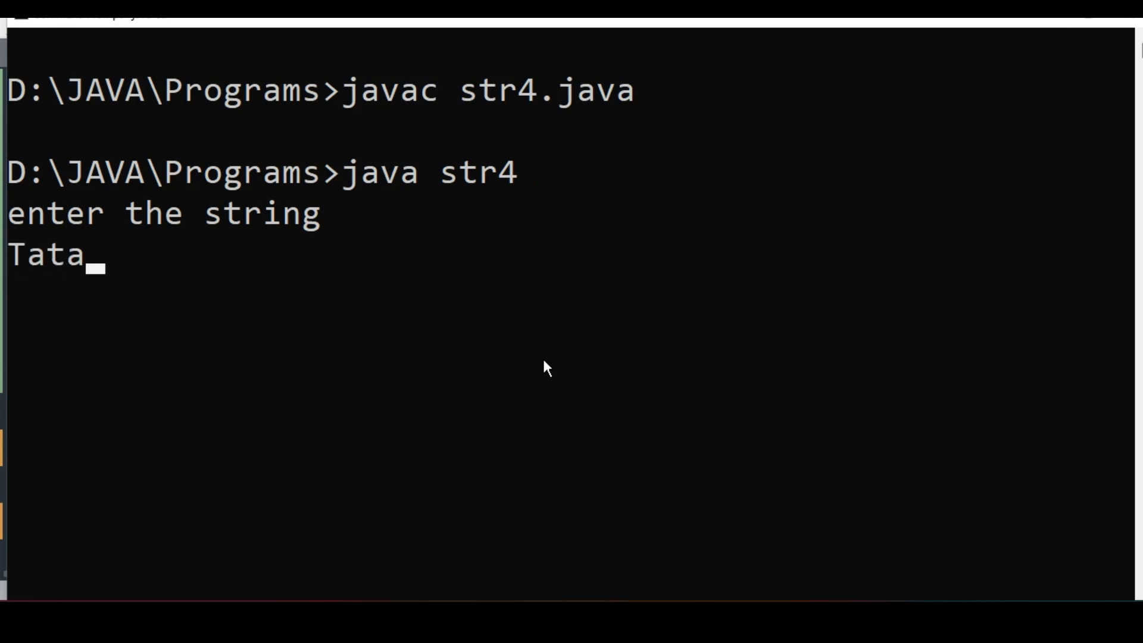
text(steel)
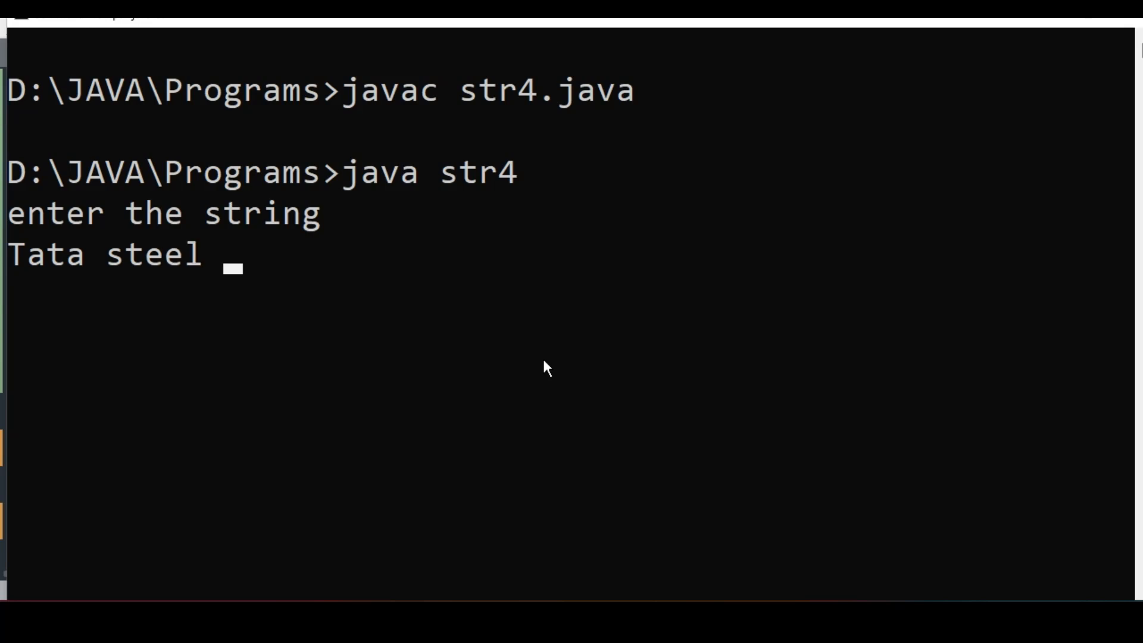
text(is in)
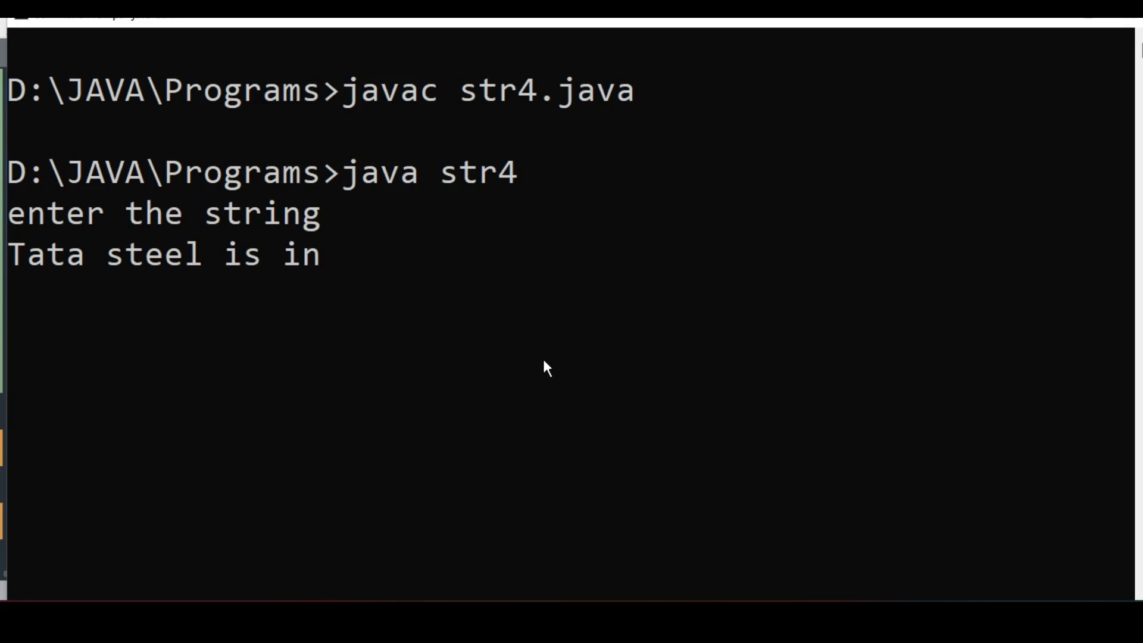
text(rajkot)
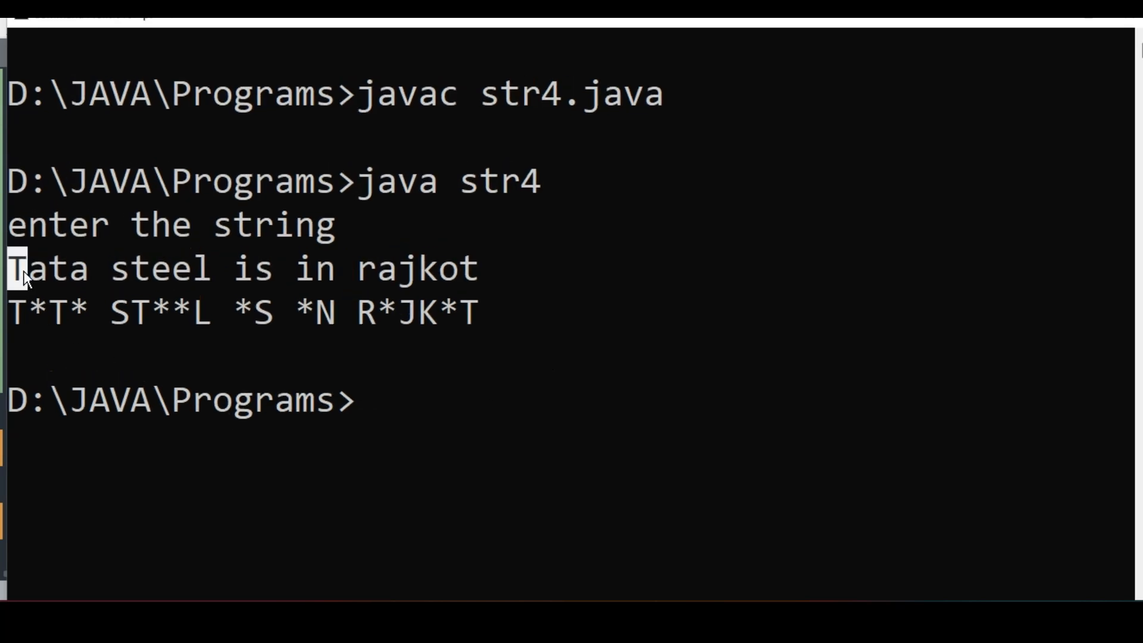
double_click(48, 269)
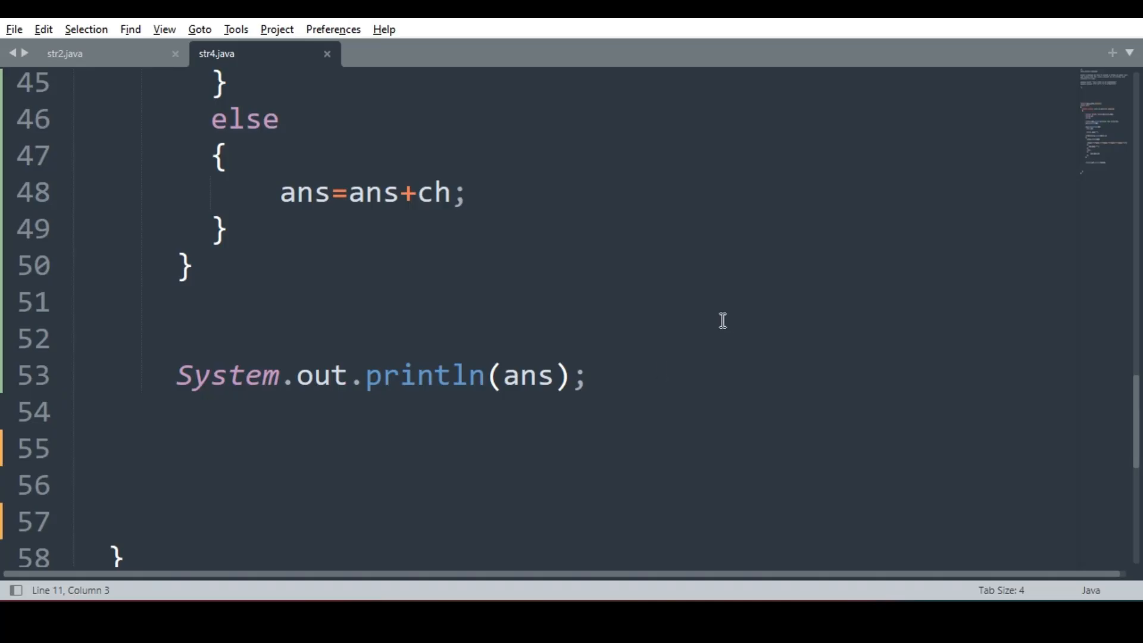
scroll(up, 3)
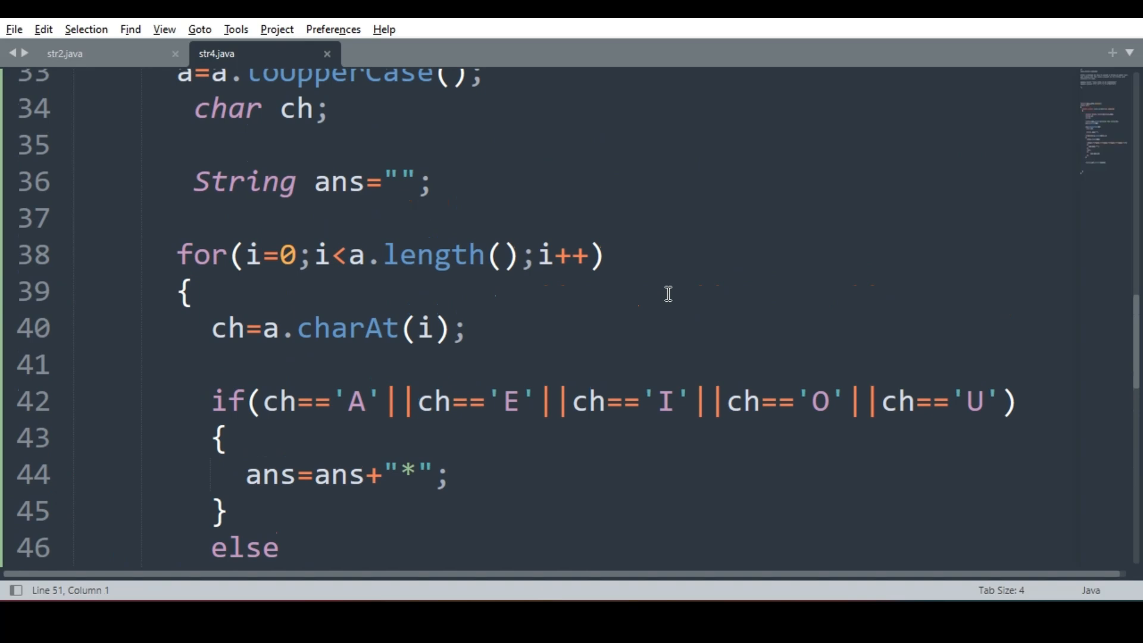
scroll(down, 3)
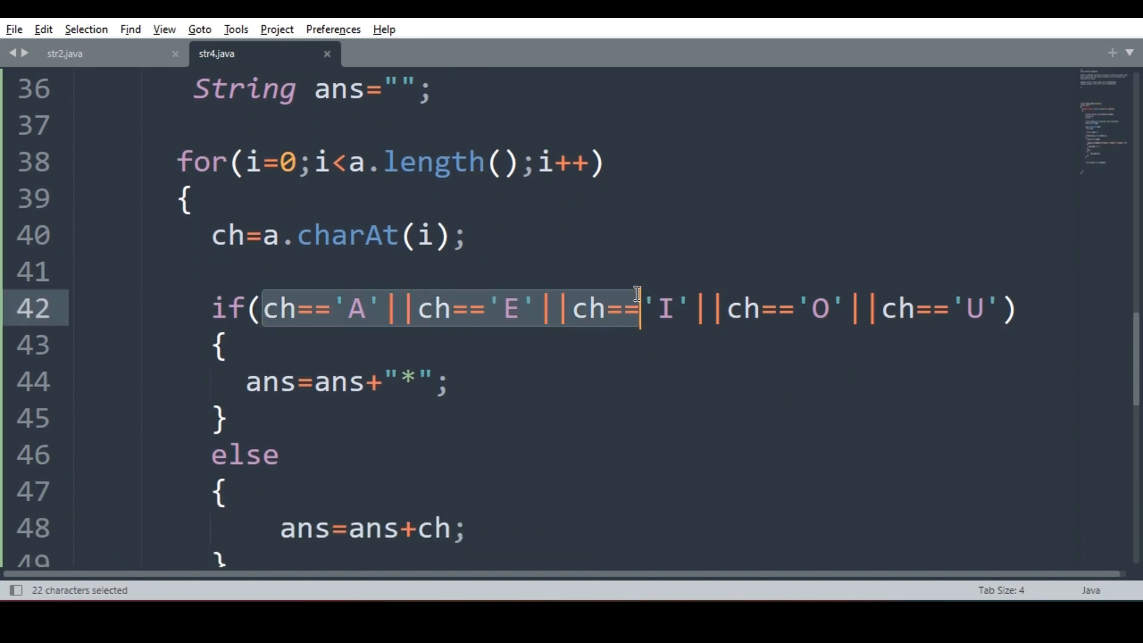
click(415, 381)
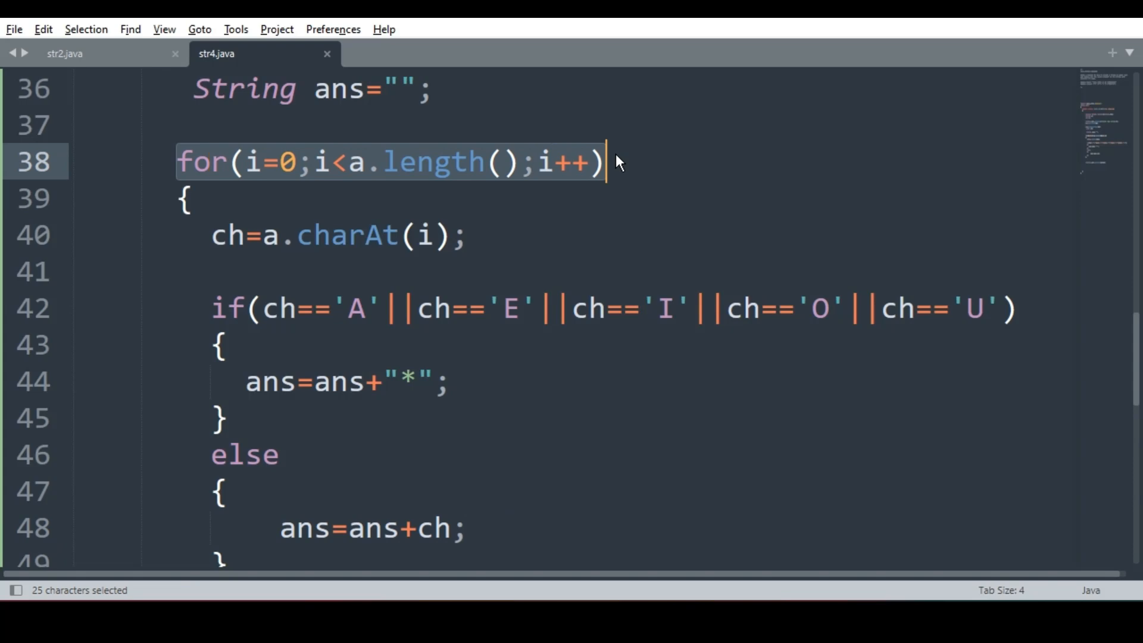
mouse_move(706, 206)
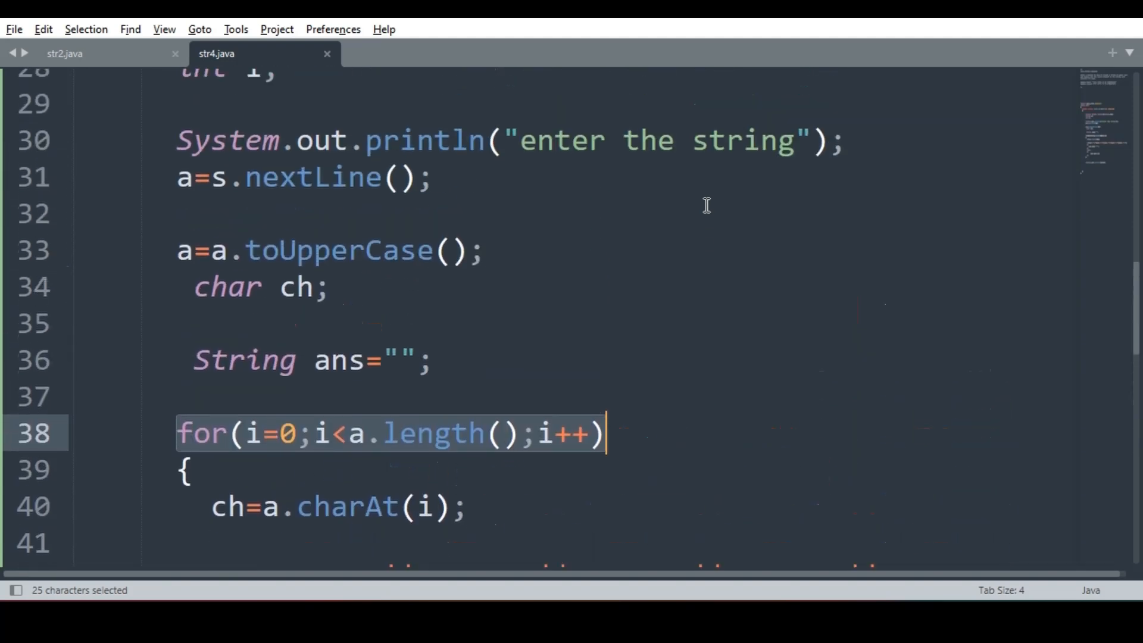
scroll(up, 3)
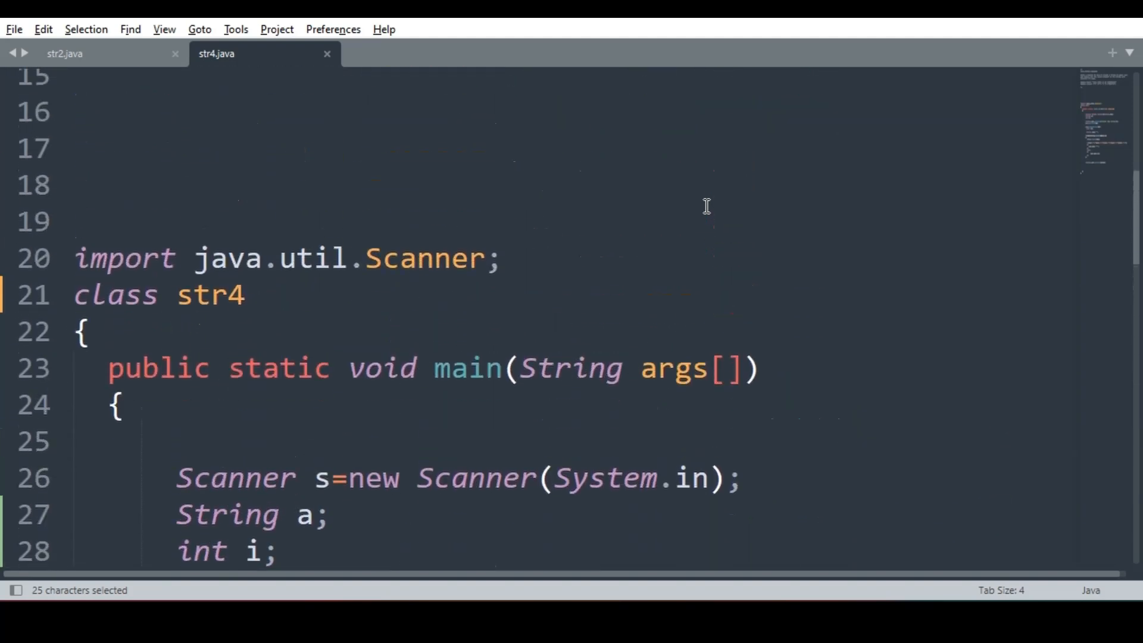
scroll(up, 3)
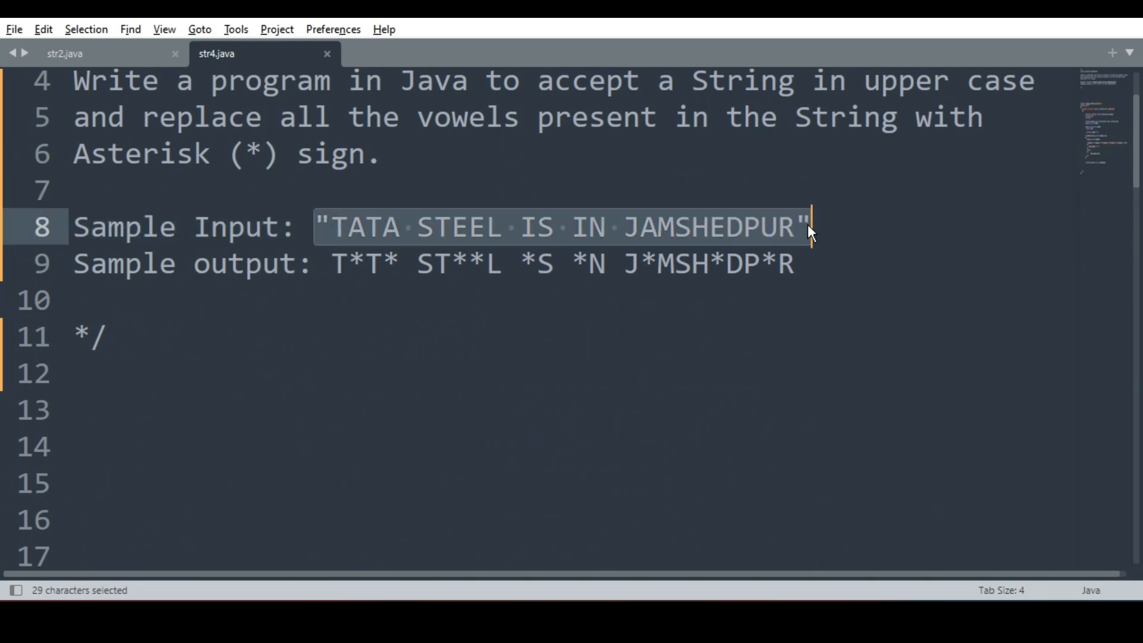
scroll(down, 3)
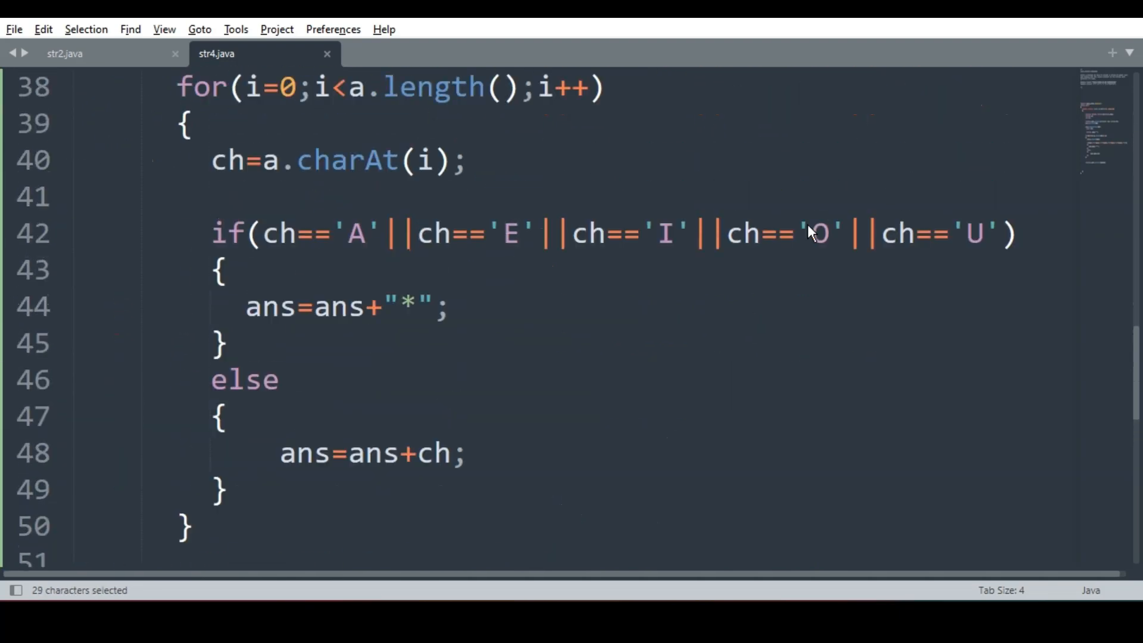